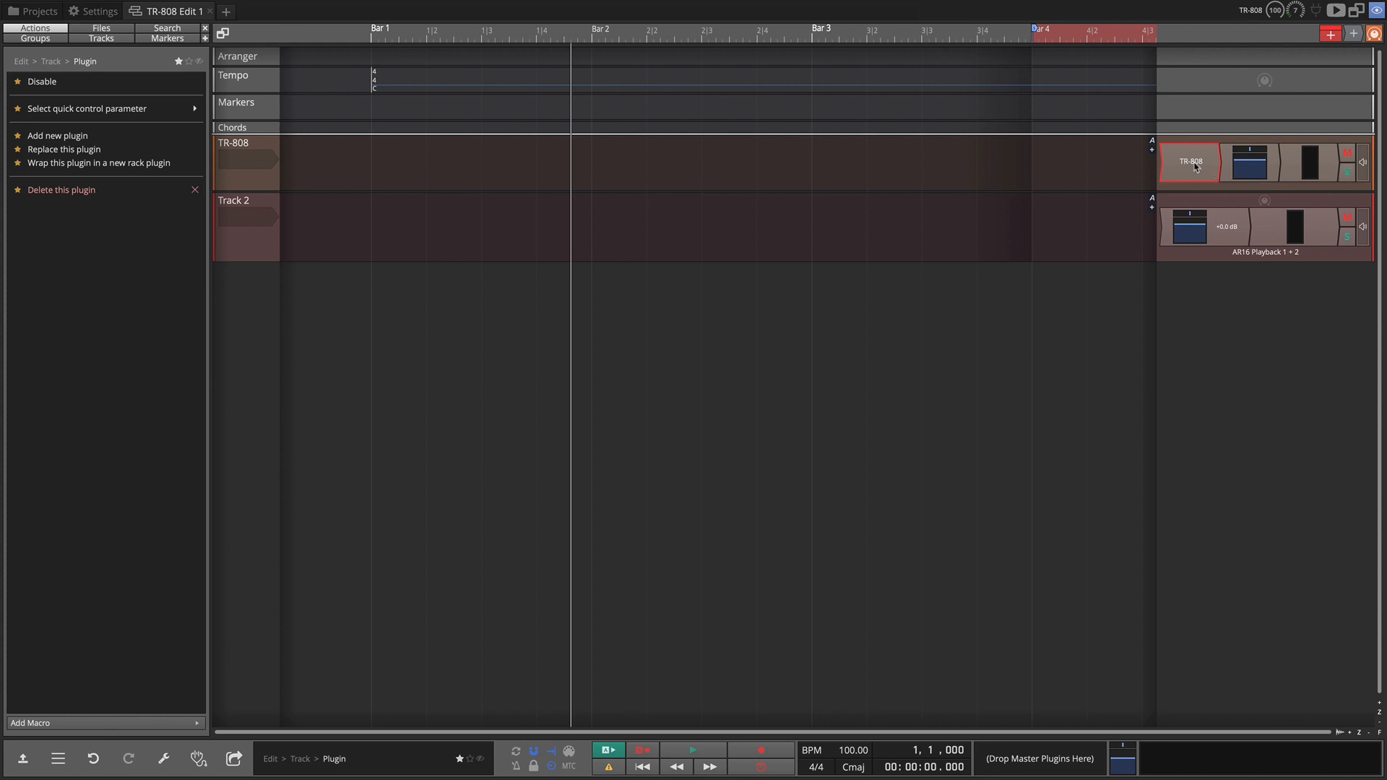
mouse_move(1194, 165)
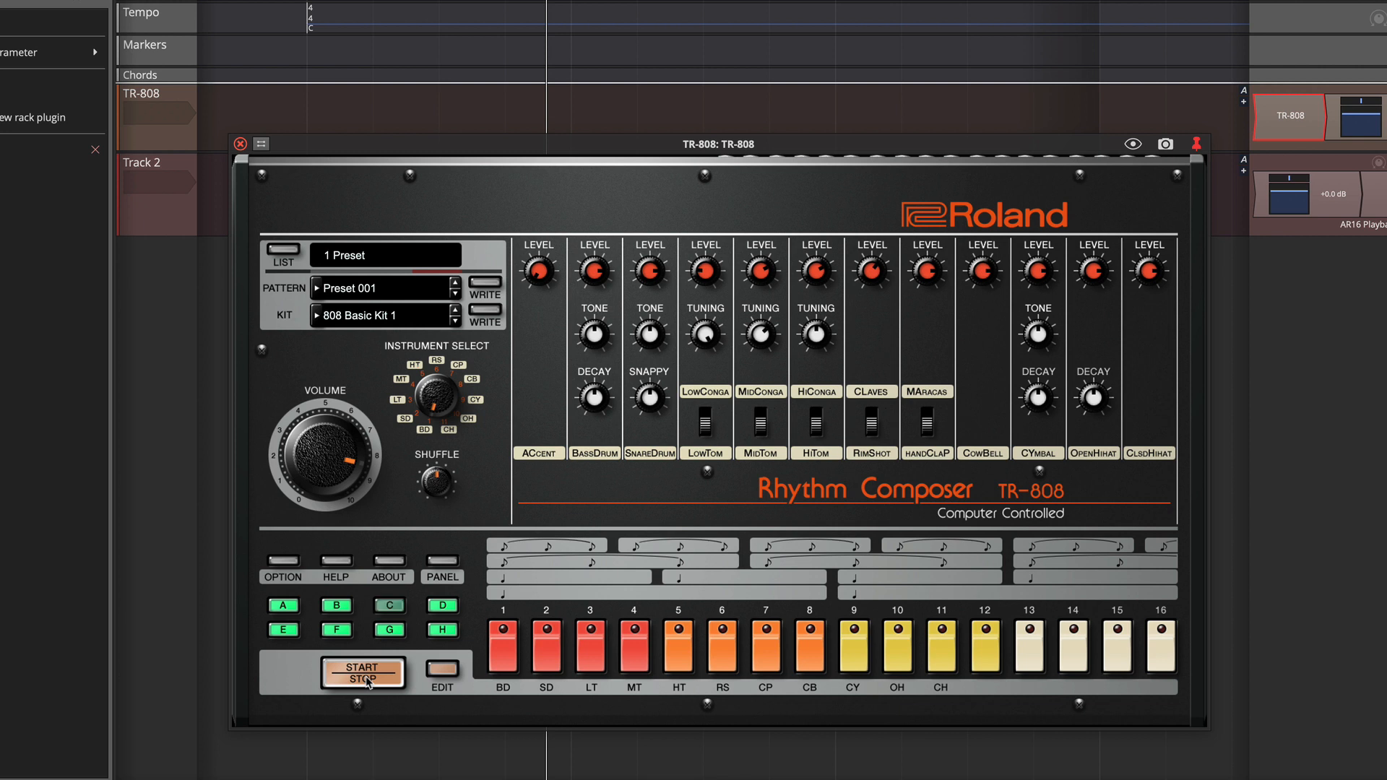
Engage TR-808 variations A and B, then play and stop the pattern.
click(281, 607)
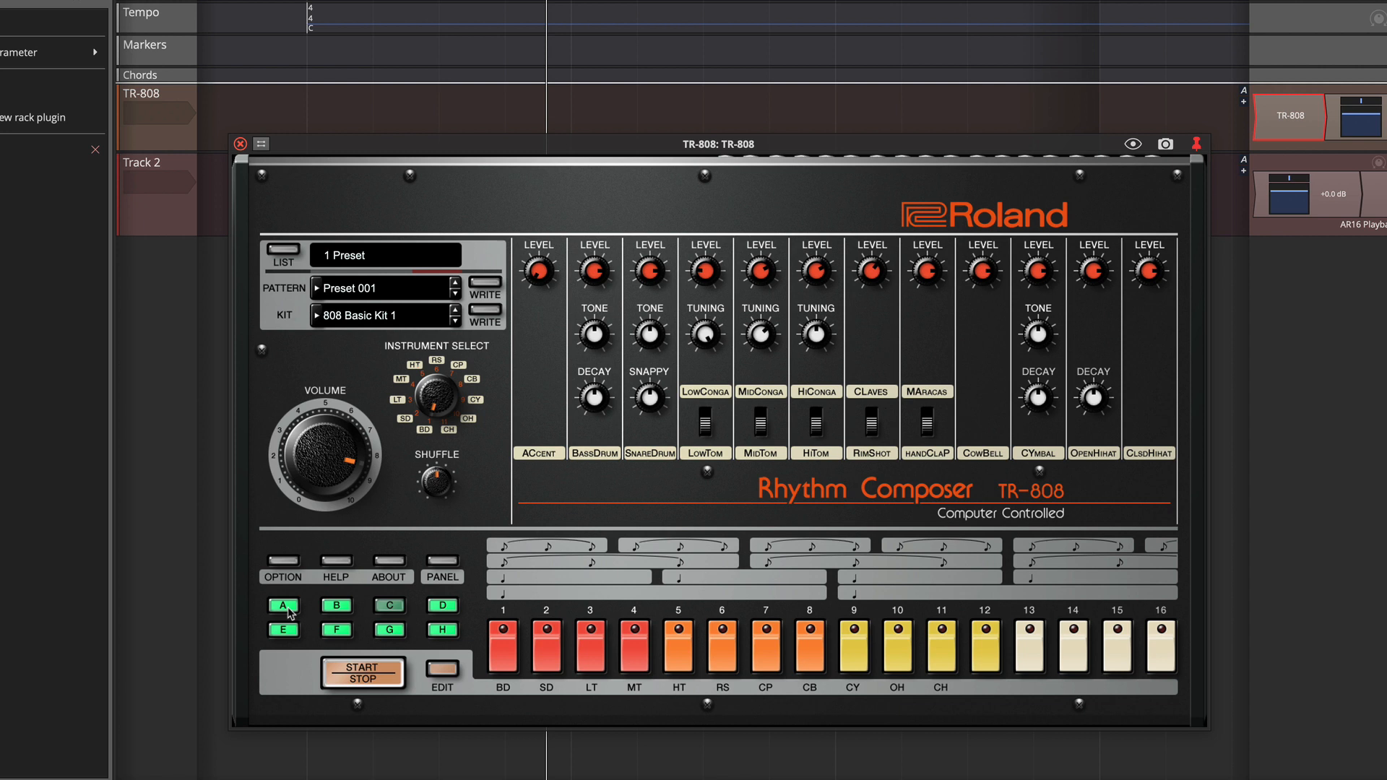
mouse_move(473, 608)
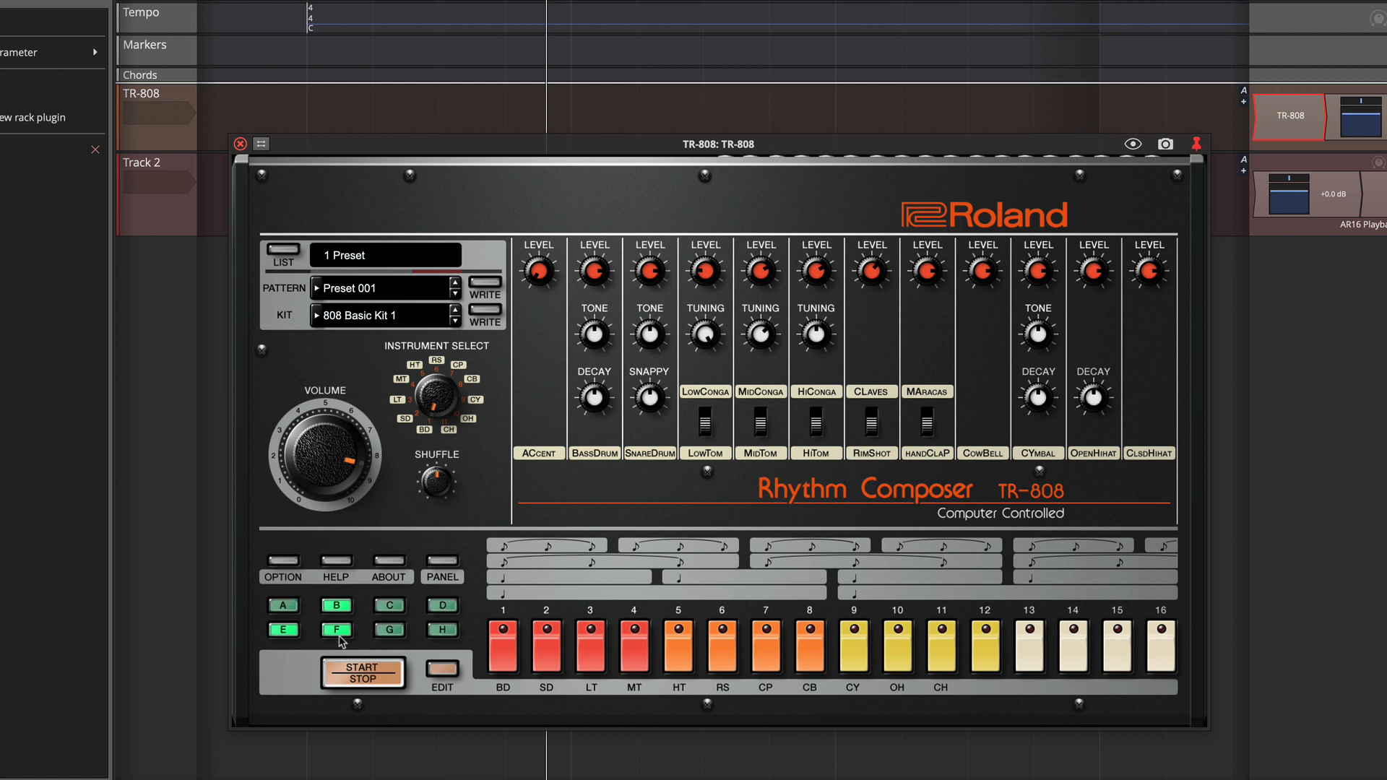
click(283, 606)
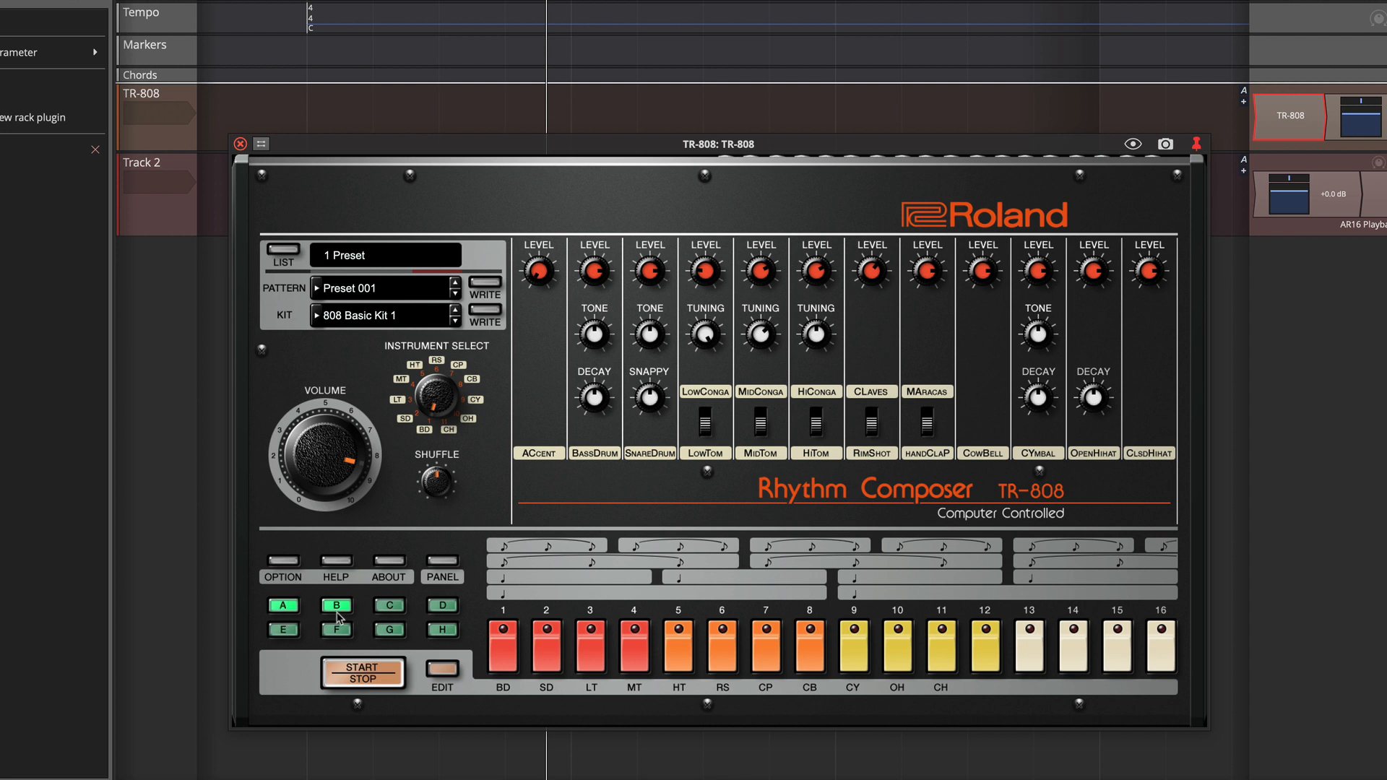
click(362, 673)
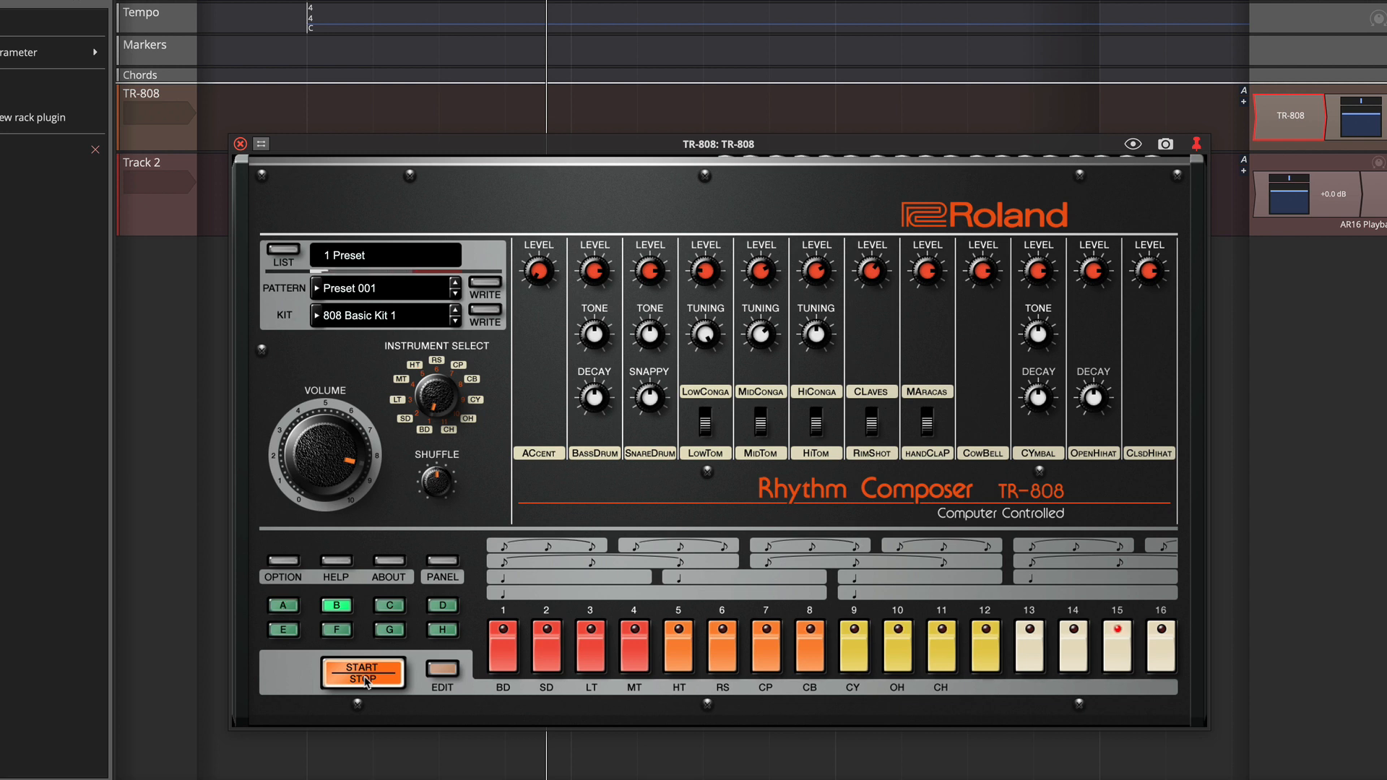
click(362, 673)
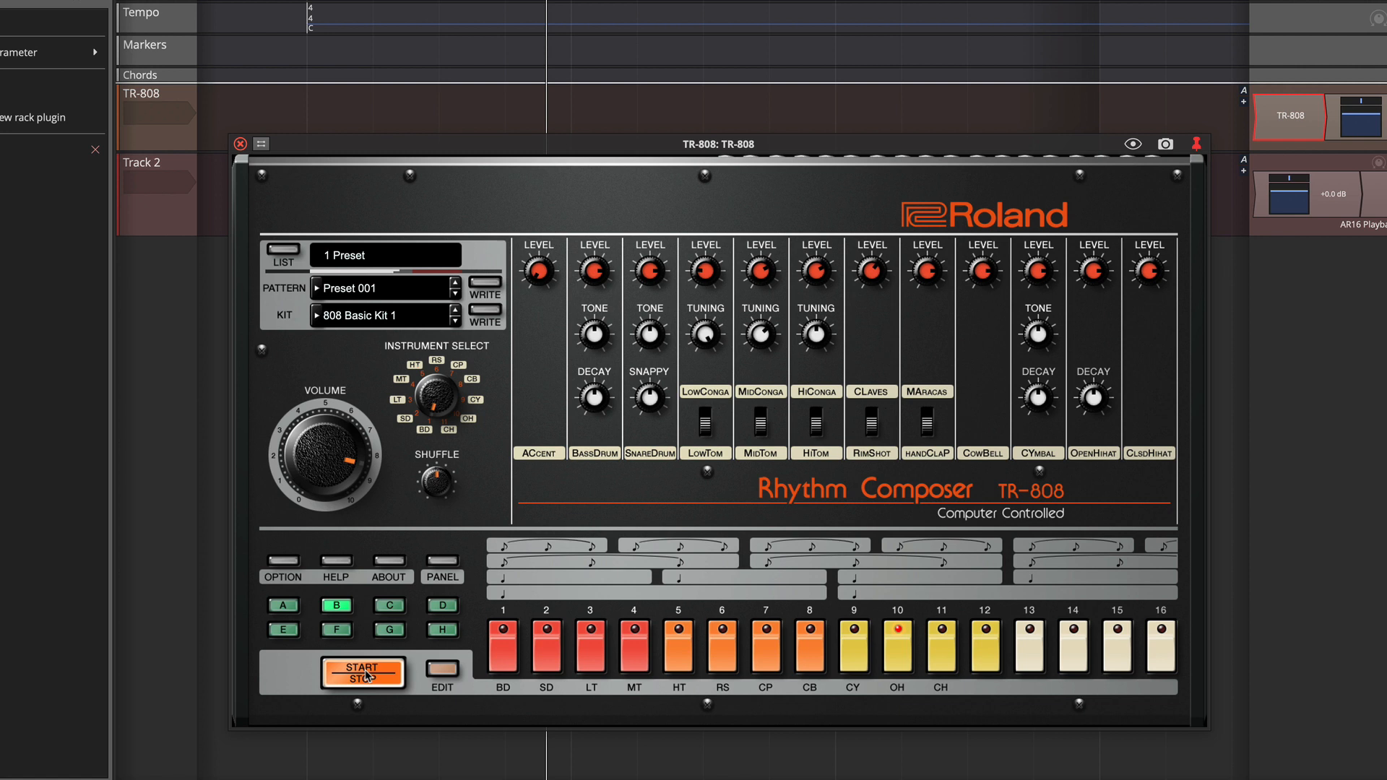
click(362, 672)
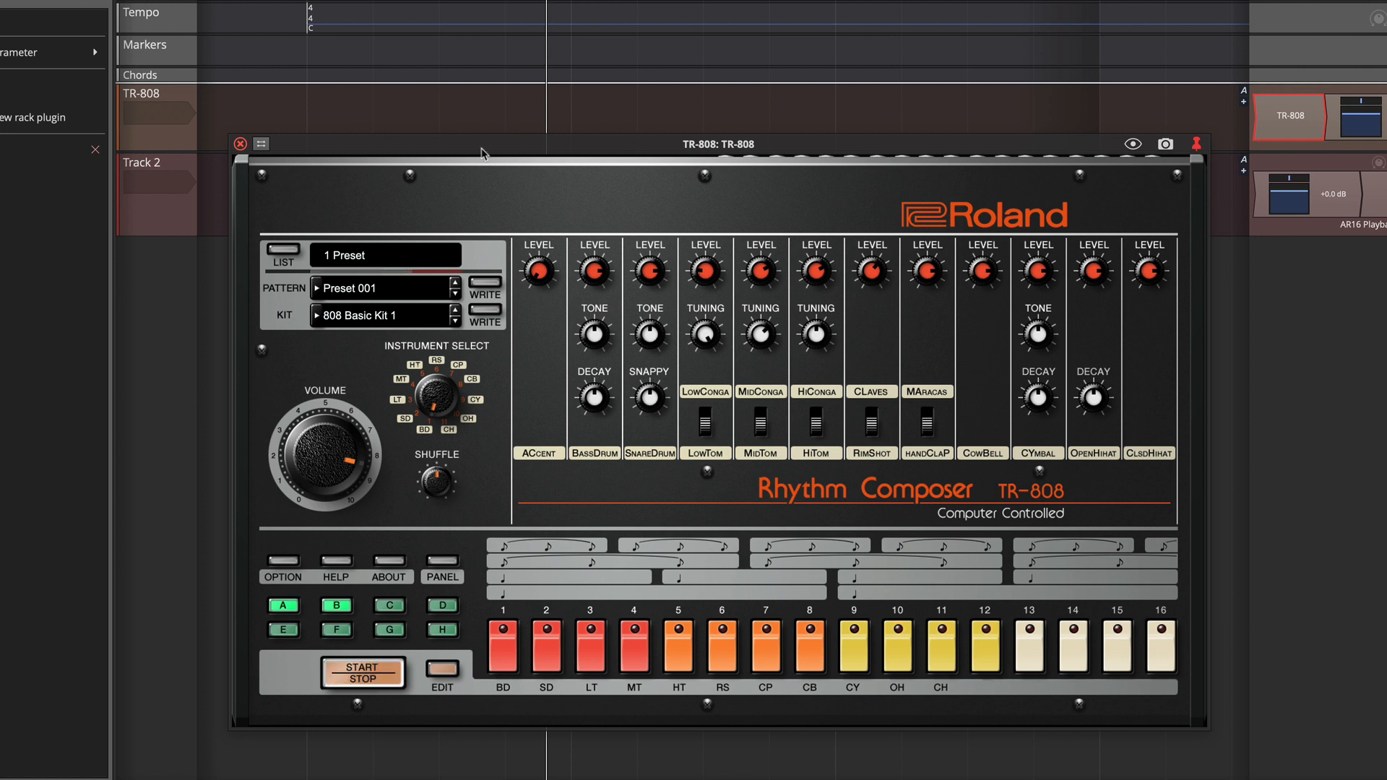
mouse_move(488, 149)
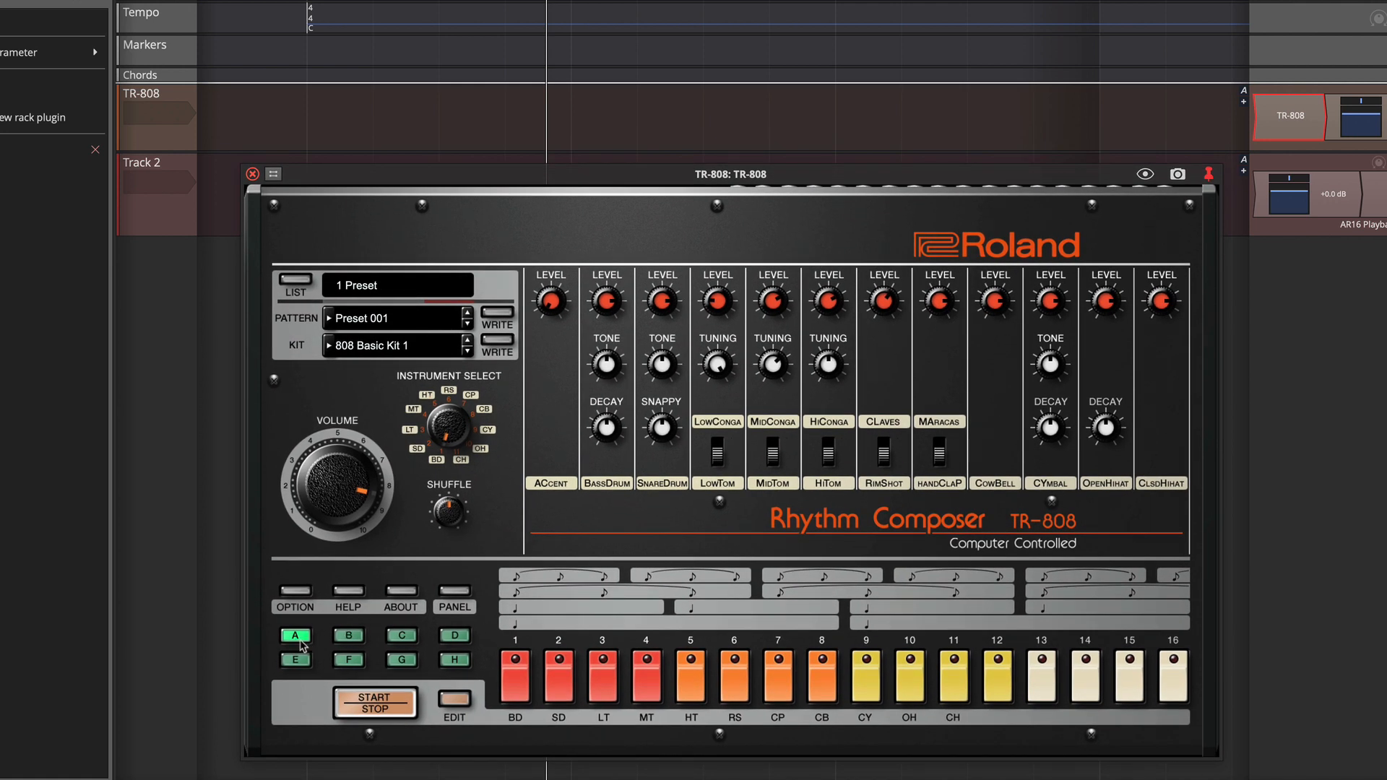
mouse_move(261, 632)
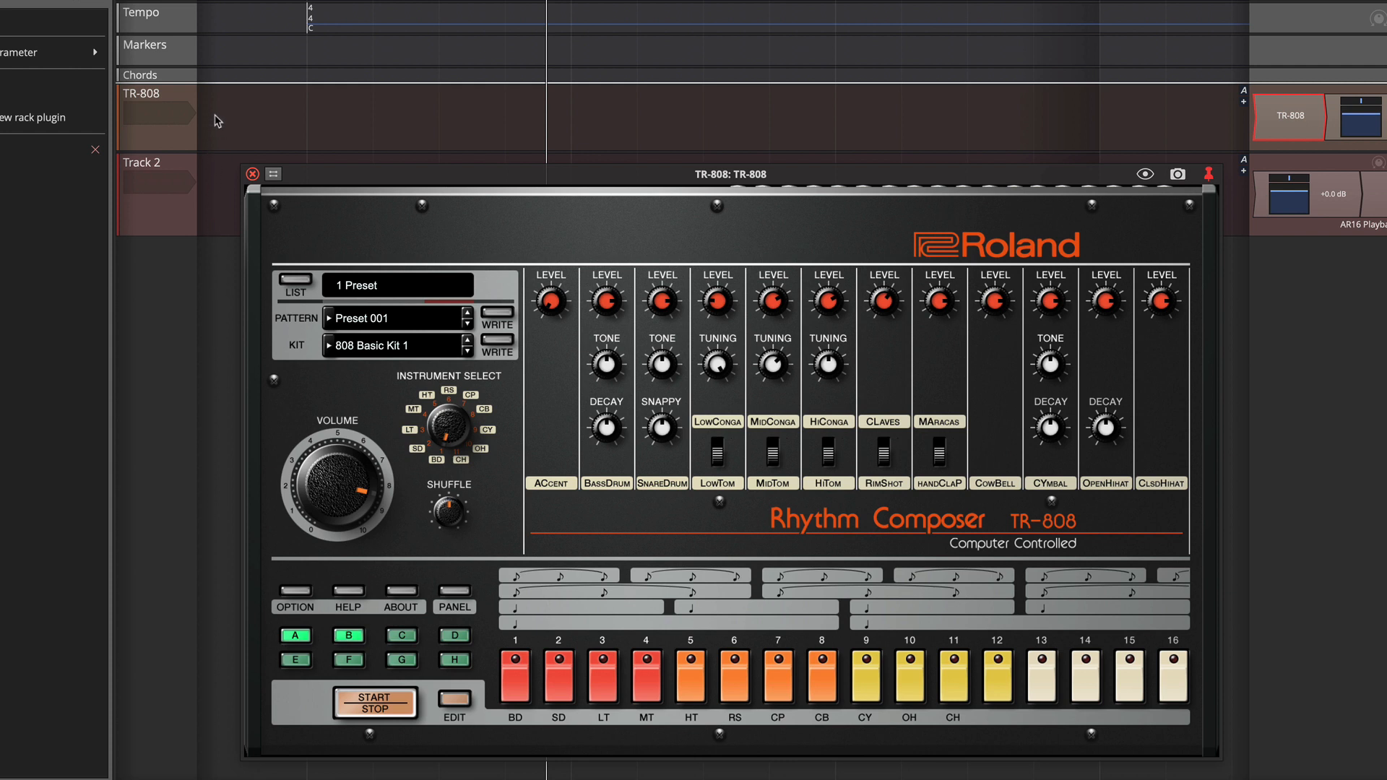
Drag the TR-808 pattern onto the TR-808 track as MIDI clips A and B.
click(387, 118)
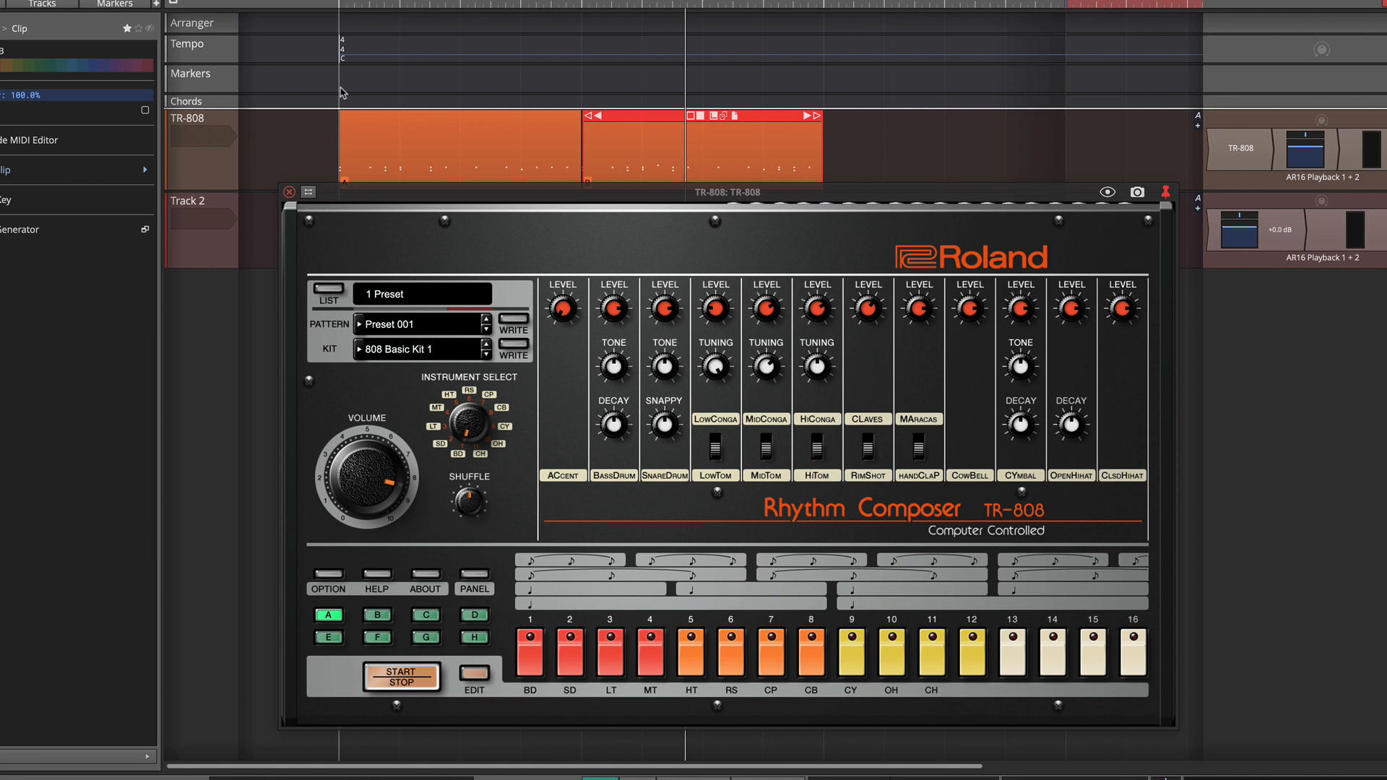
mouse_move(255, 137)
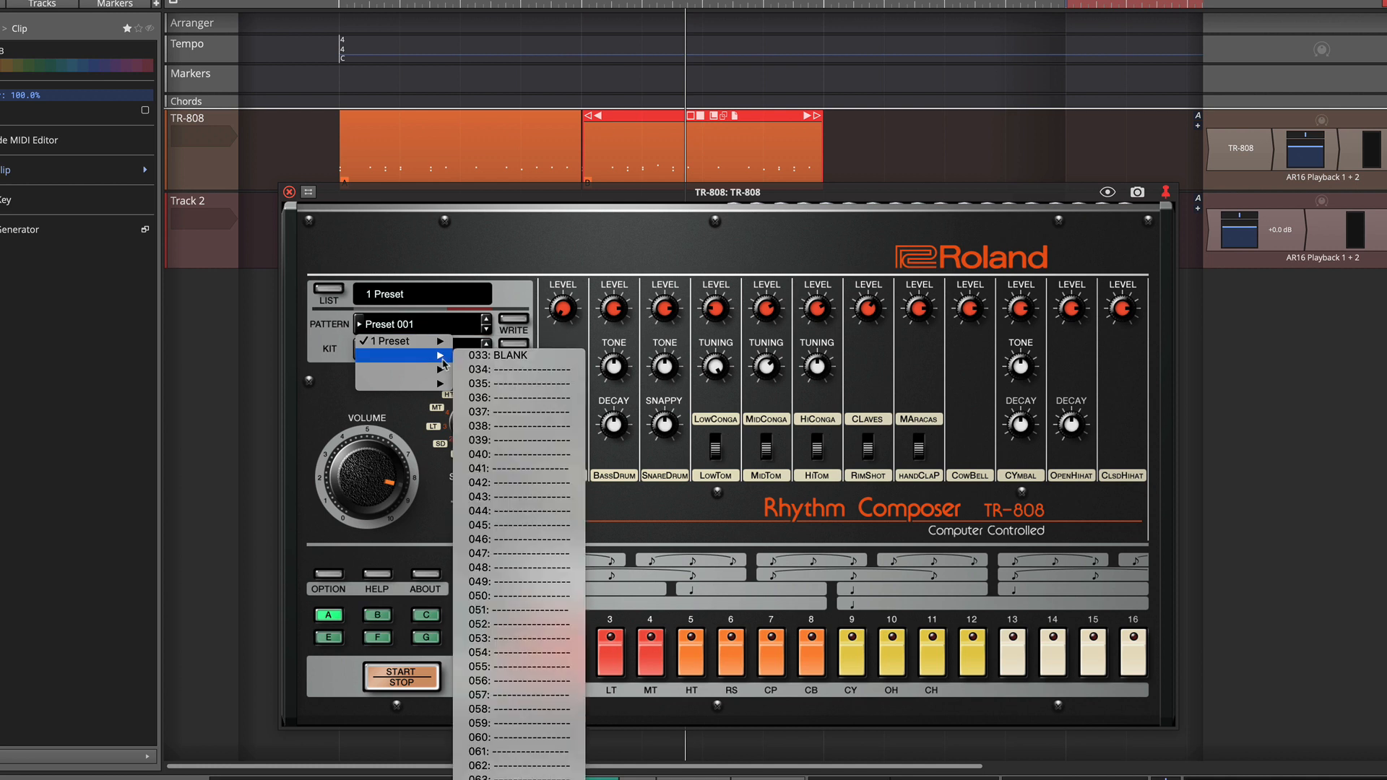
mouse_move(517, 355)
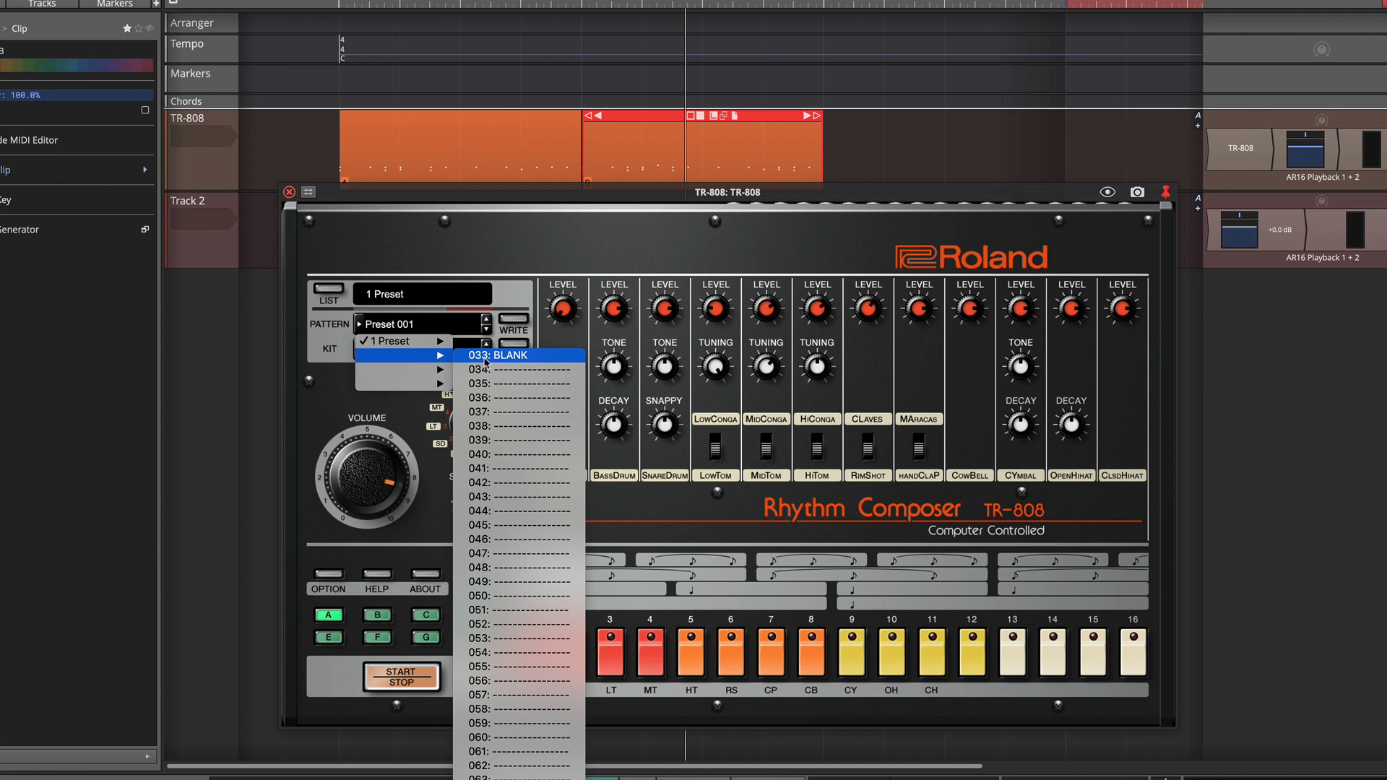
mouse_move(486, 369)
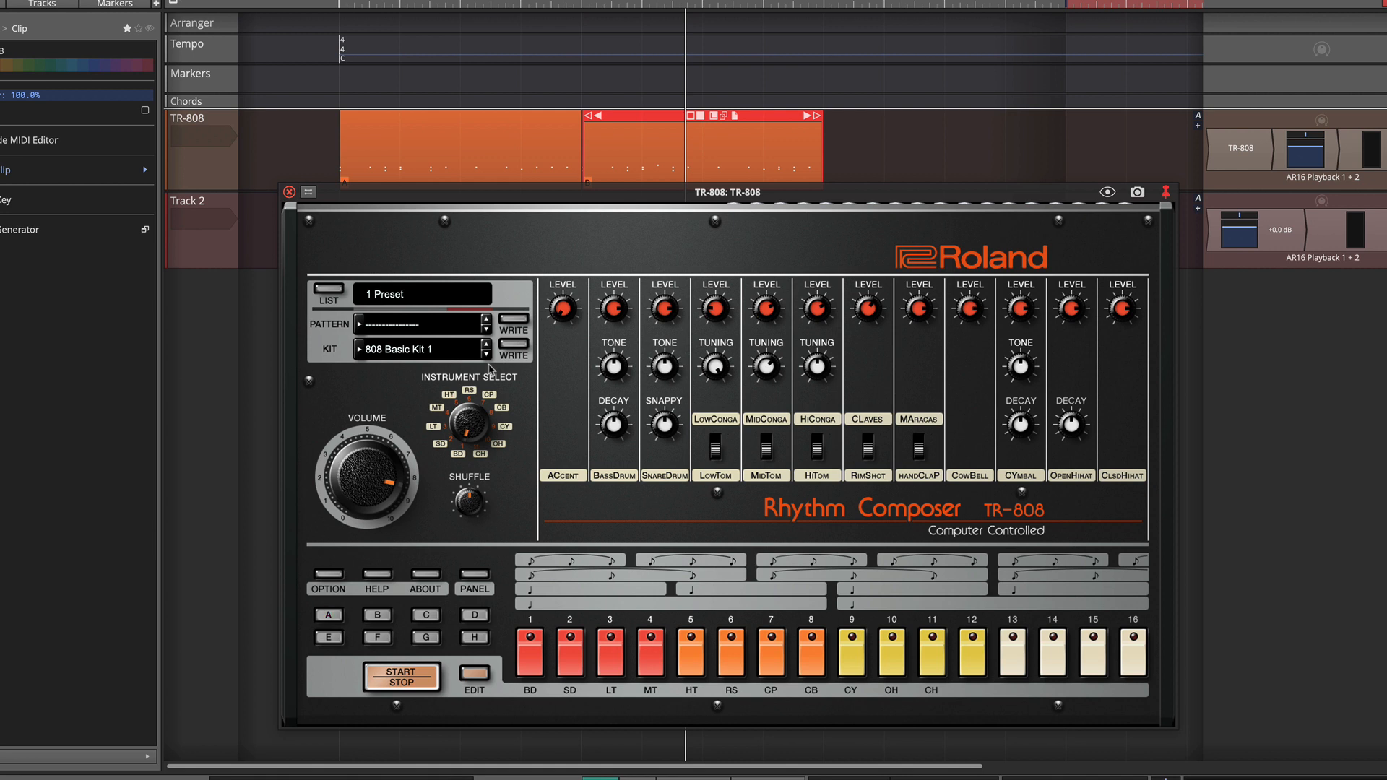
mouse_move(666, 196)
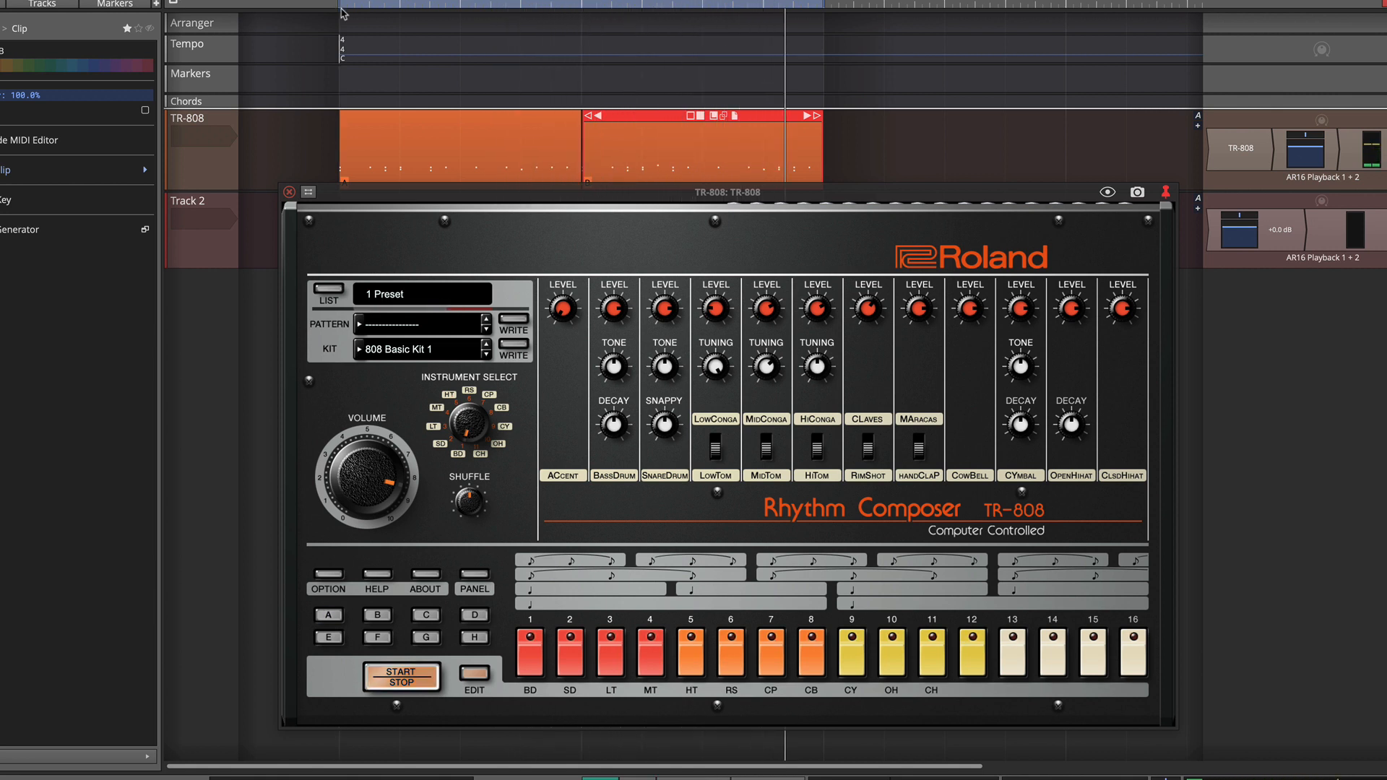
Move the TR-808 window up-left and switch it to Compact Layout.
click(327, 615)
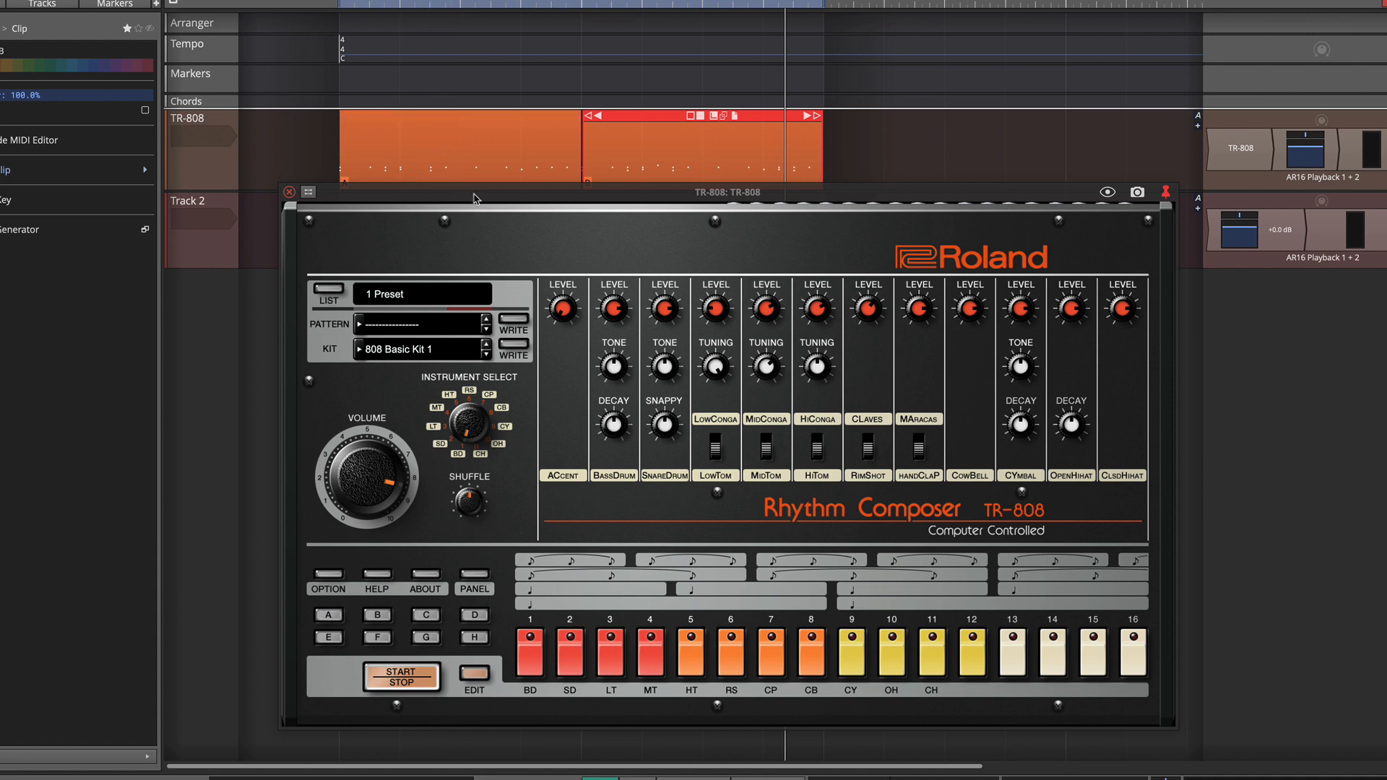
drag(473, 193, 392, 182)
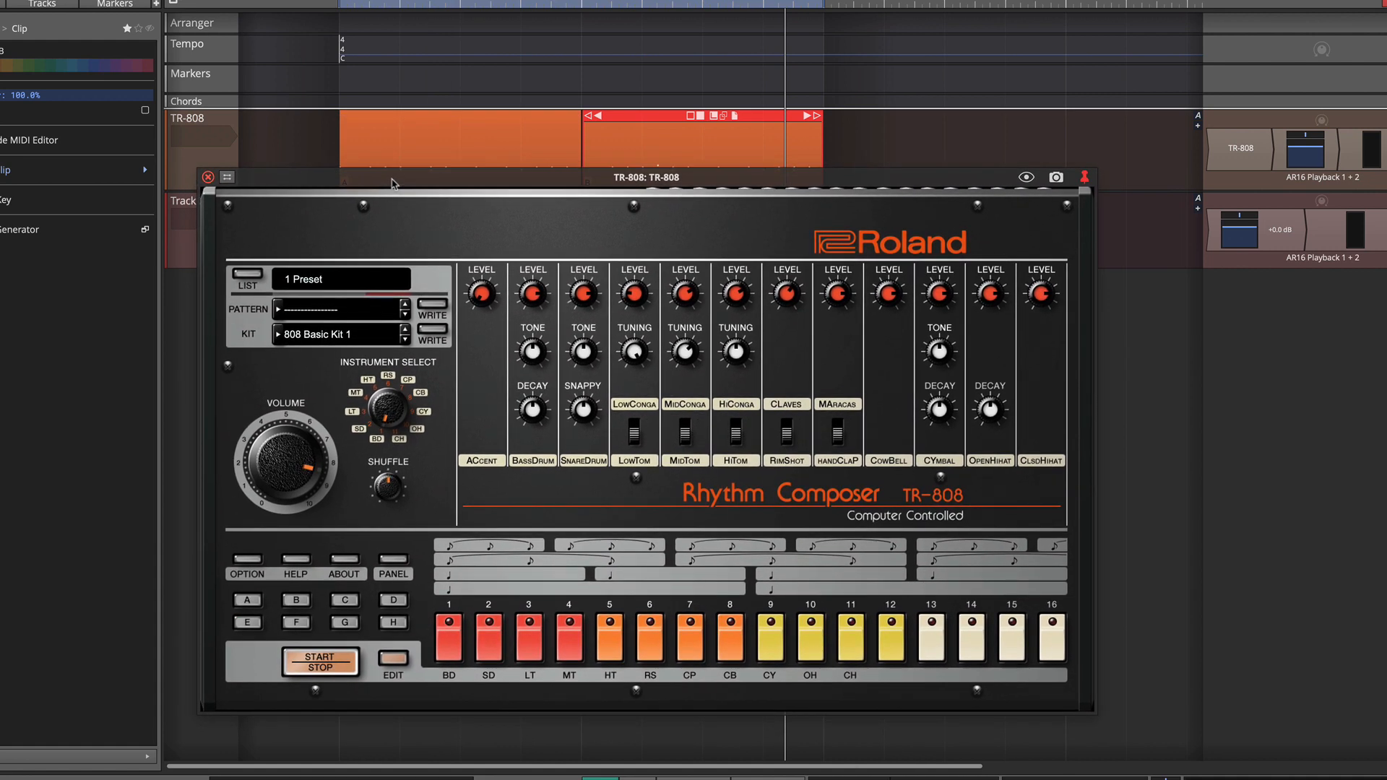
click(246, 600)
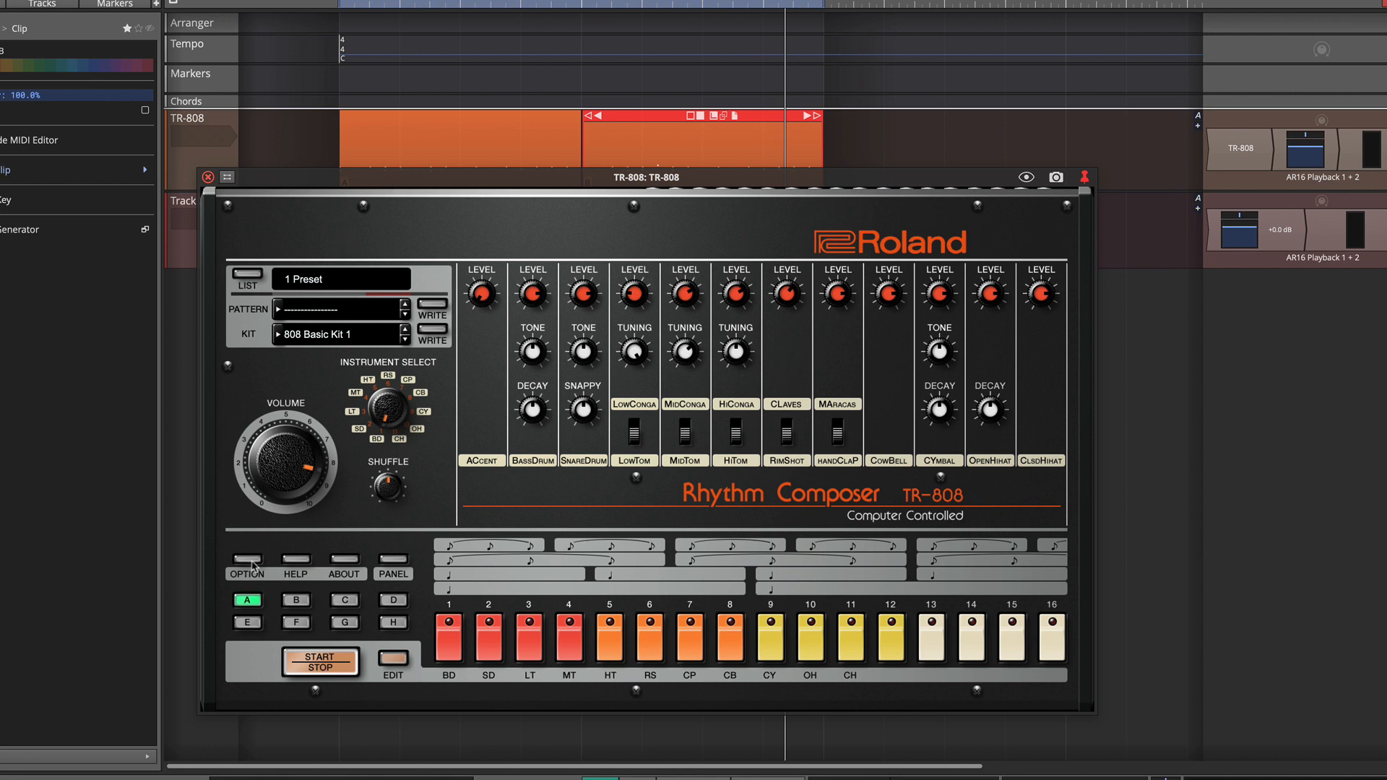
click(247, 573)
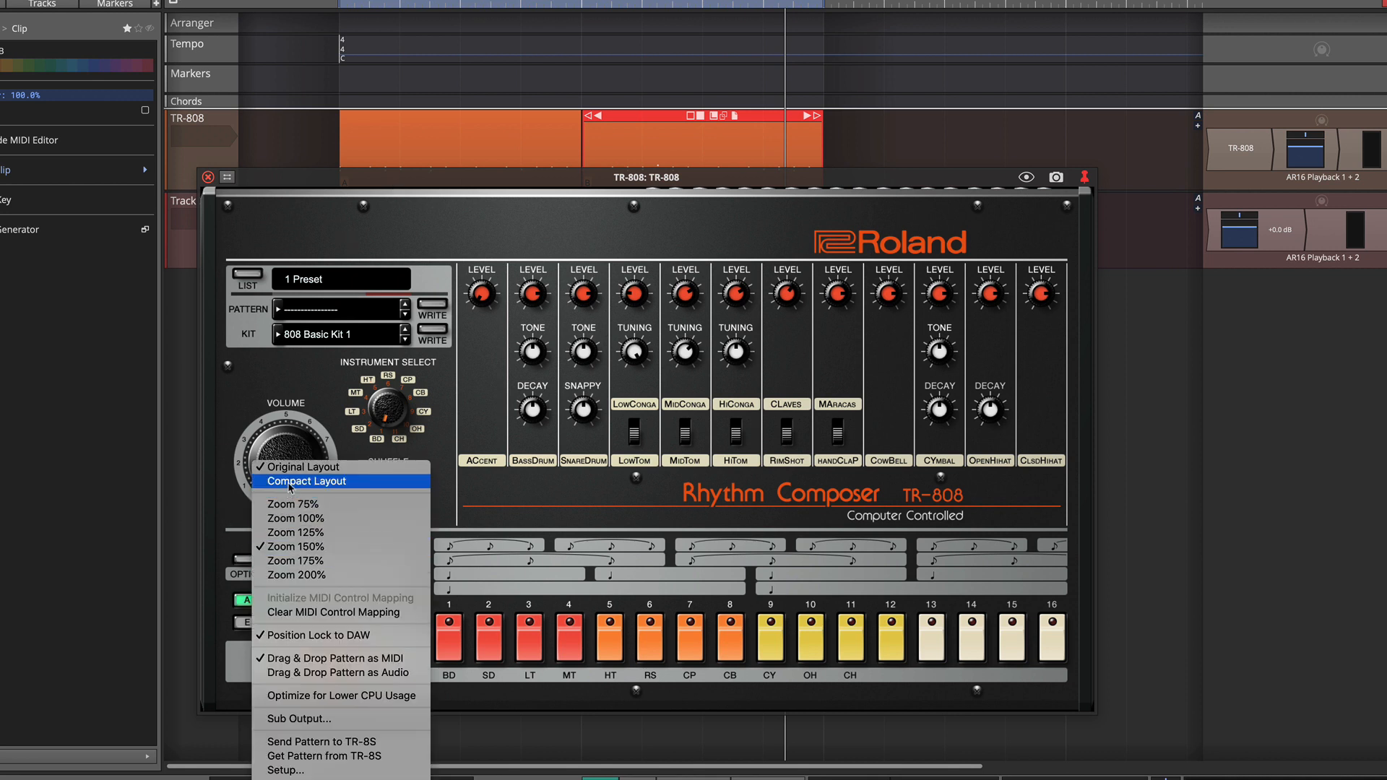
click(308, 481)
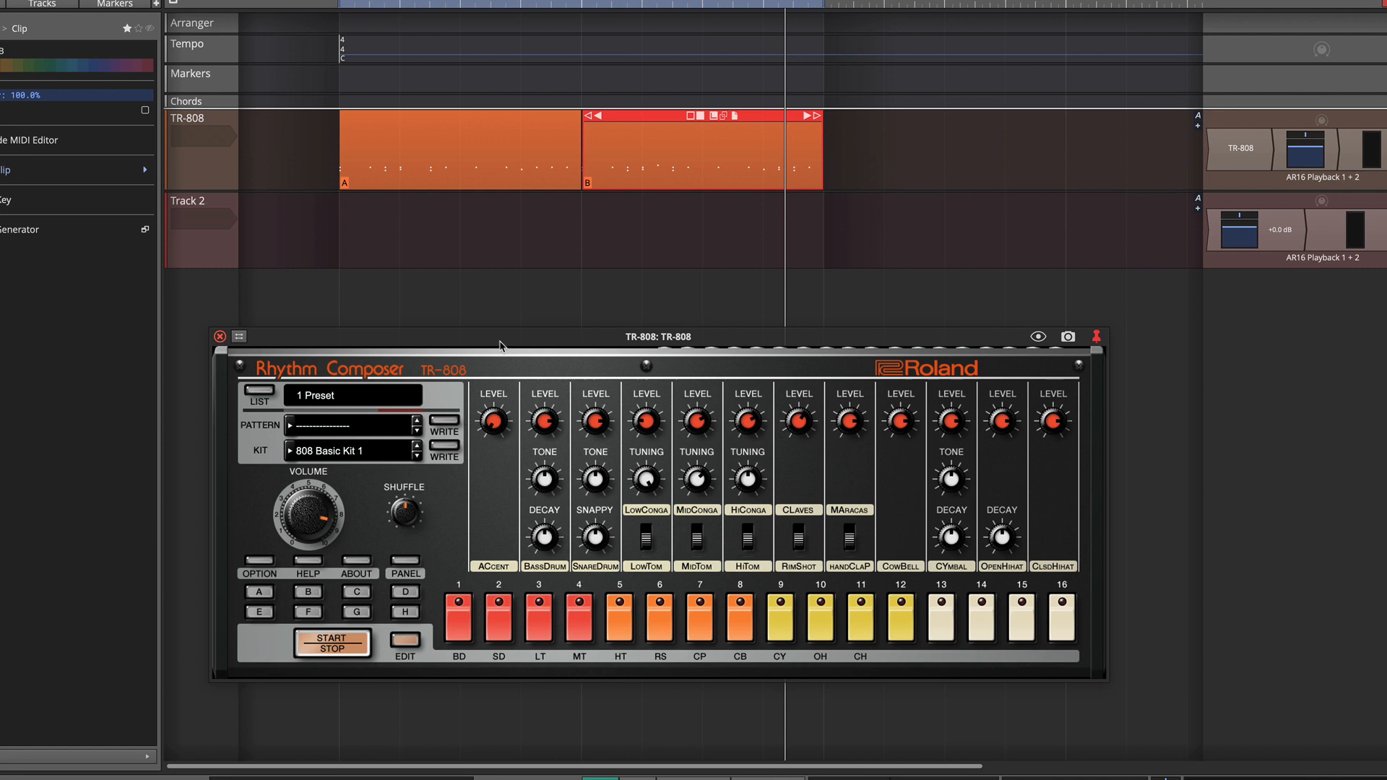
Select variation A, try a smaller display zoom, then restore the larger size.
click(259, 591)
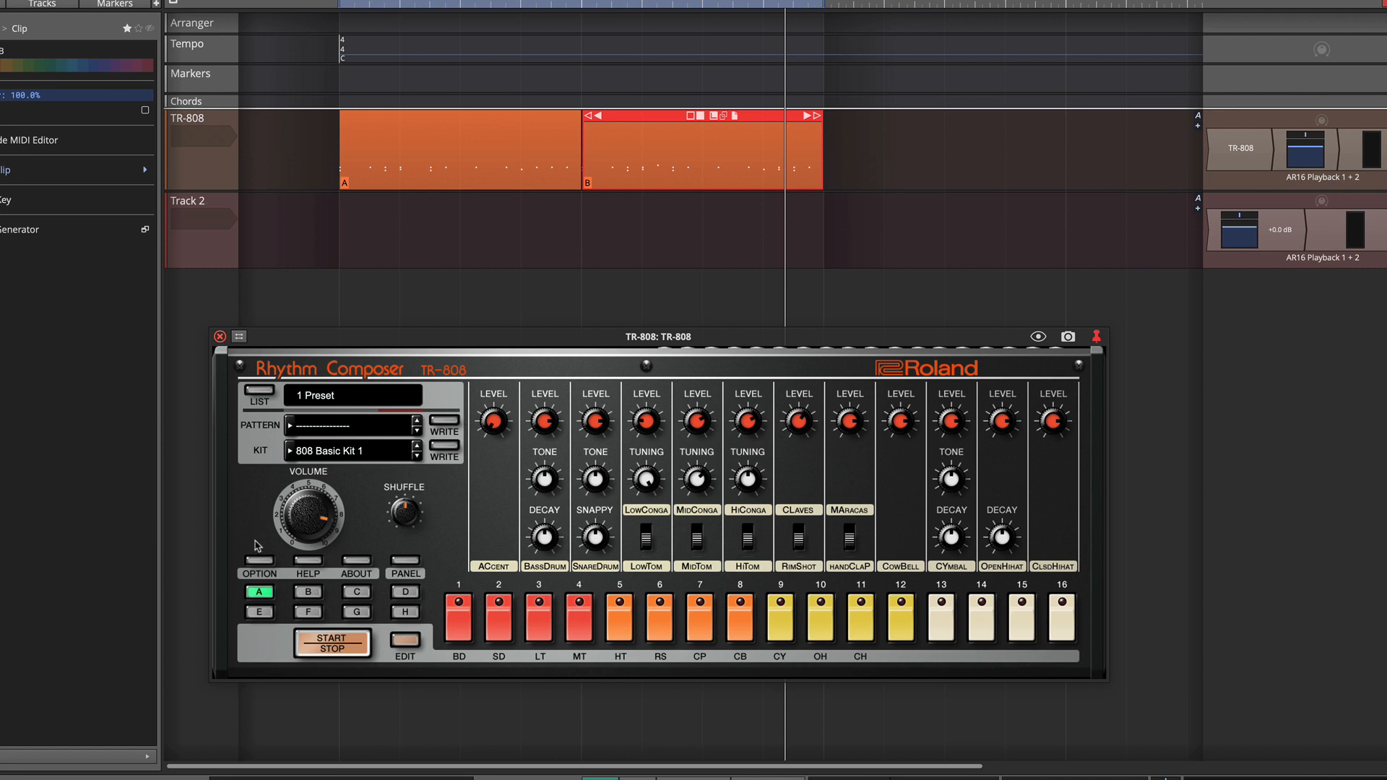
click(258, 573)
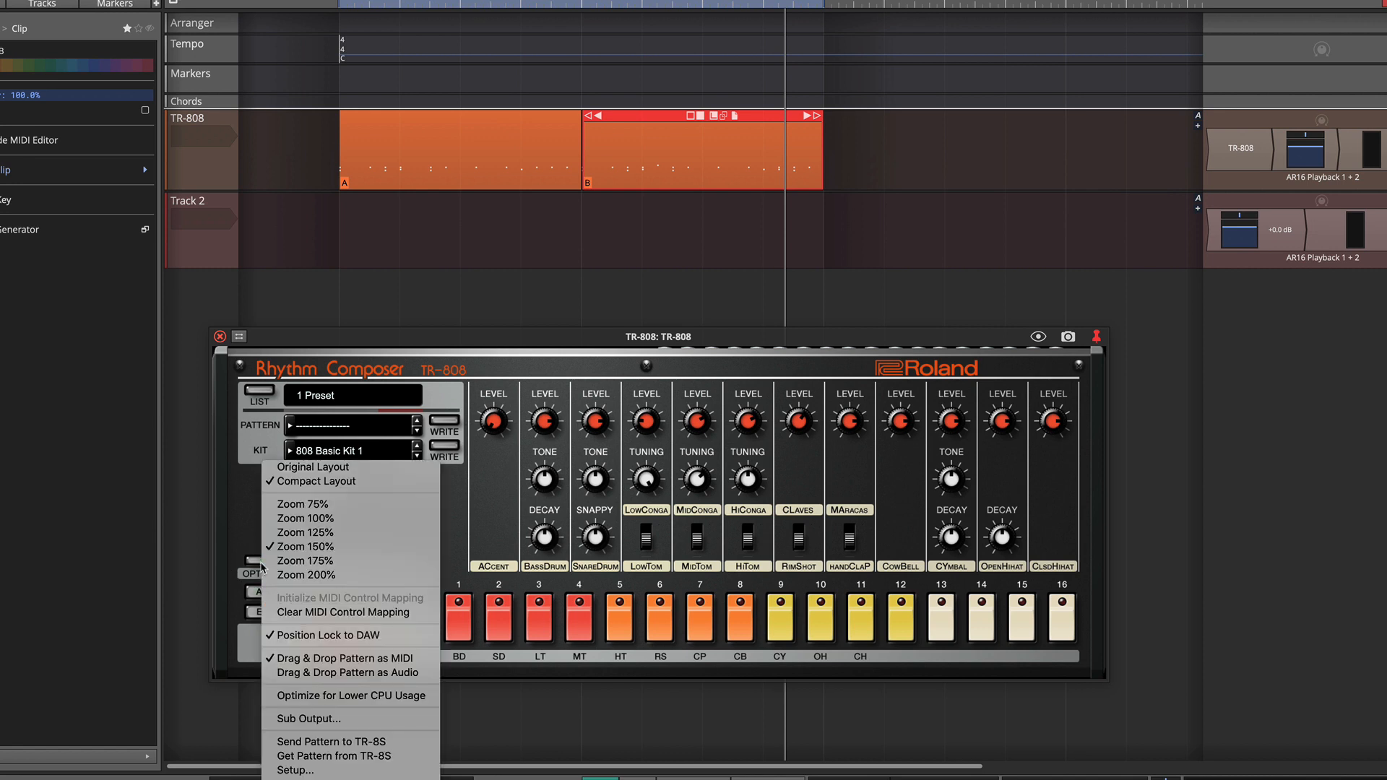
click(313, 466)
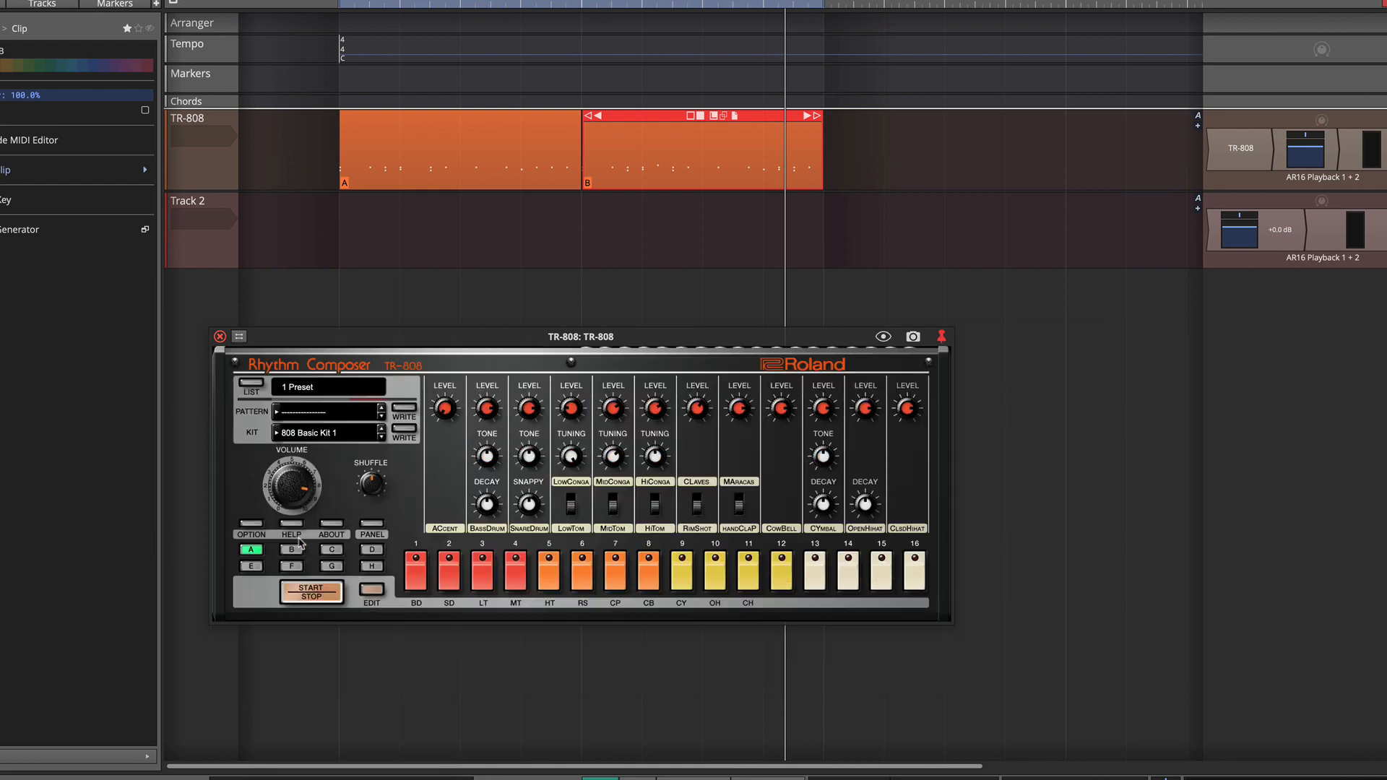
click(253, 549)
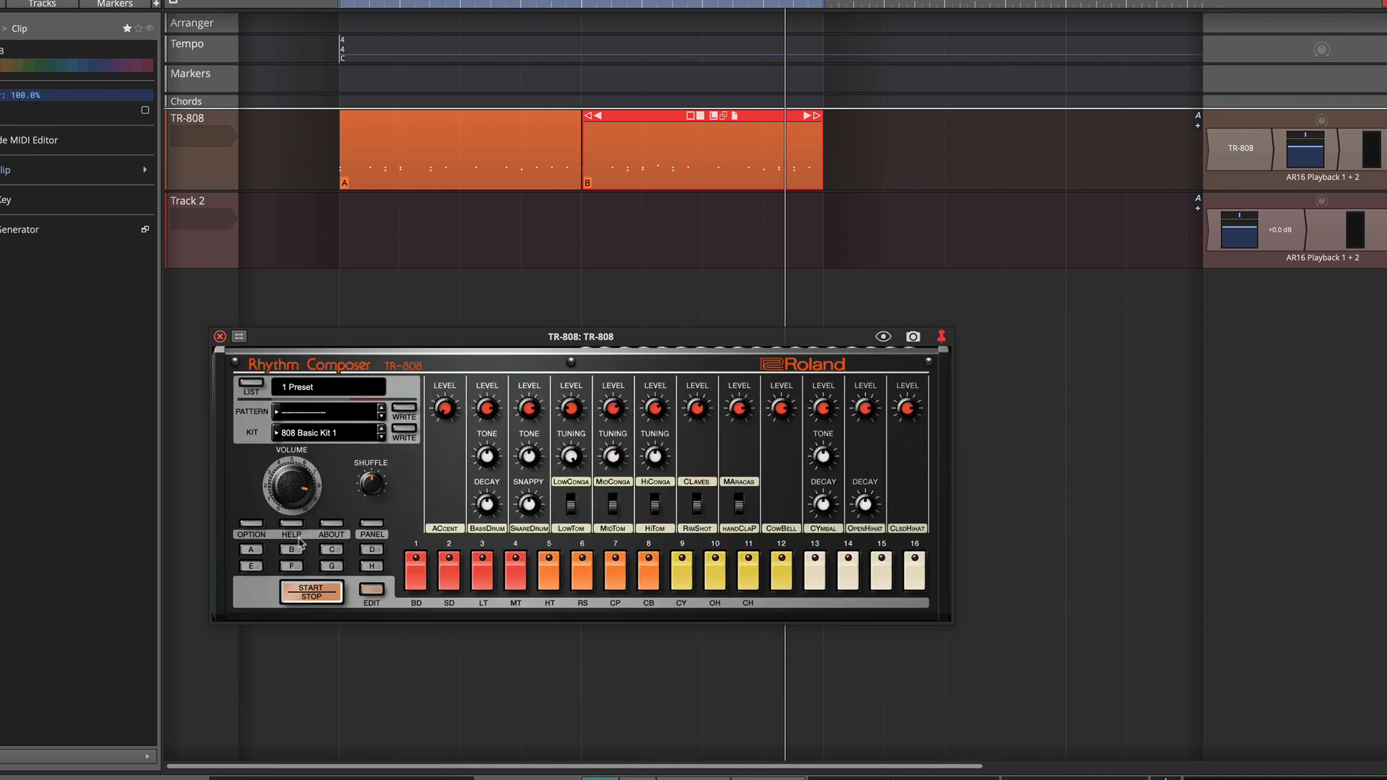
click(251, 549)
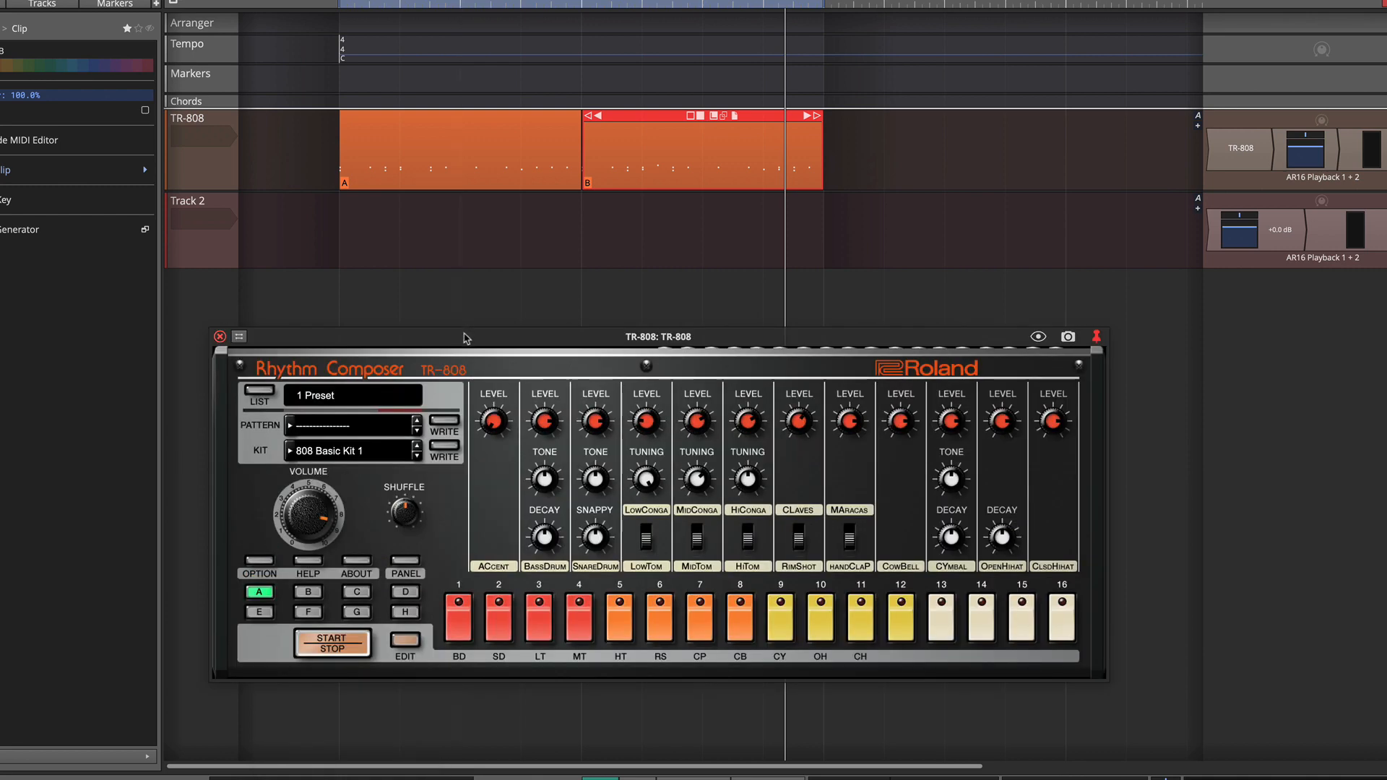
click(259, 592)
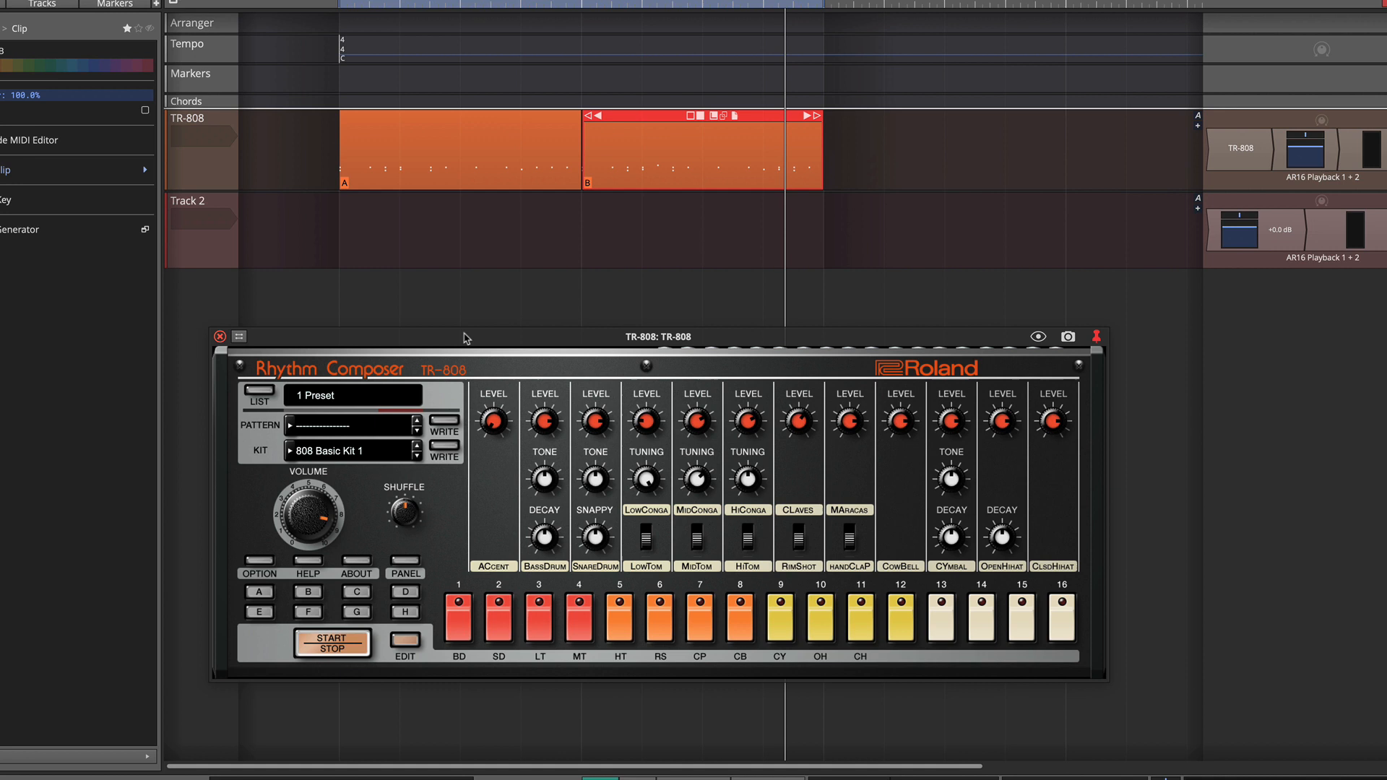
Insert a new empty step clip at bar 1 of the TR-808 track.
click(260, 591)
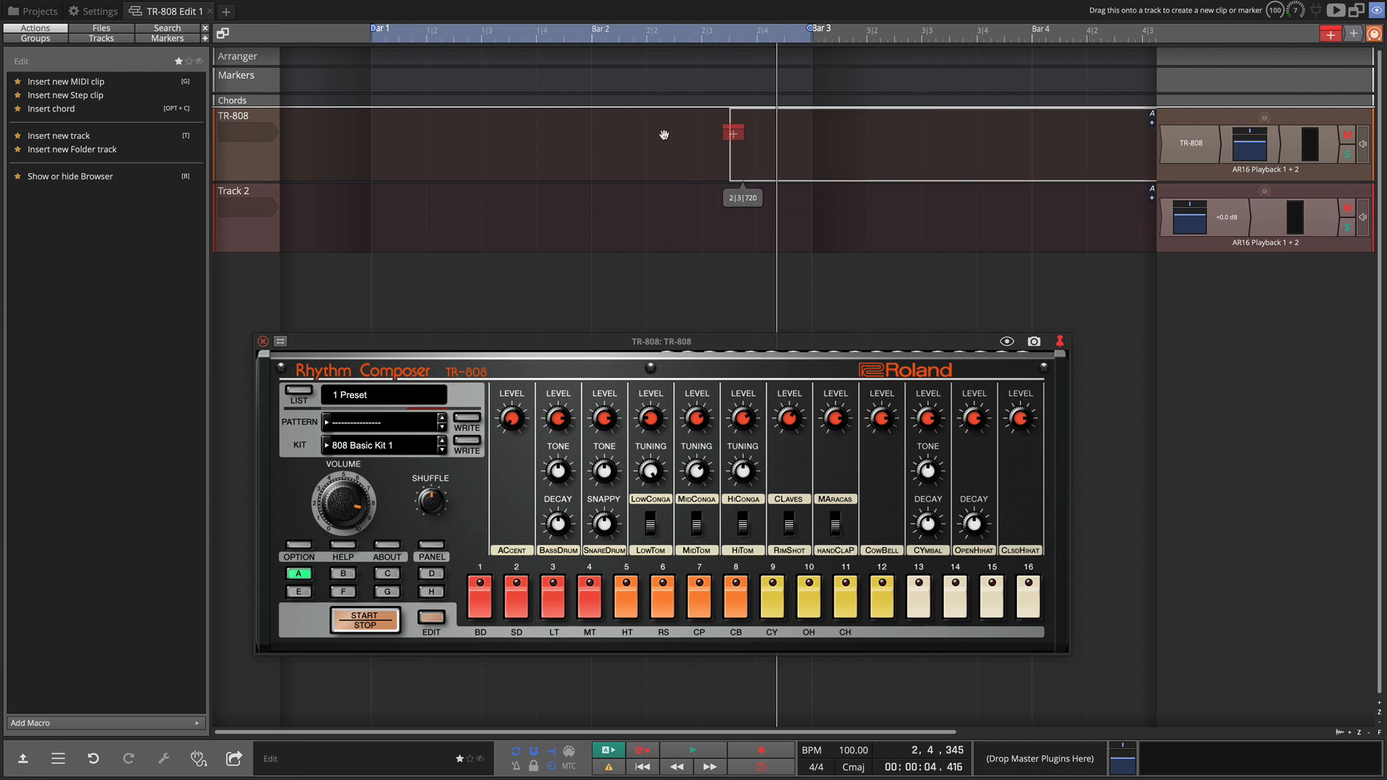
right_click(328, 149)
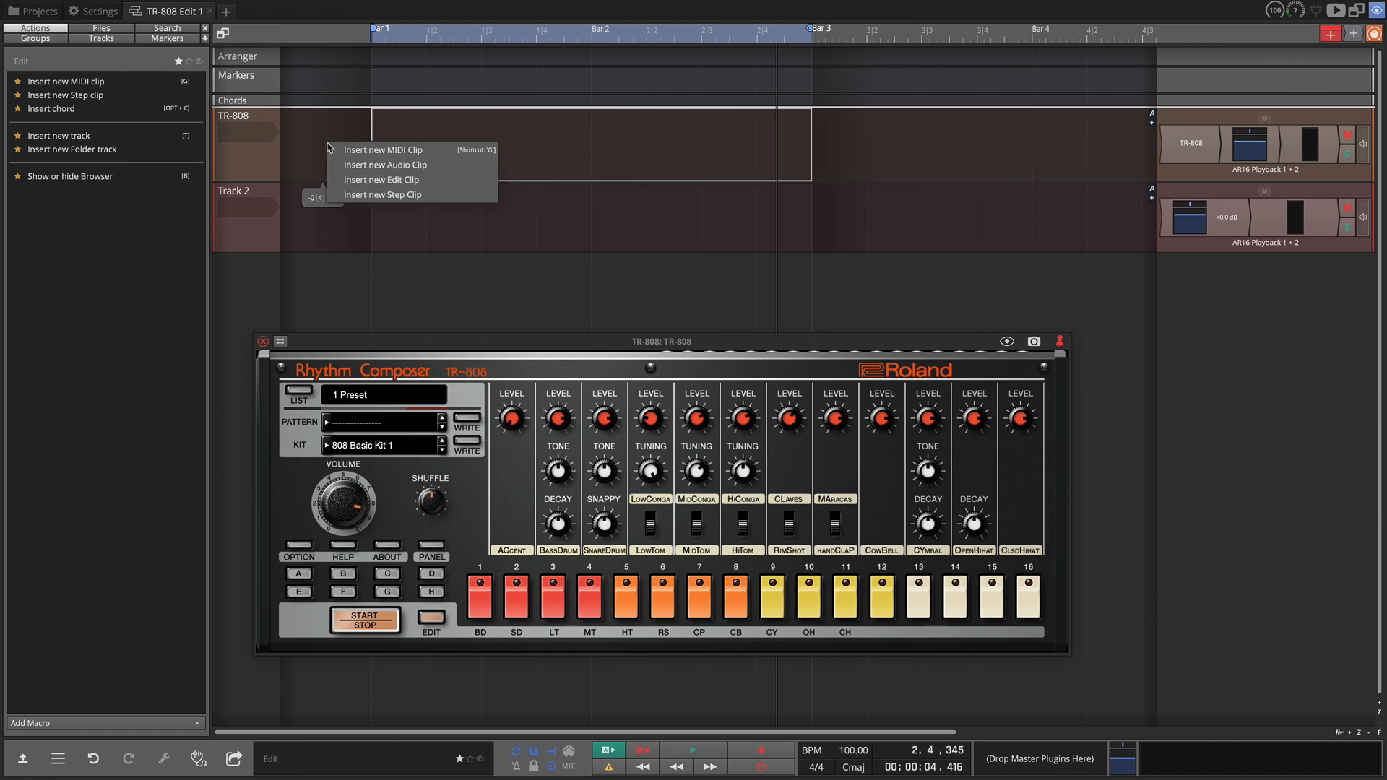
click(382, 194)
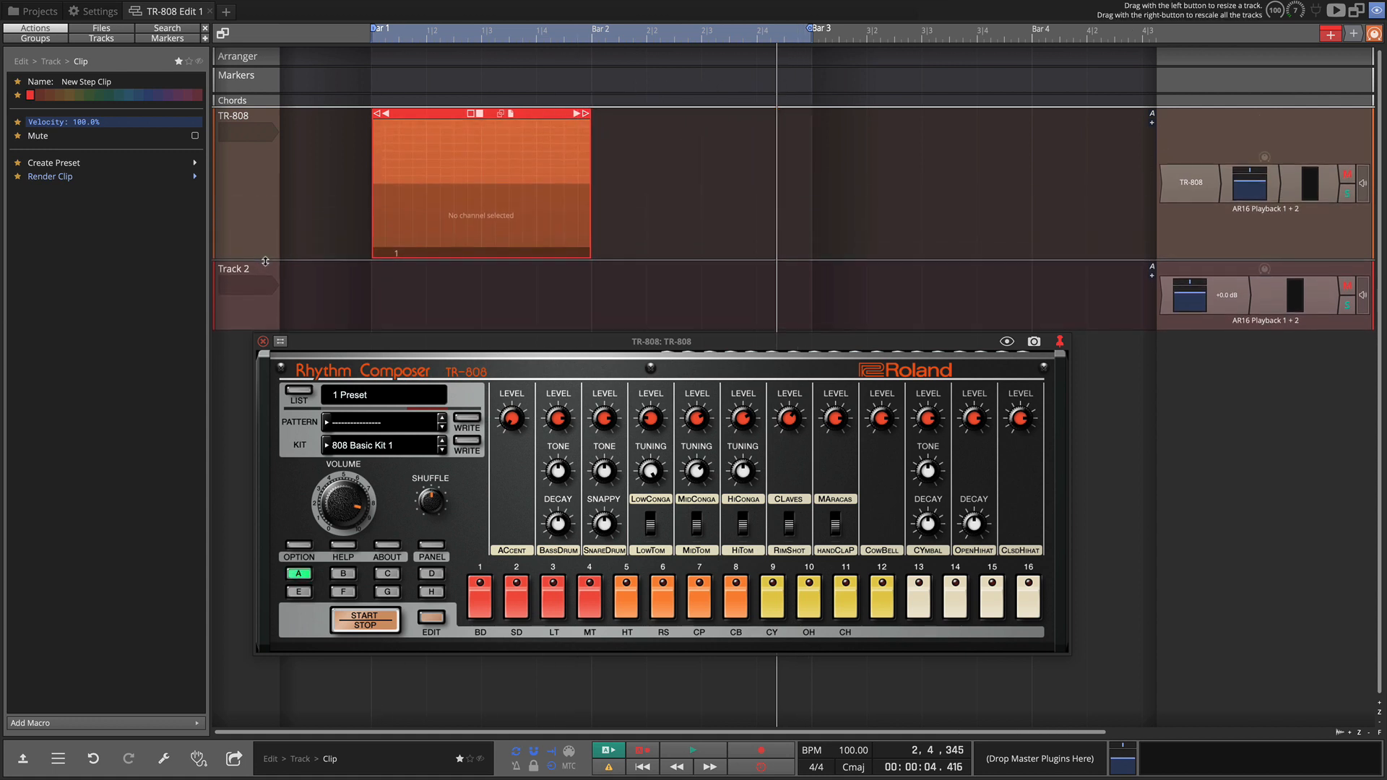
Program kick on steps 1, 5, 9, 13, claps on 3 and 7, and closed hi-hat on every step.
click(344, 114)
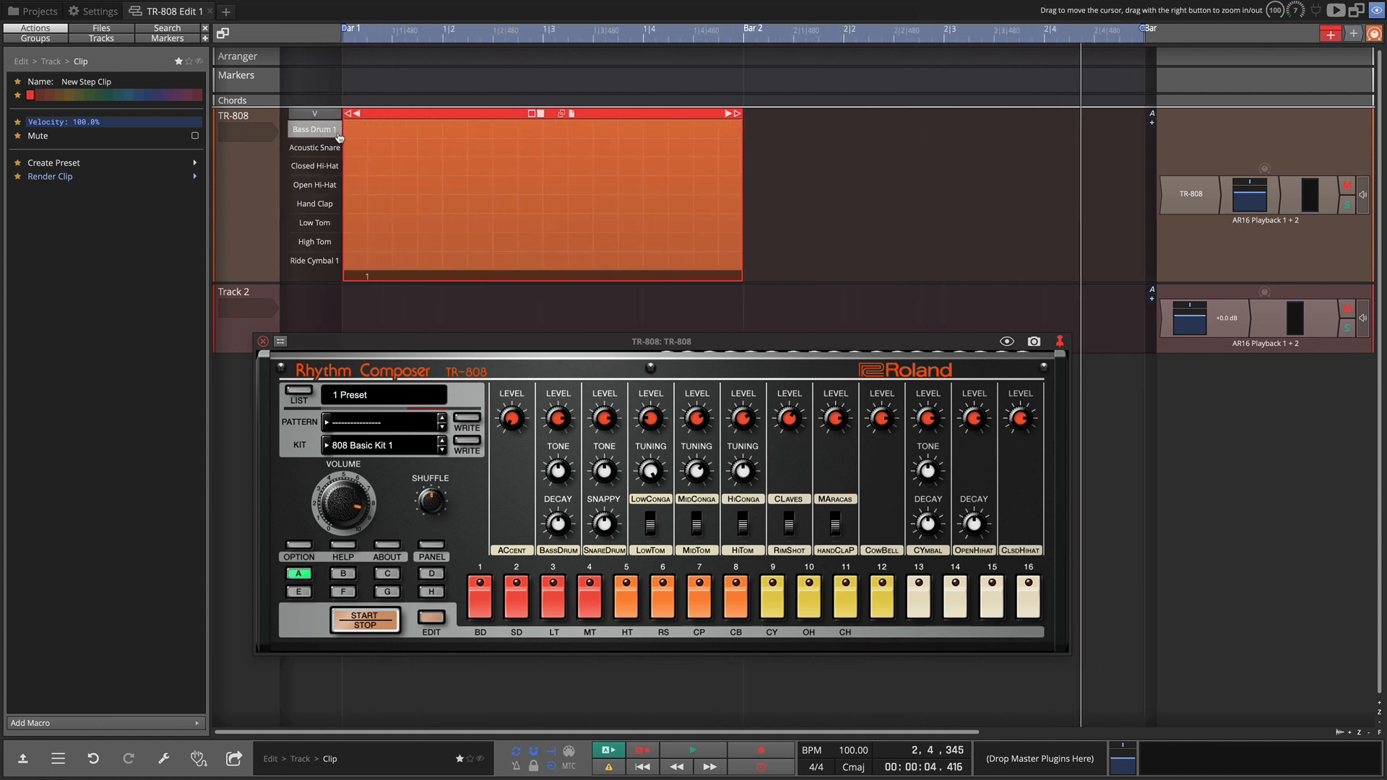
click(504, 129)
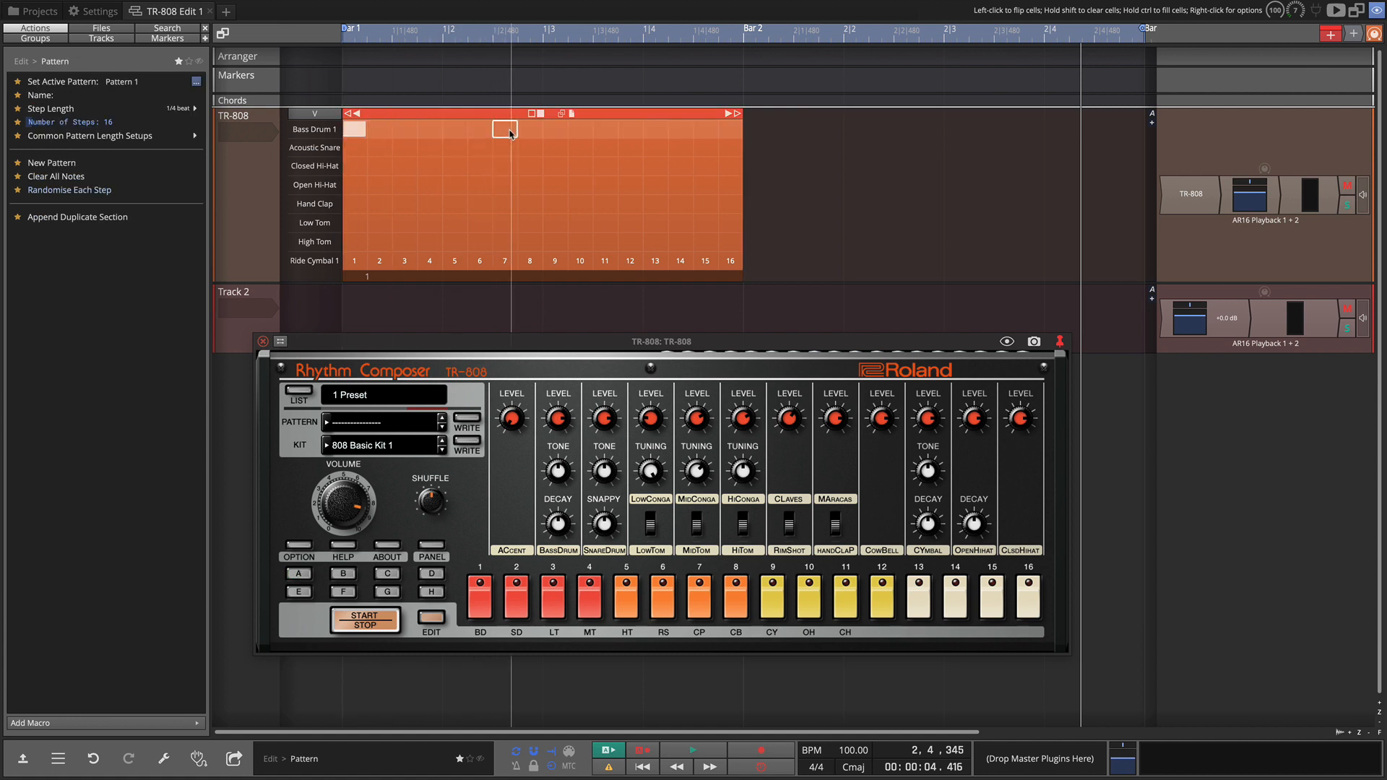
click(298, 573)
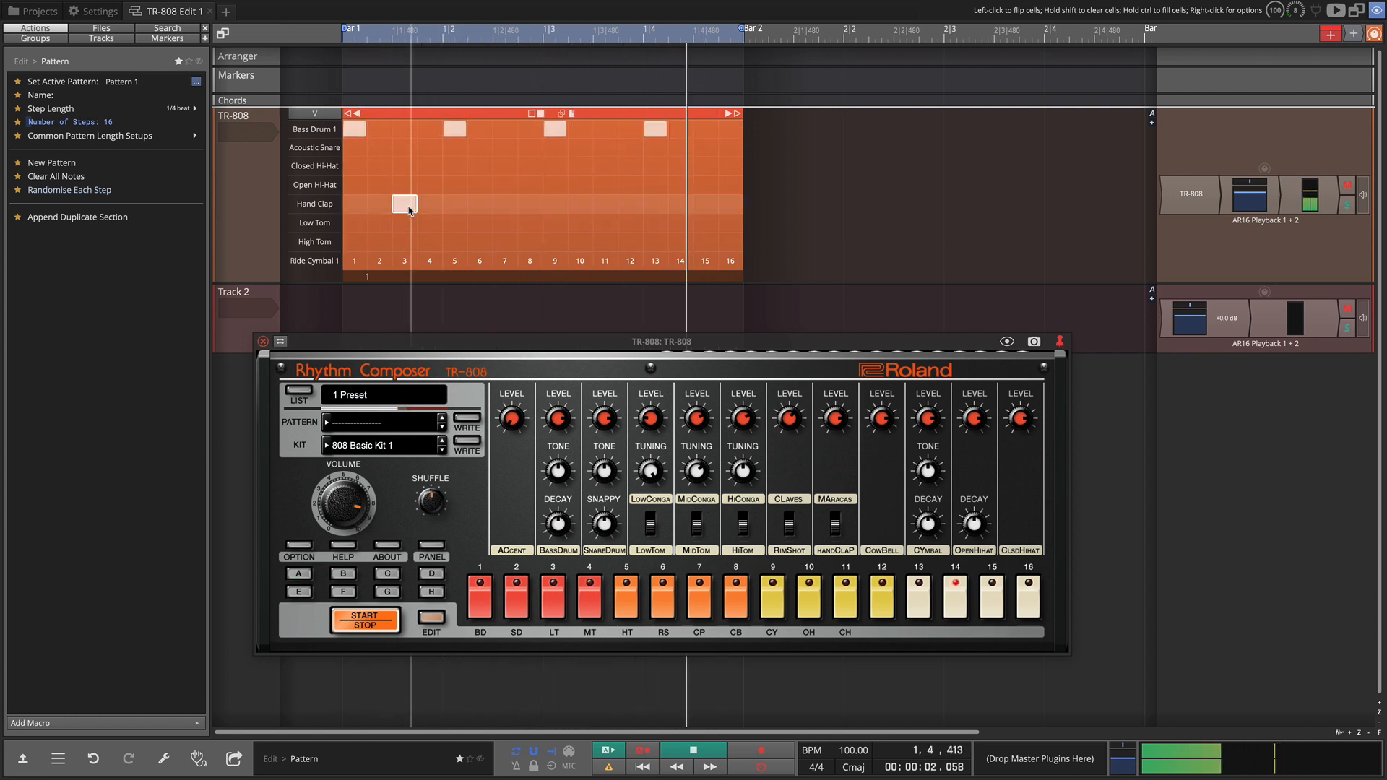
click(298, 573)
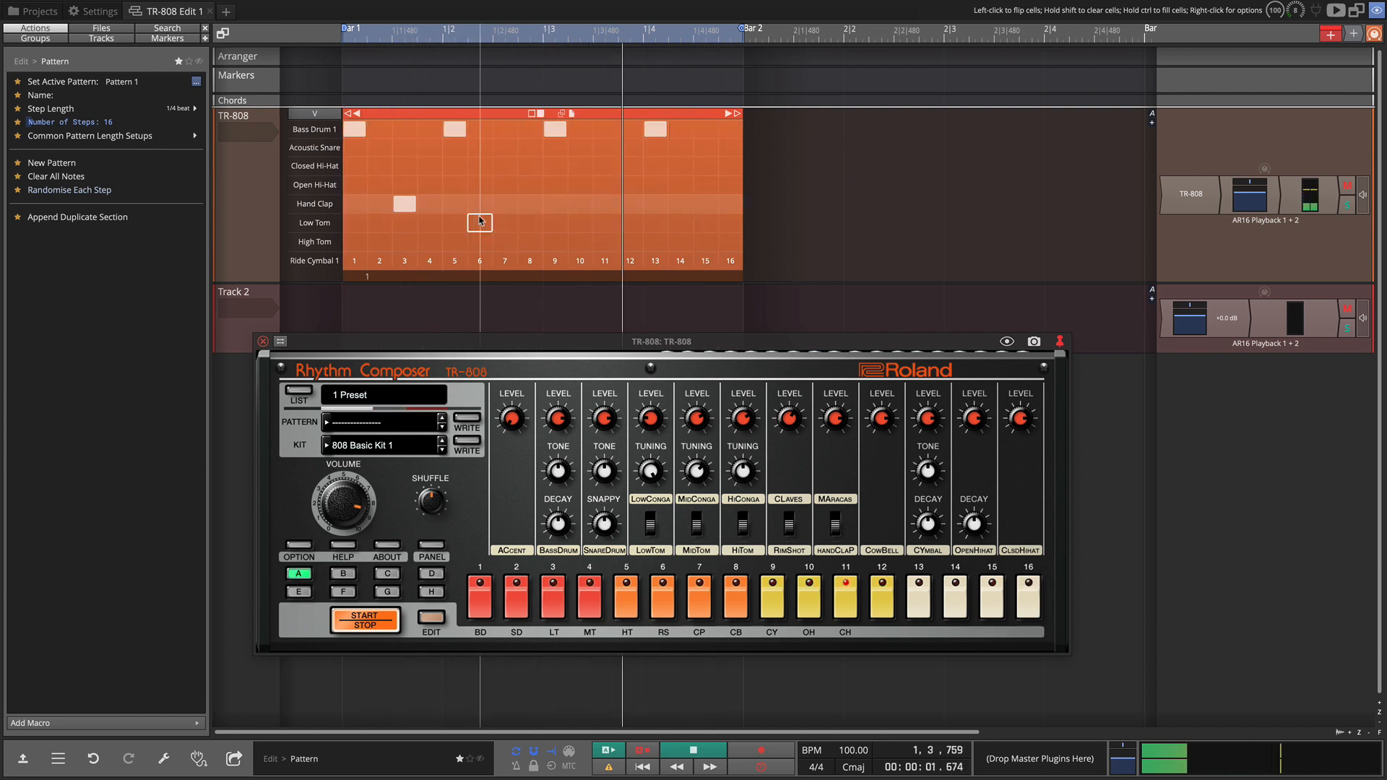
click(505, 205)
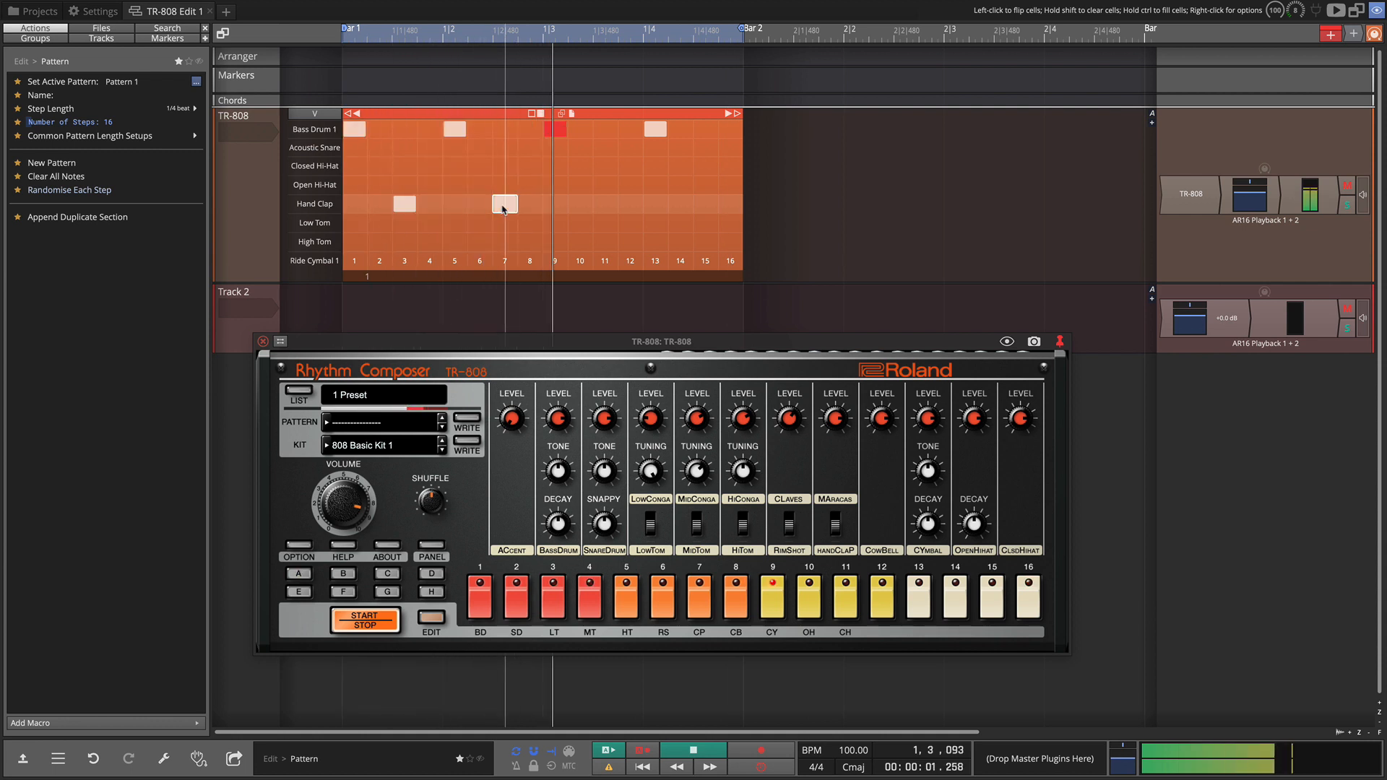
click(376, 166)
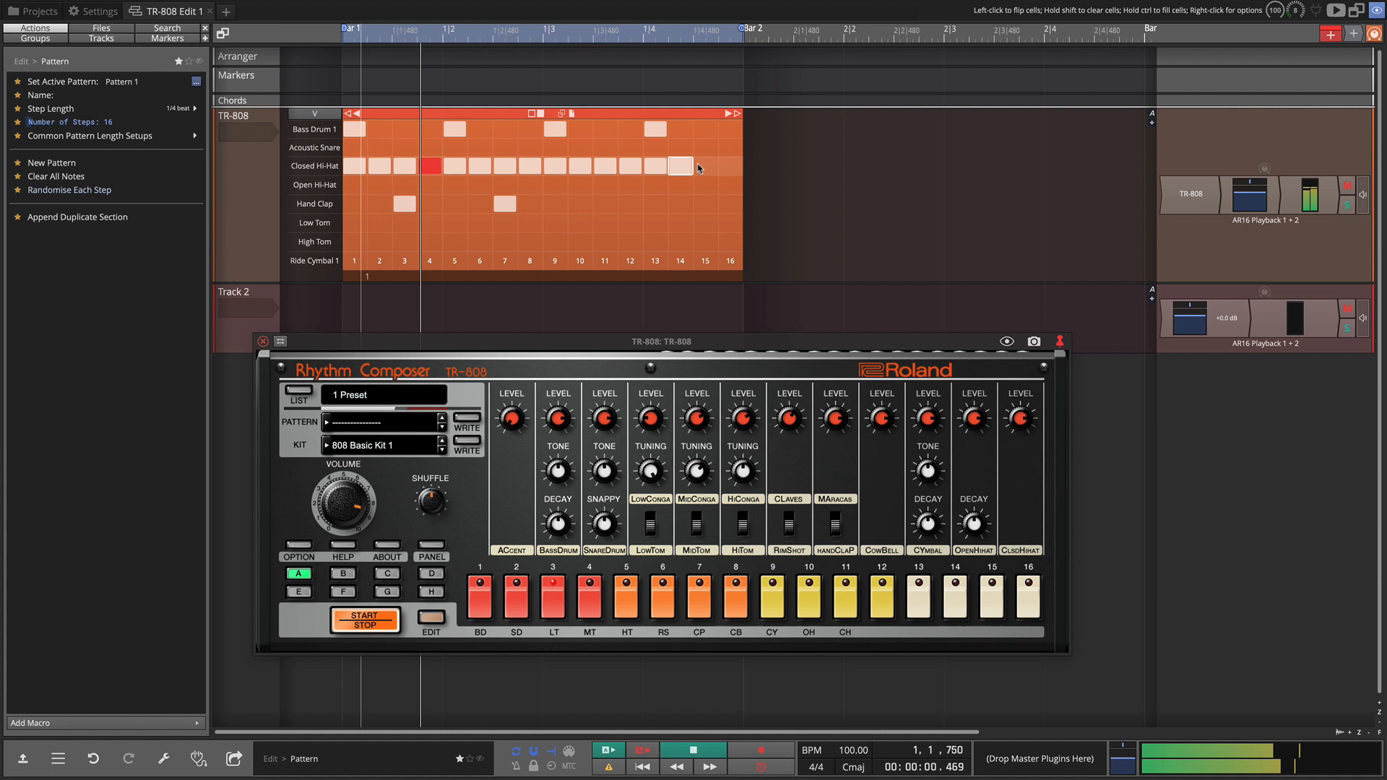
click(314, 114)
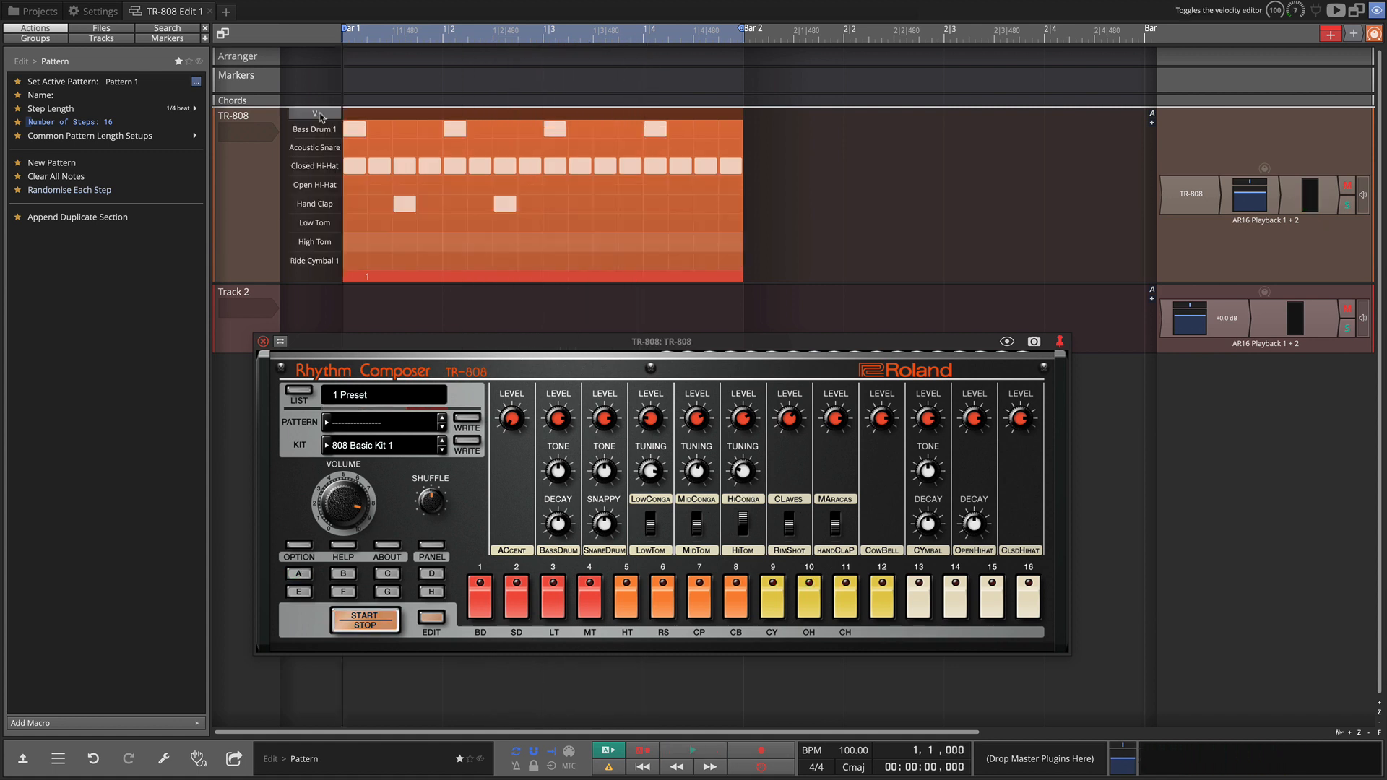
Add acoustic snare hits, clear the hand claps, and remove the step-5 kick.
click(298, 573)
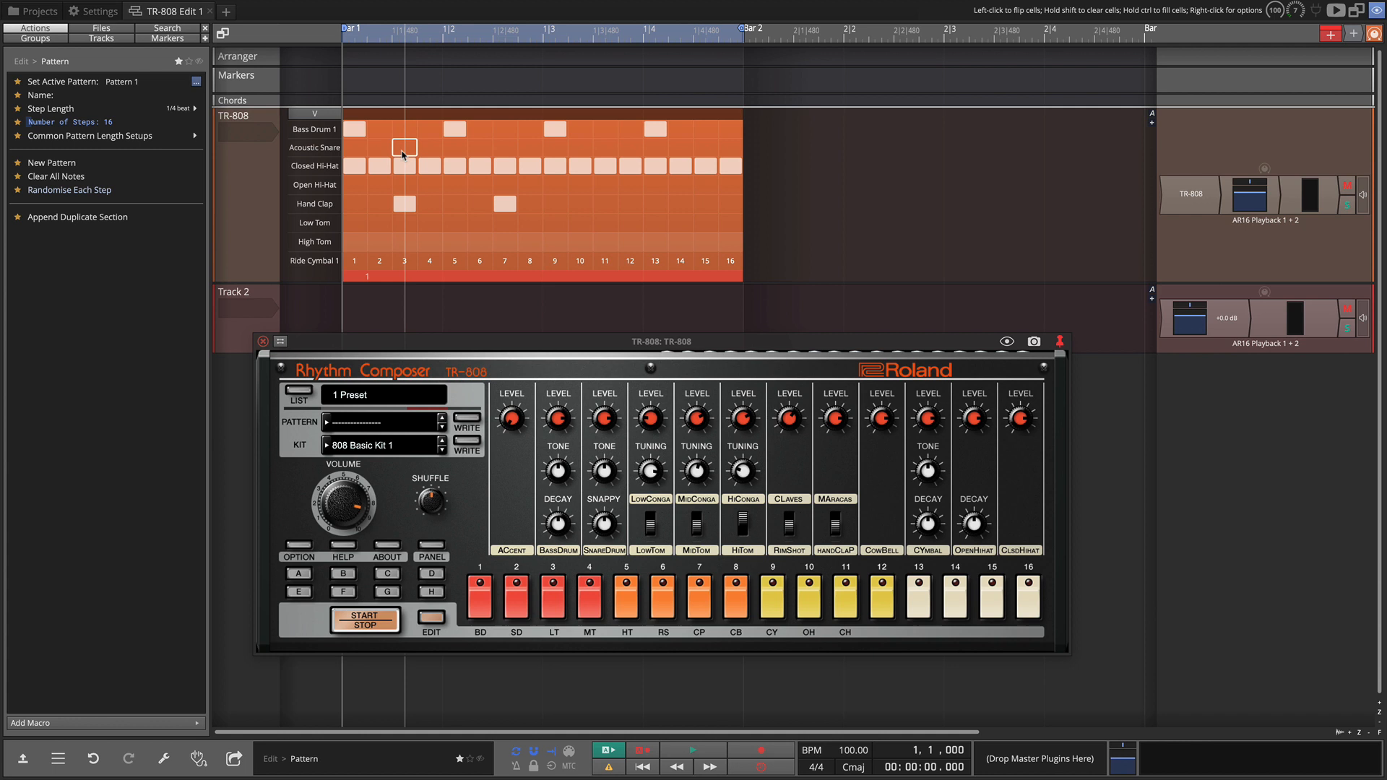
click(299, 573)
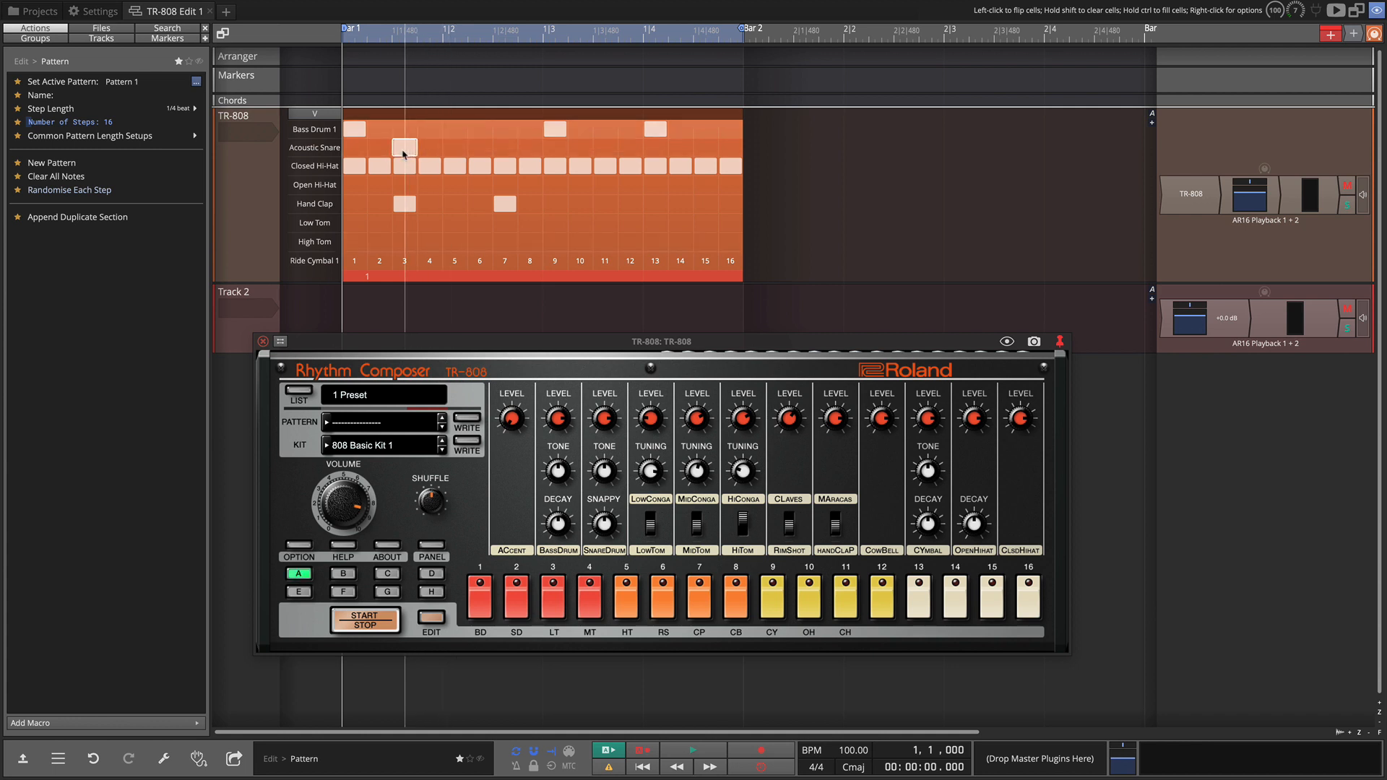
click(453, 129)
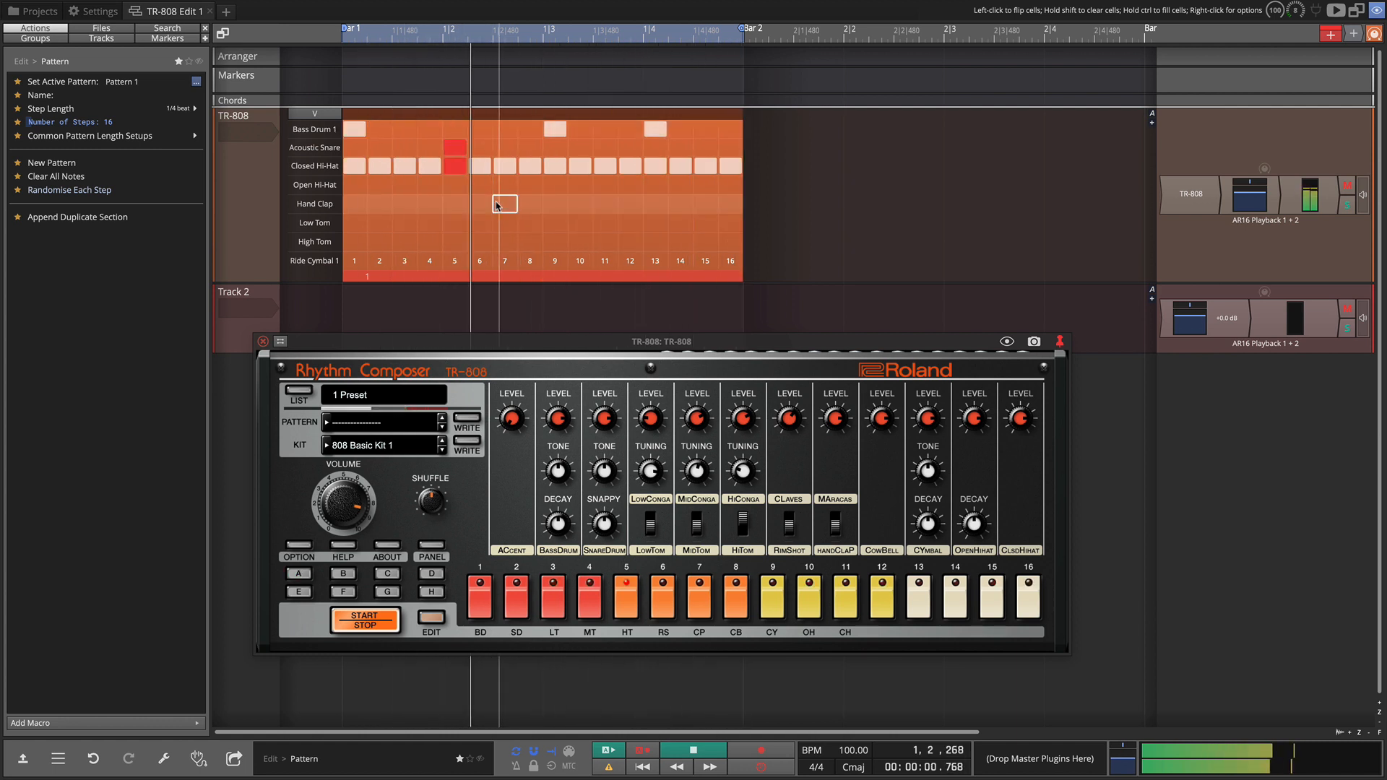
click(299, 572)
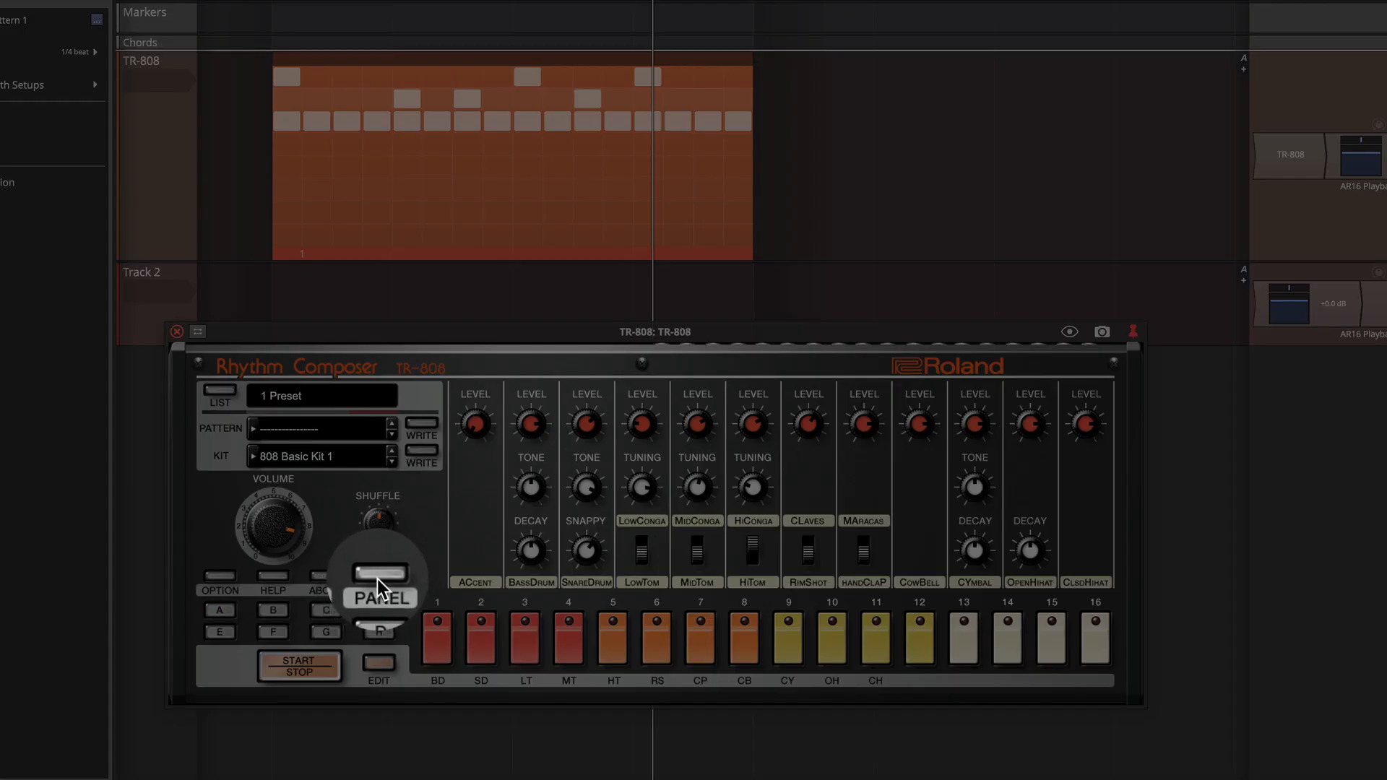
In the PANEL view, set Closed Hi-Hat pan to L02 and Bass Drum tuning to -20.
click(379, 578)
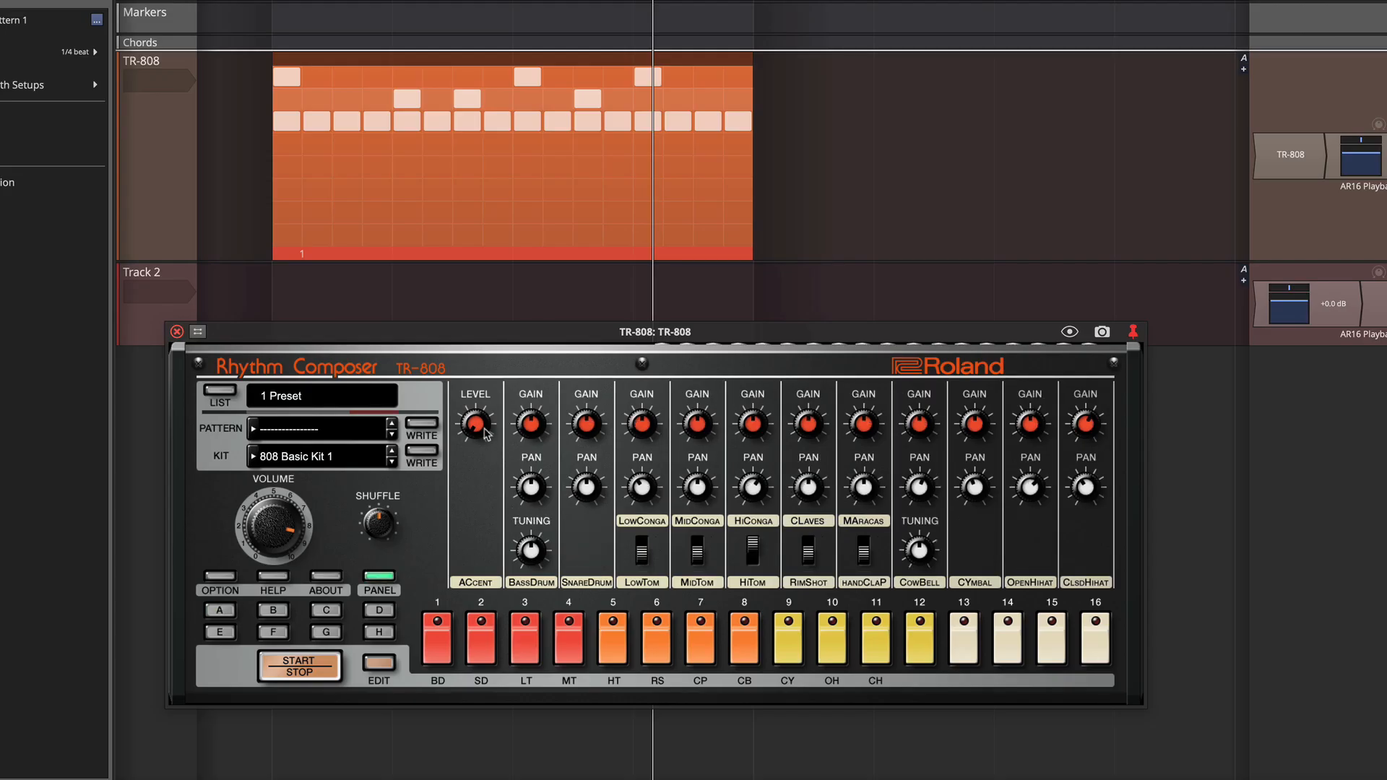
mouse_move(1069, 427)
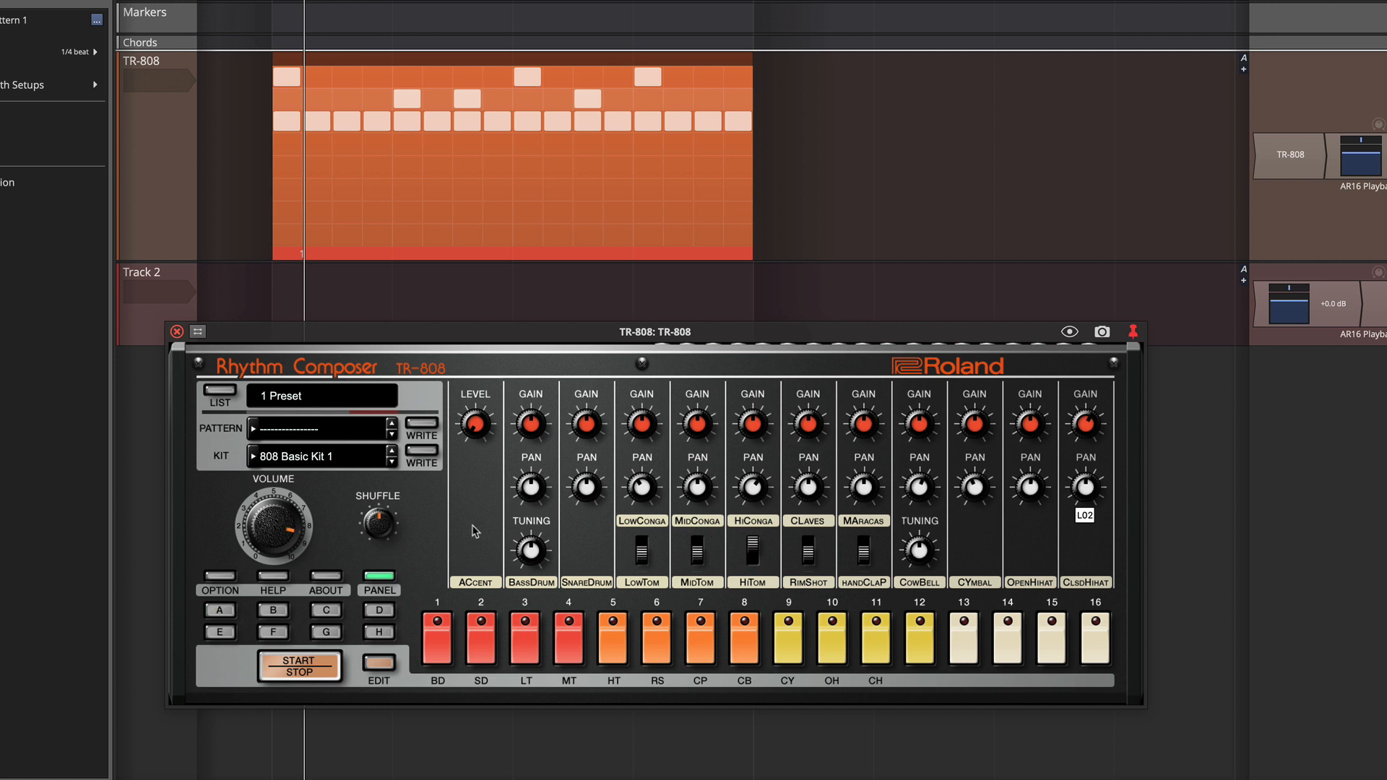
click(219, 610)
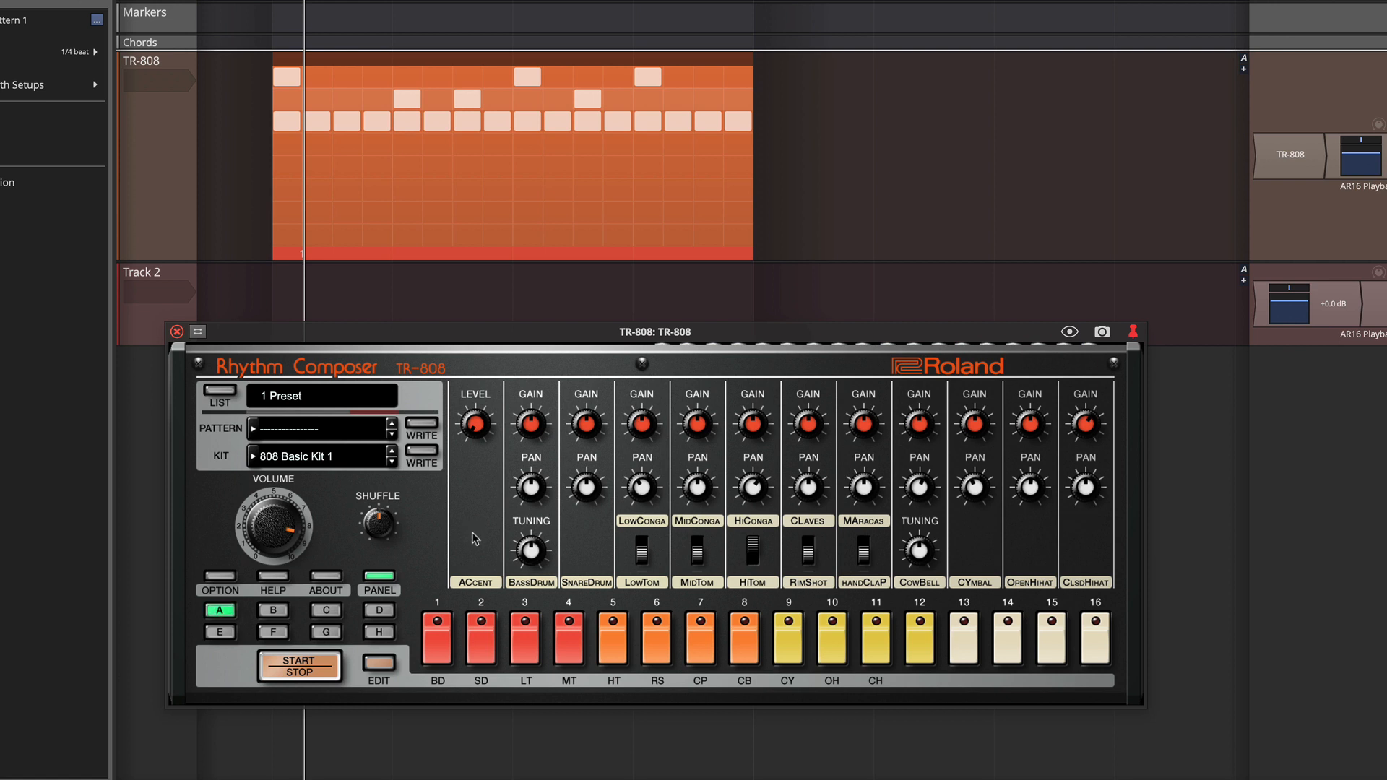
click(300, 668)
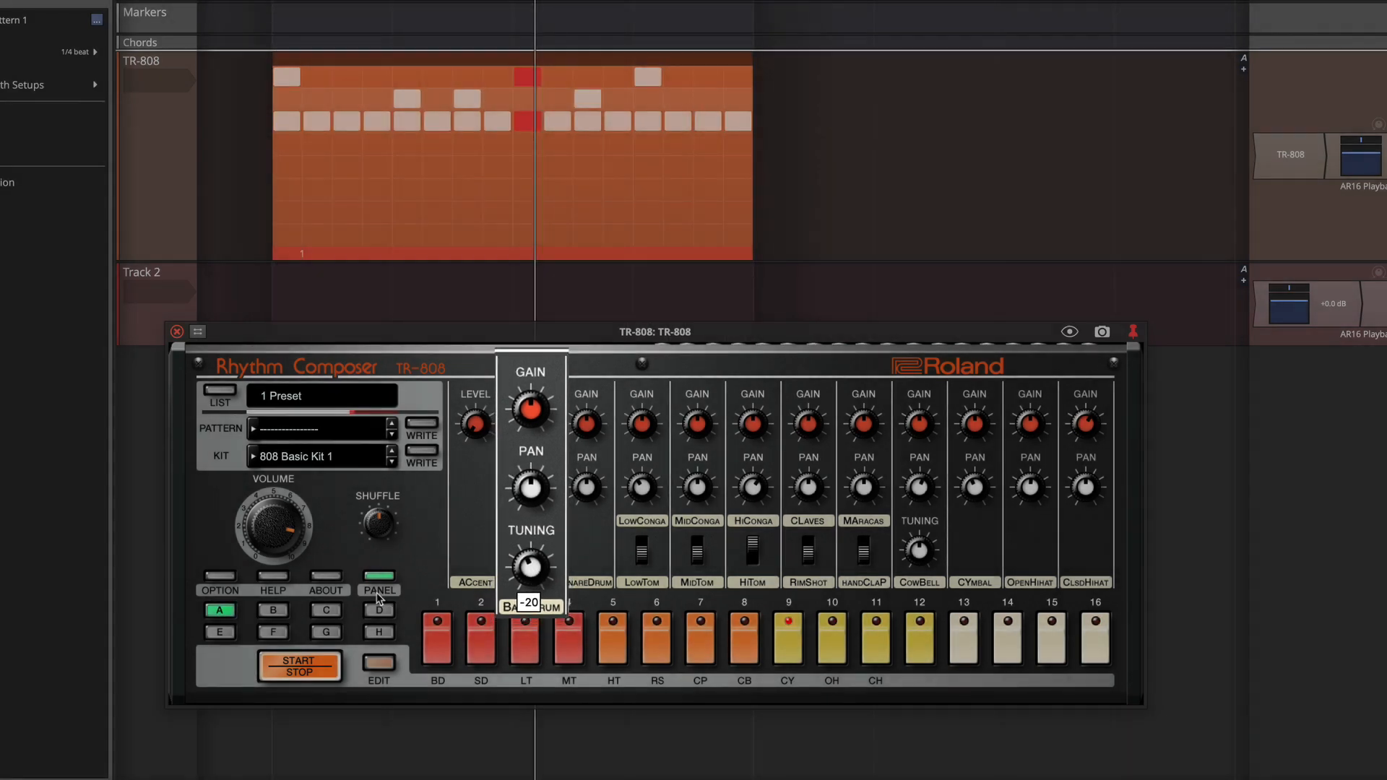
Return to the level, tone and decay view and audition the bass drum.
click(378, 579)
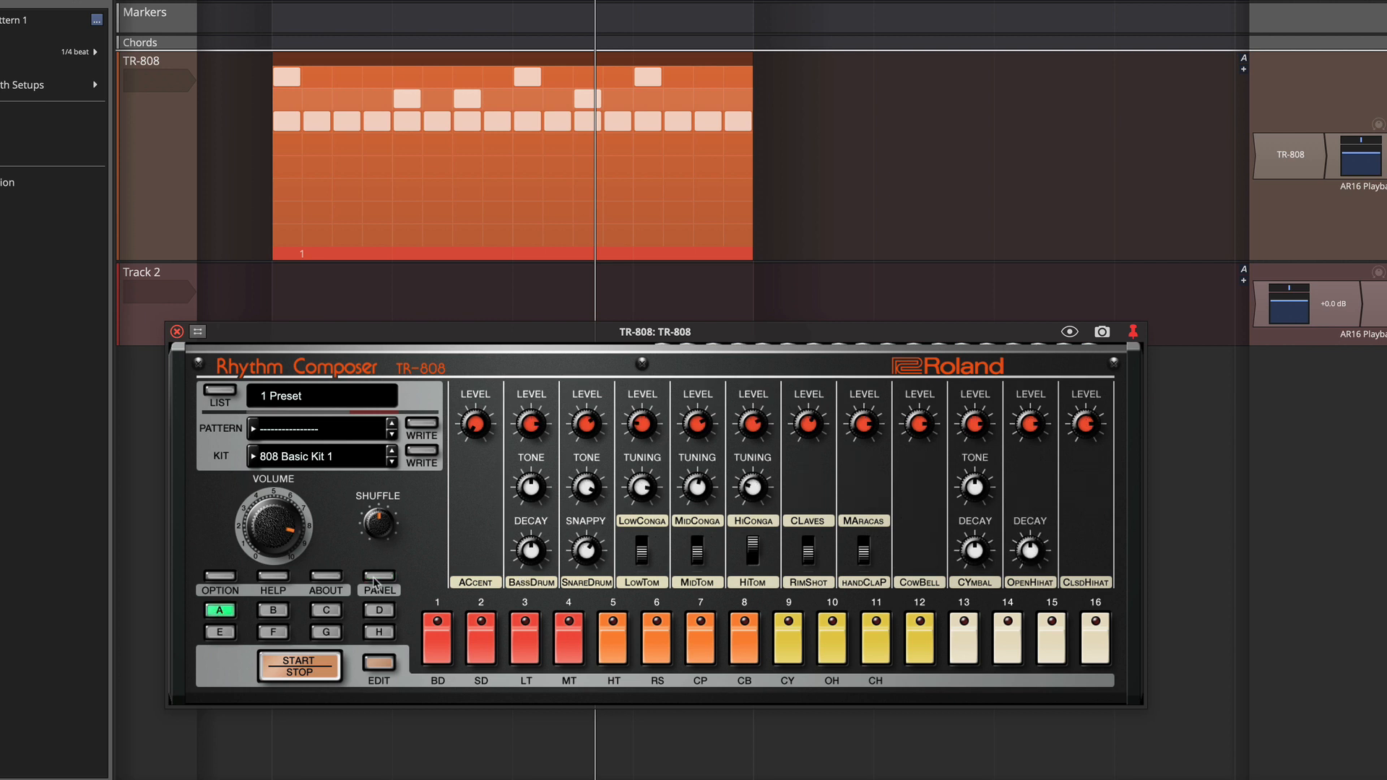
mouse_move(537, 586)
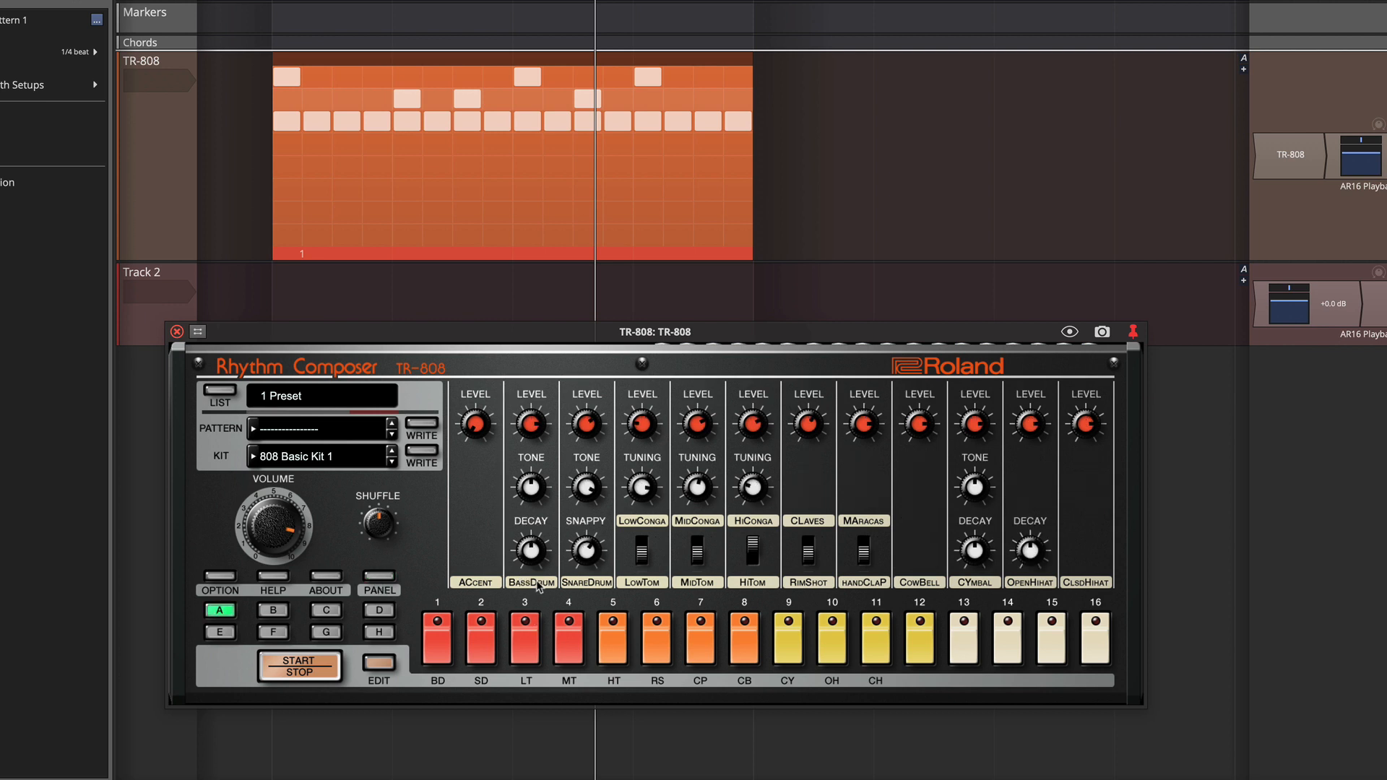
click(218, 610)
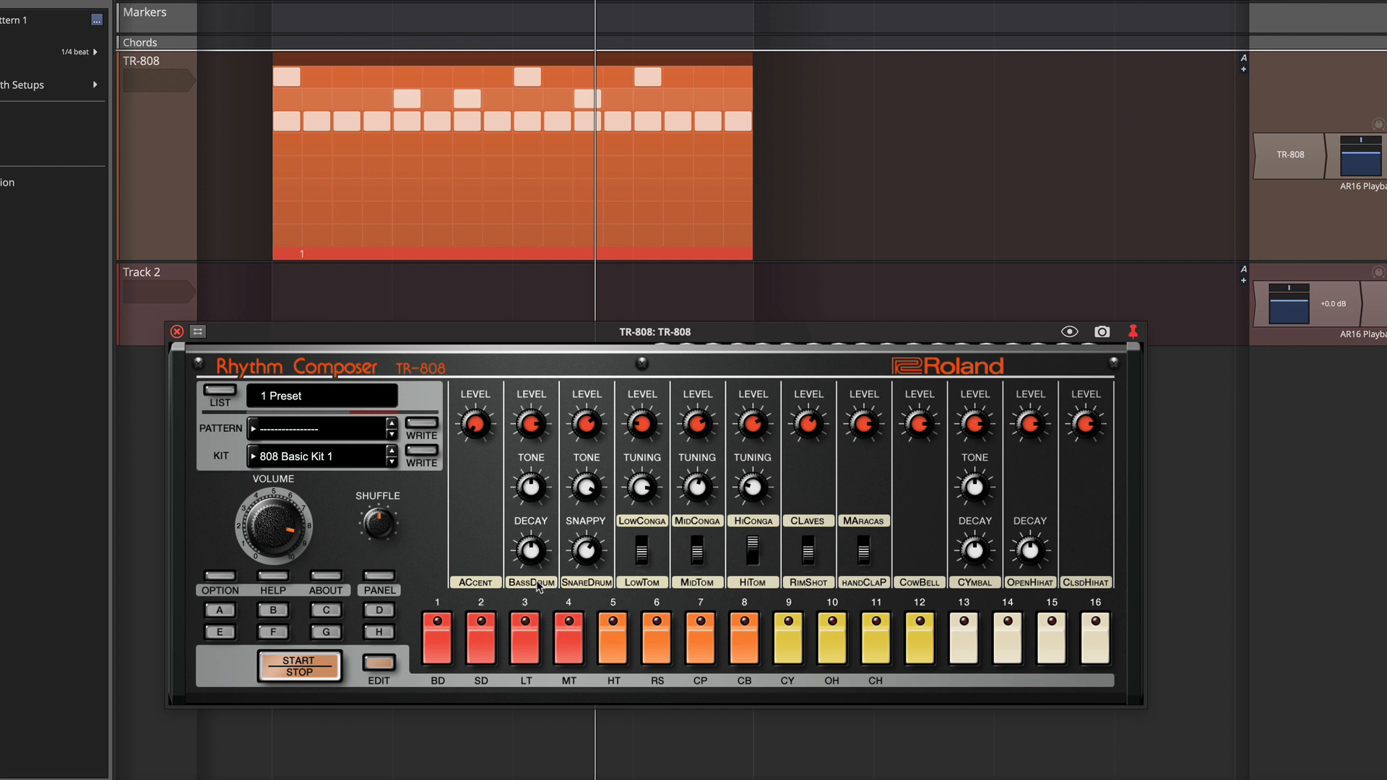
click(220, 610)
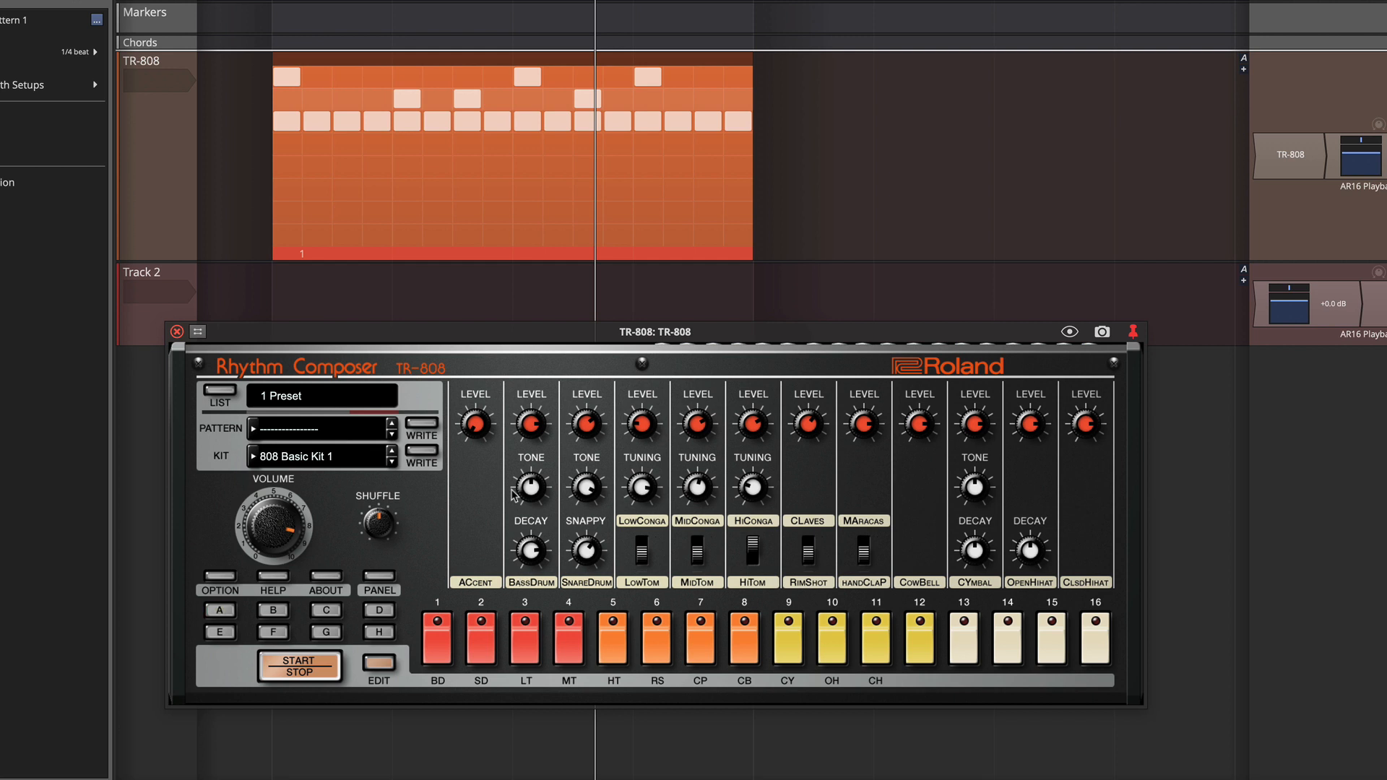
click(529, 583)
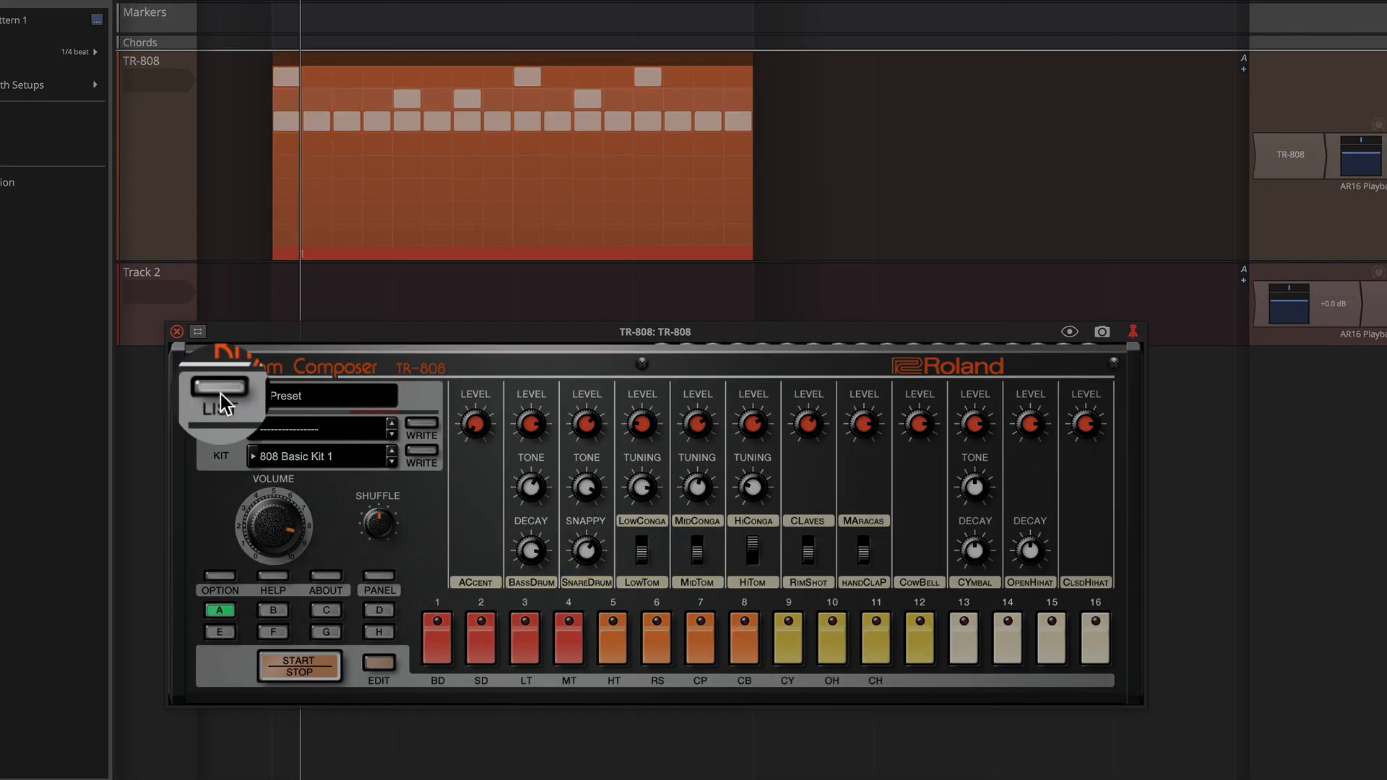
click(220, 610)
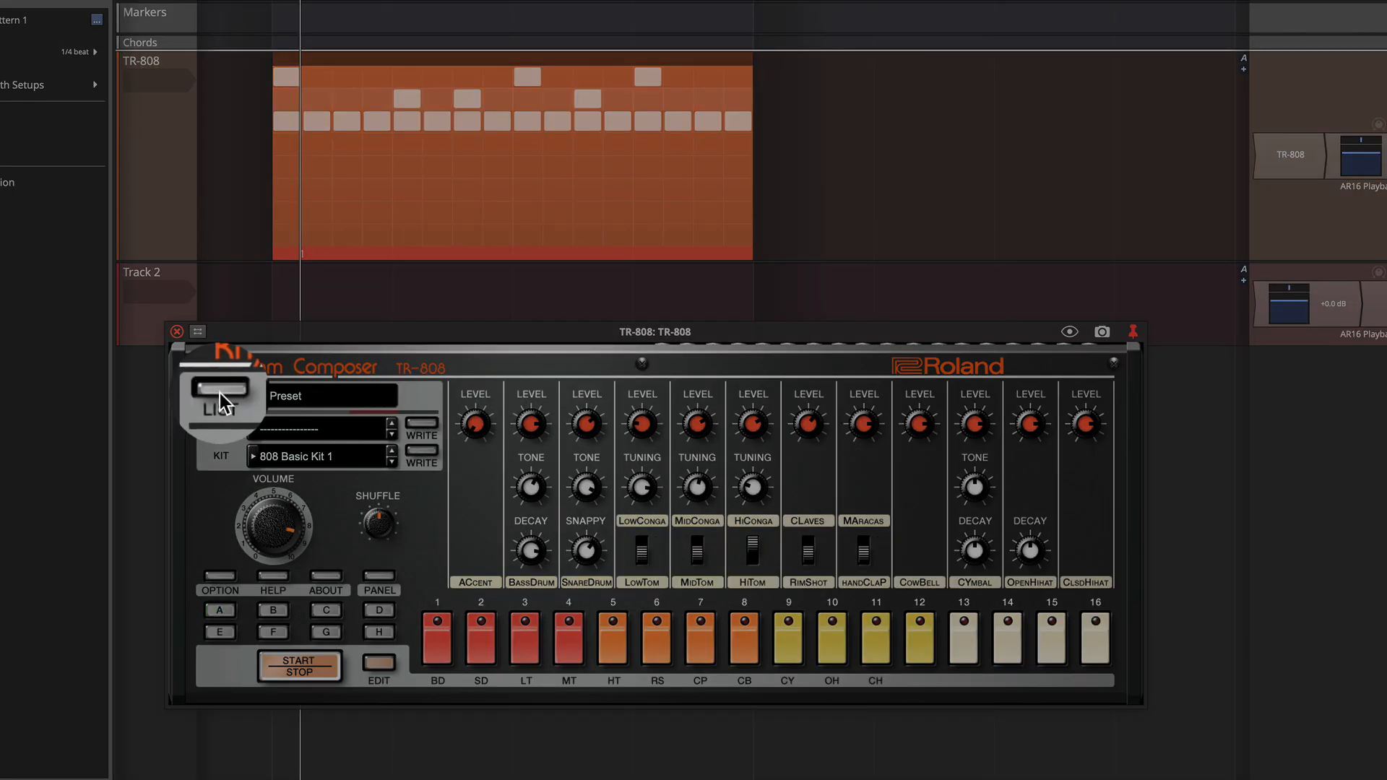
click(220, 395)
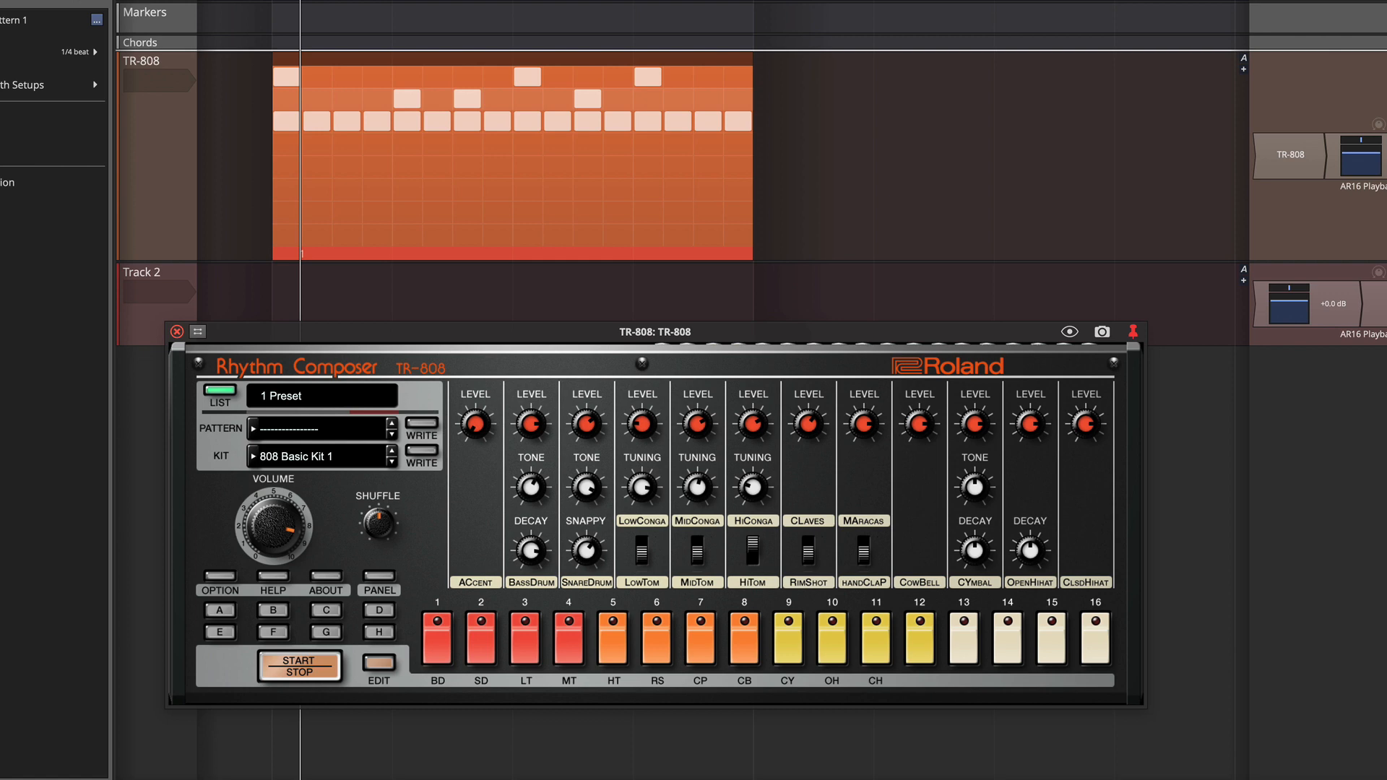
click(220, 393)
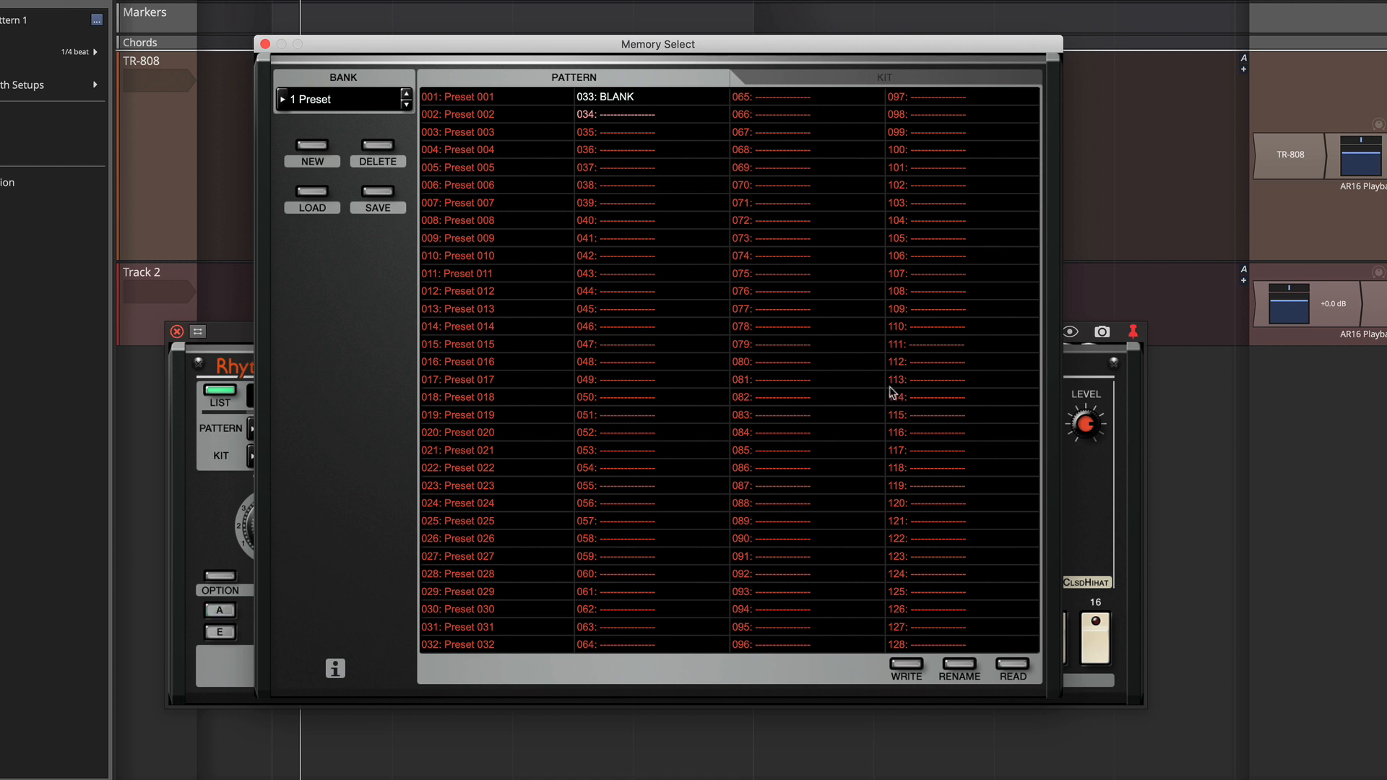
click(958, 671)
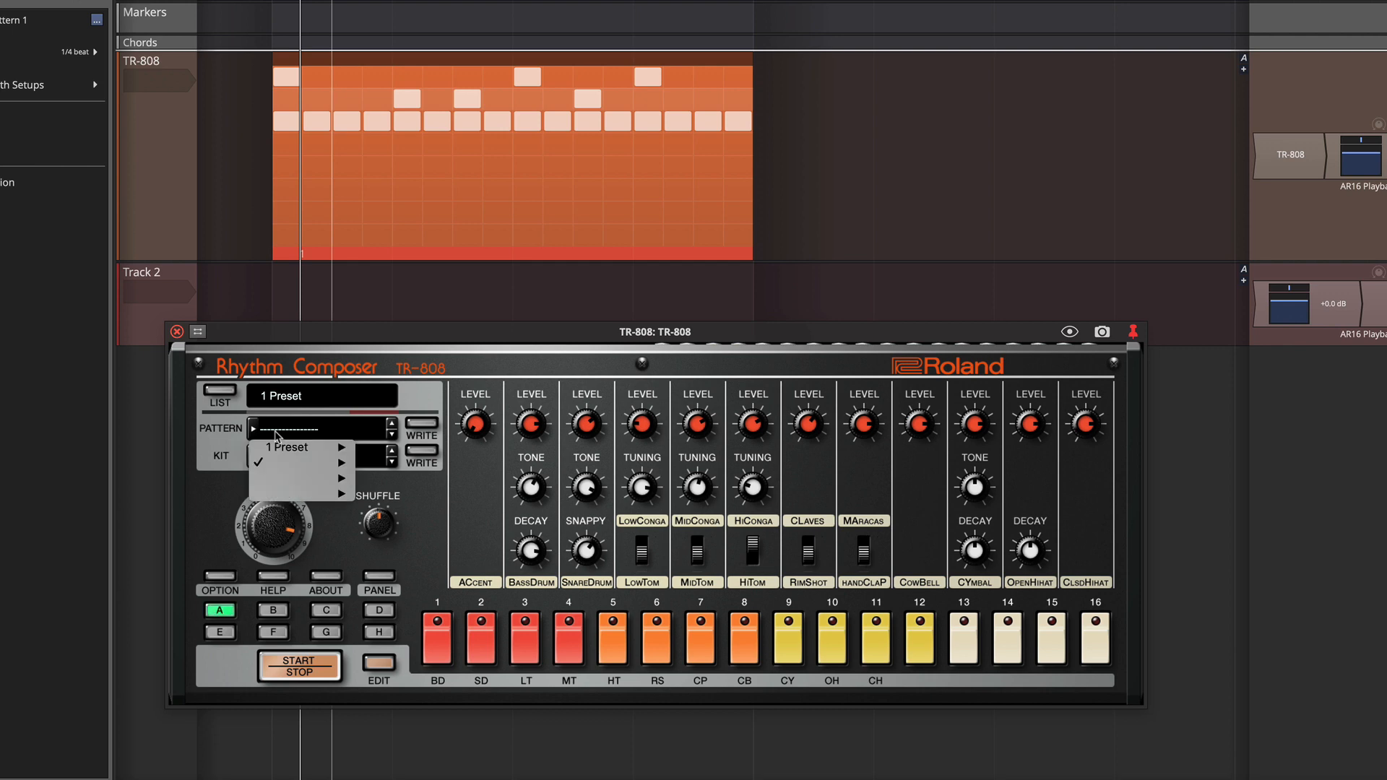
Load Preset 001 with the 808 Drive Kit 1 kit, then play and stop it.
click(319, 428)
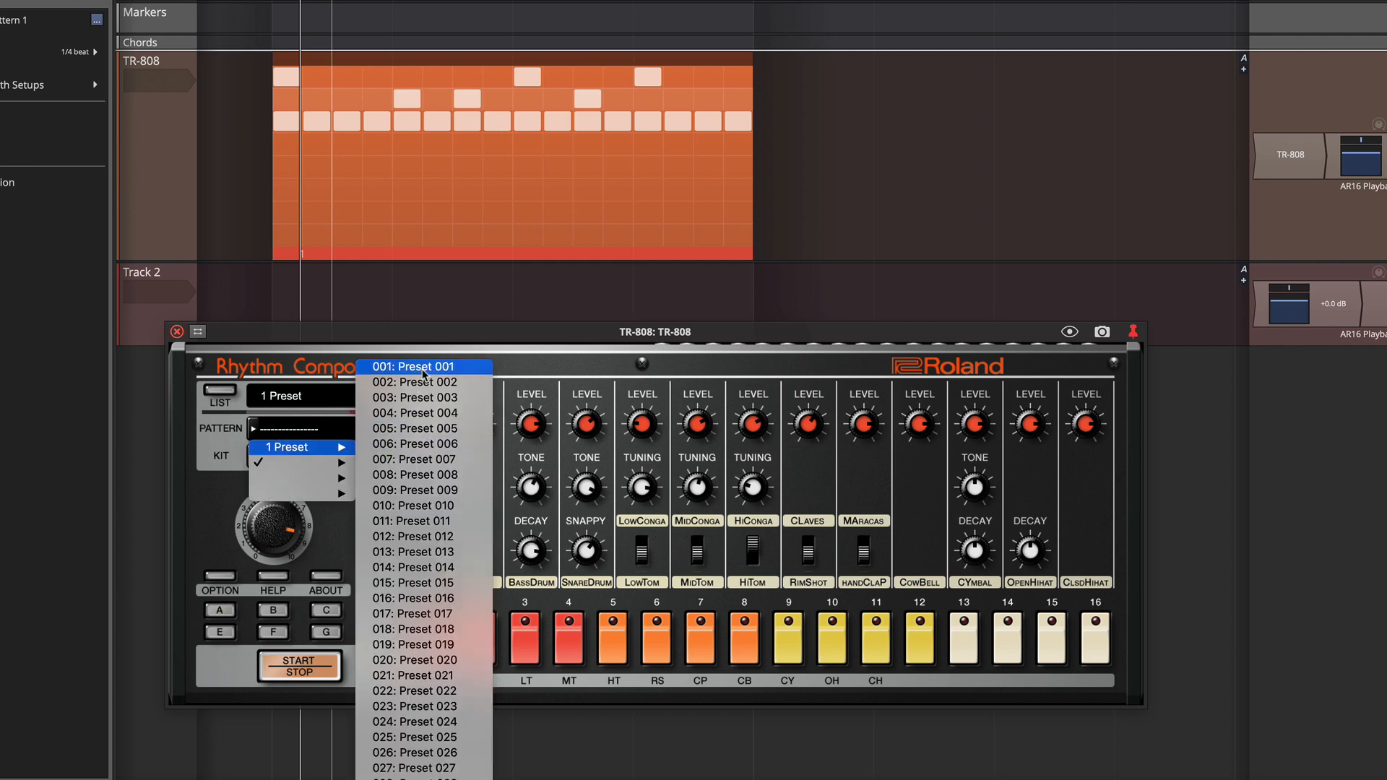
click(414, 366)
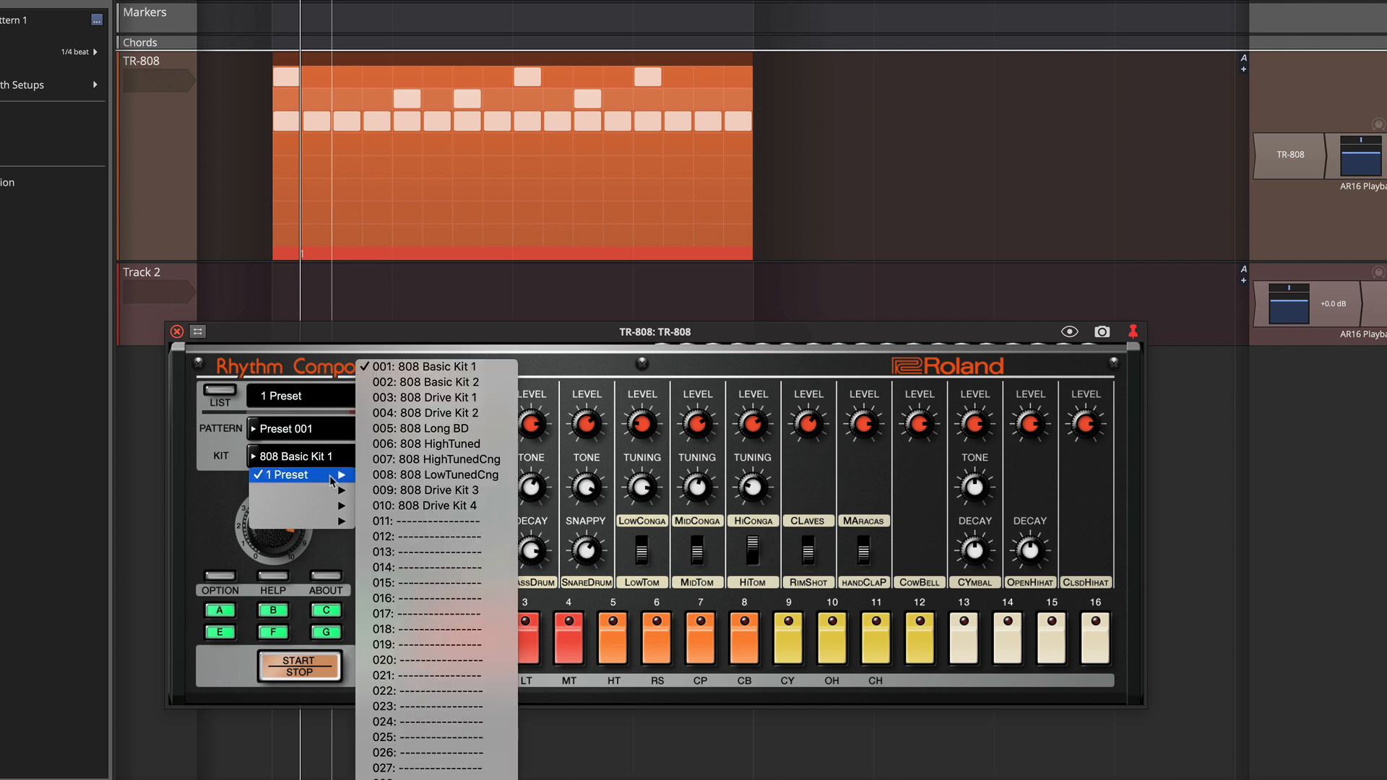
mouse_move(431, 413)
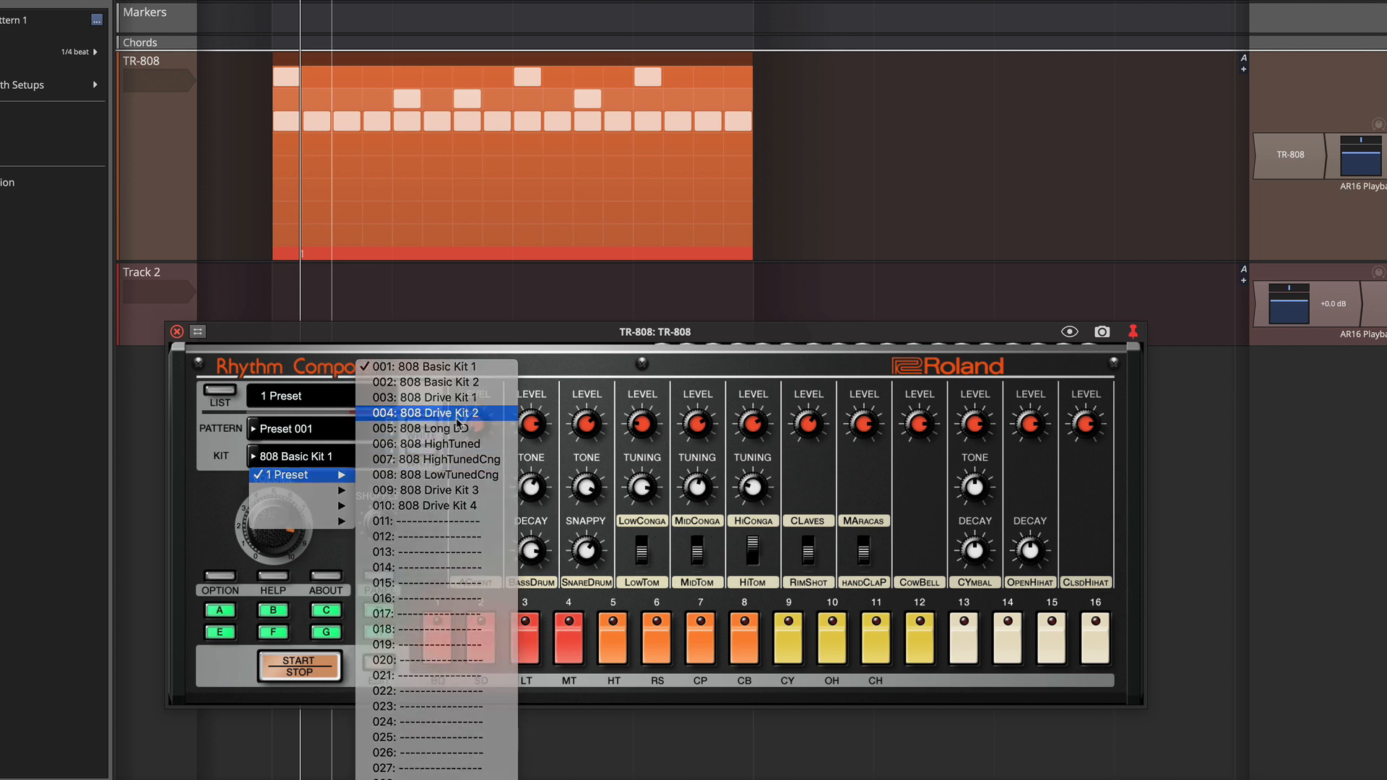
click(433, 413)
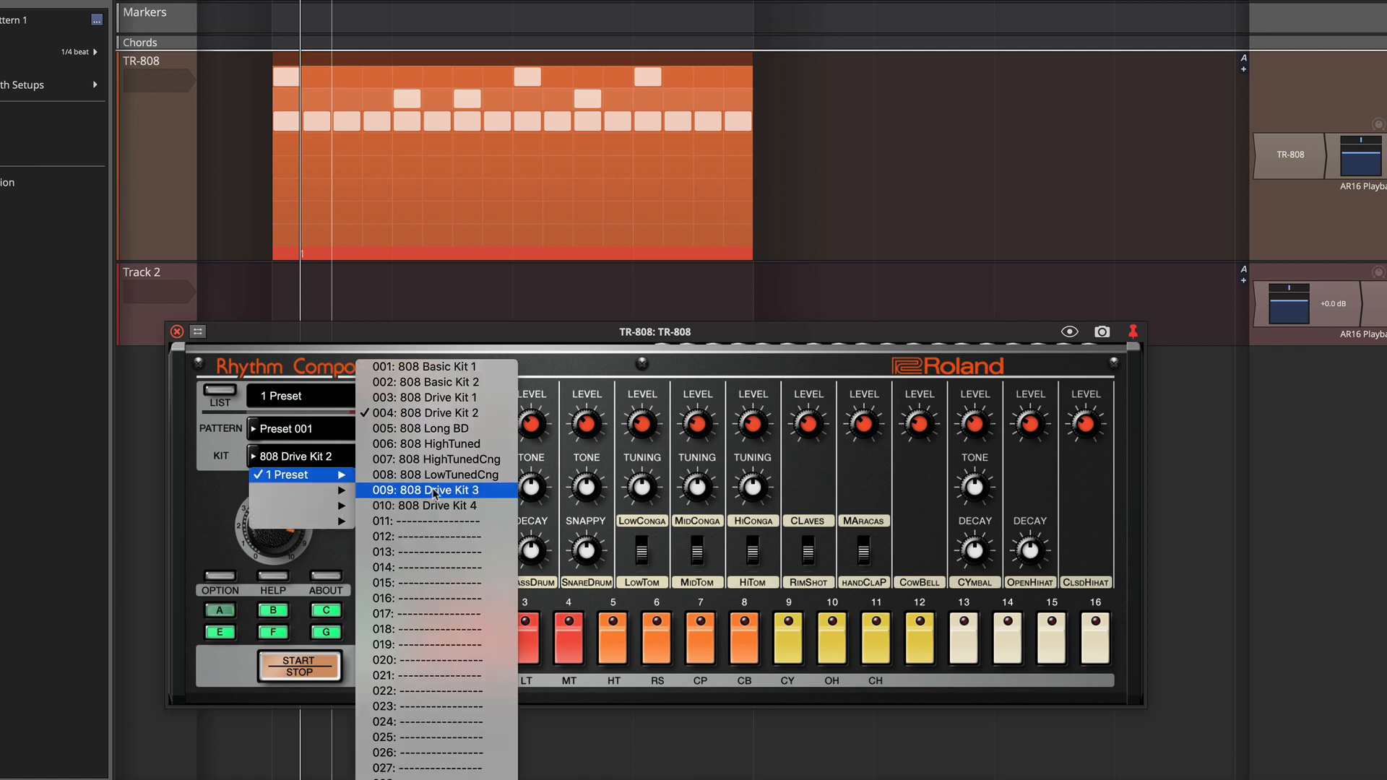
mouse_move(434, 398)
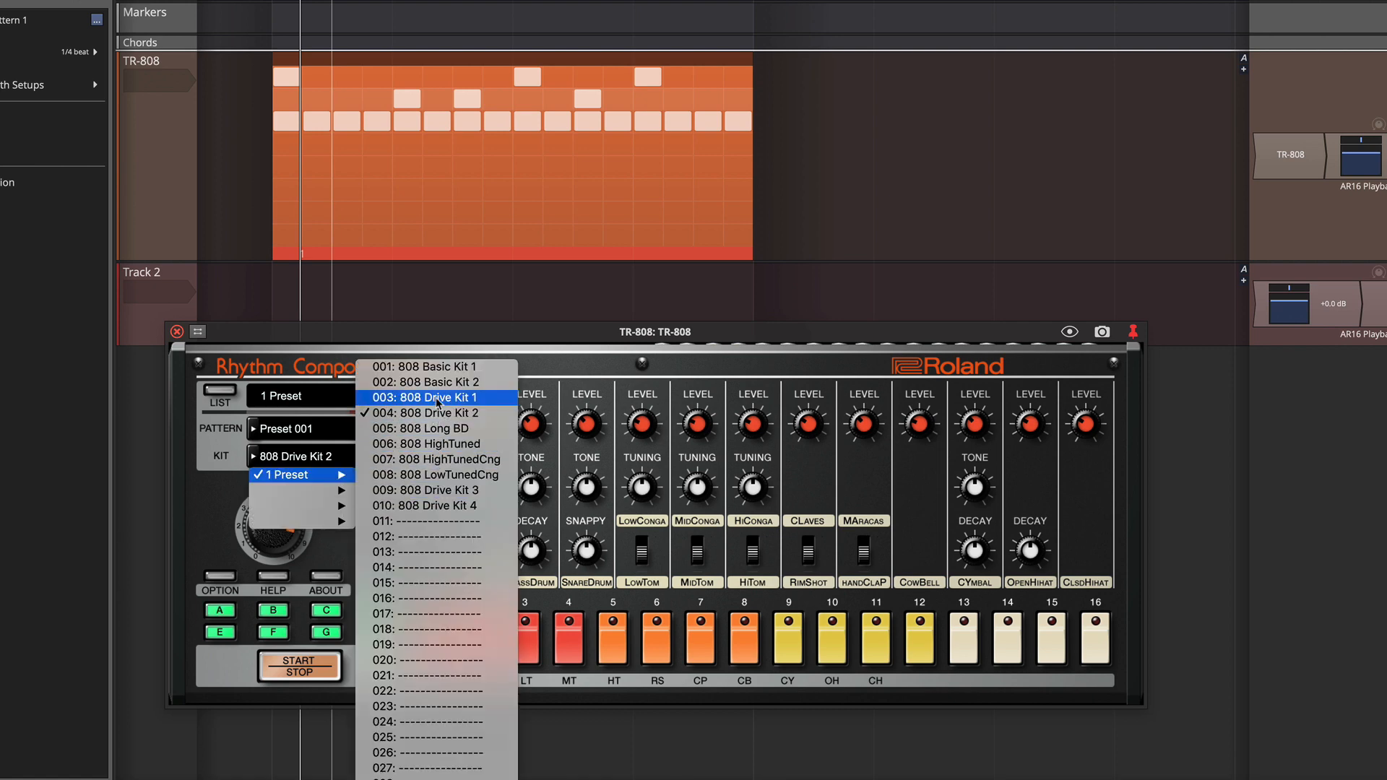
click(434, 397)
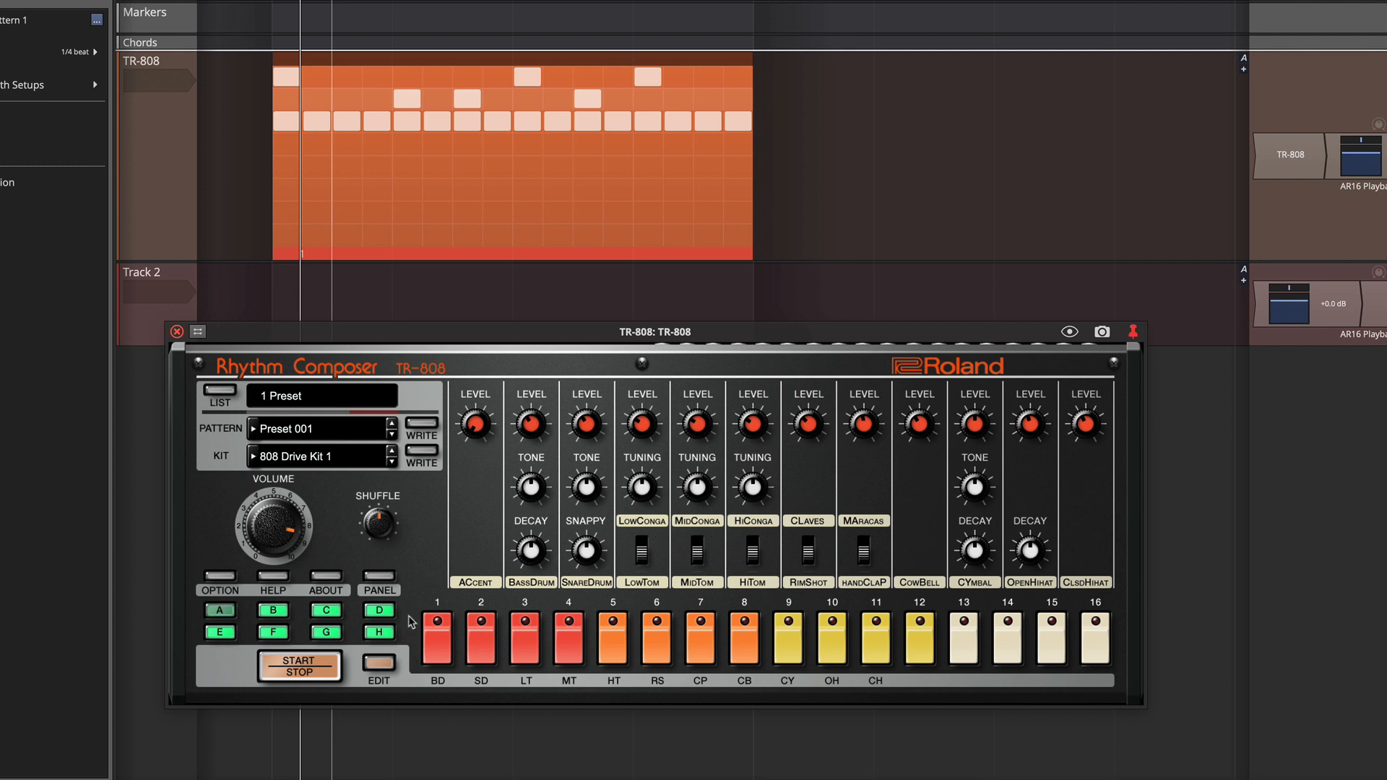
click(300, 667)
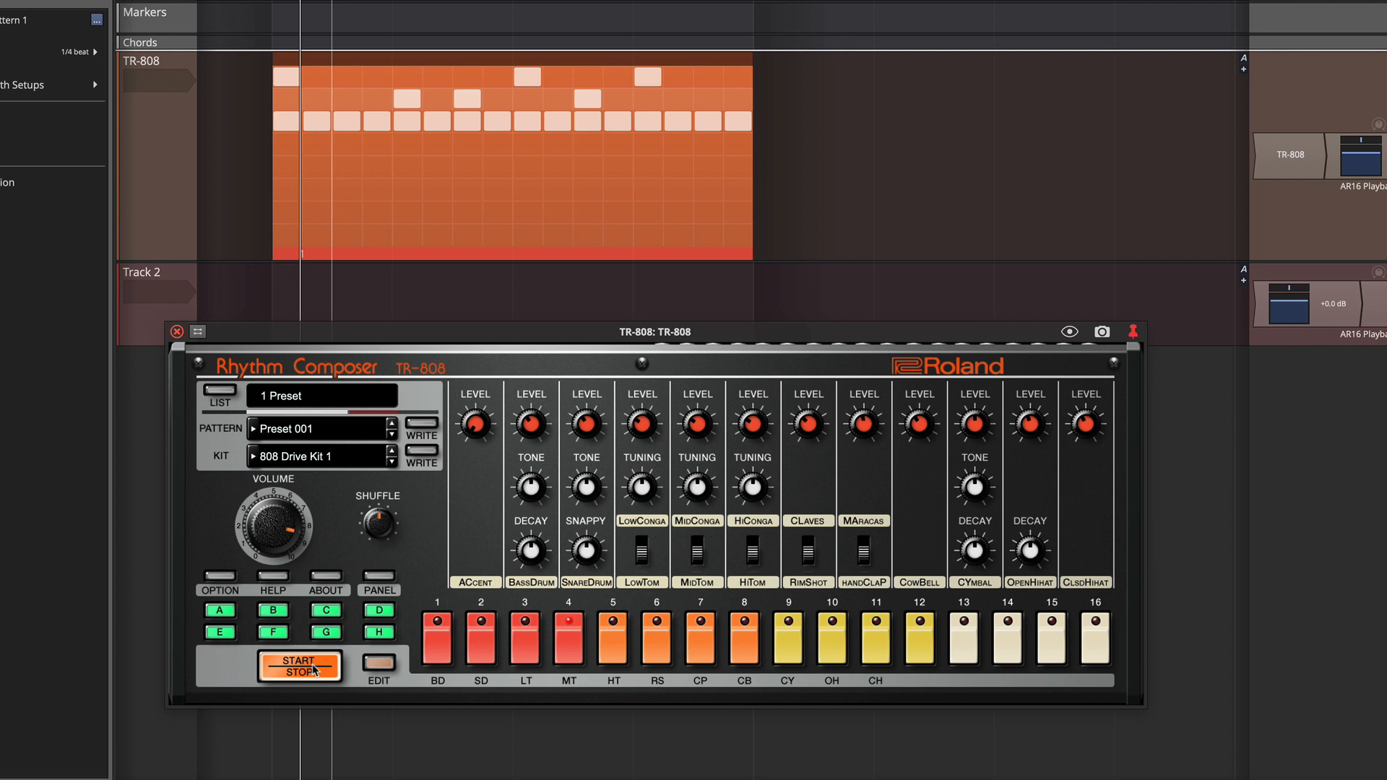
mouse_move(474, 421)
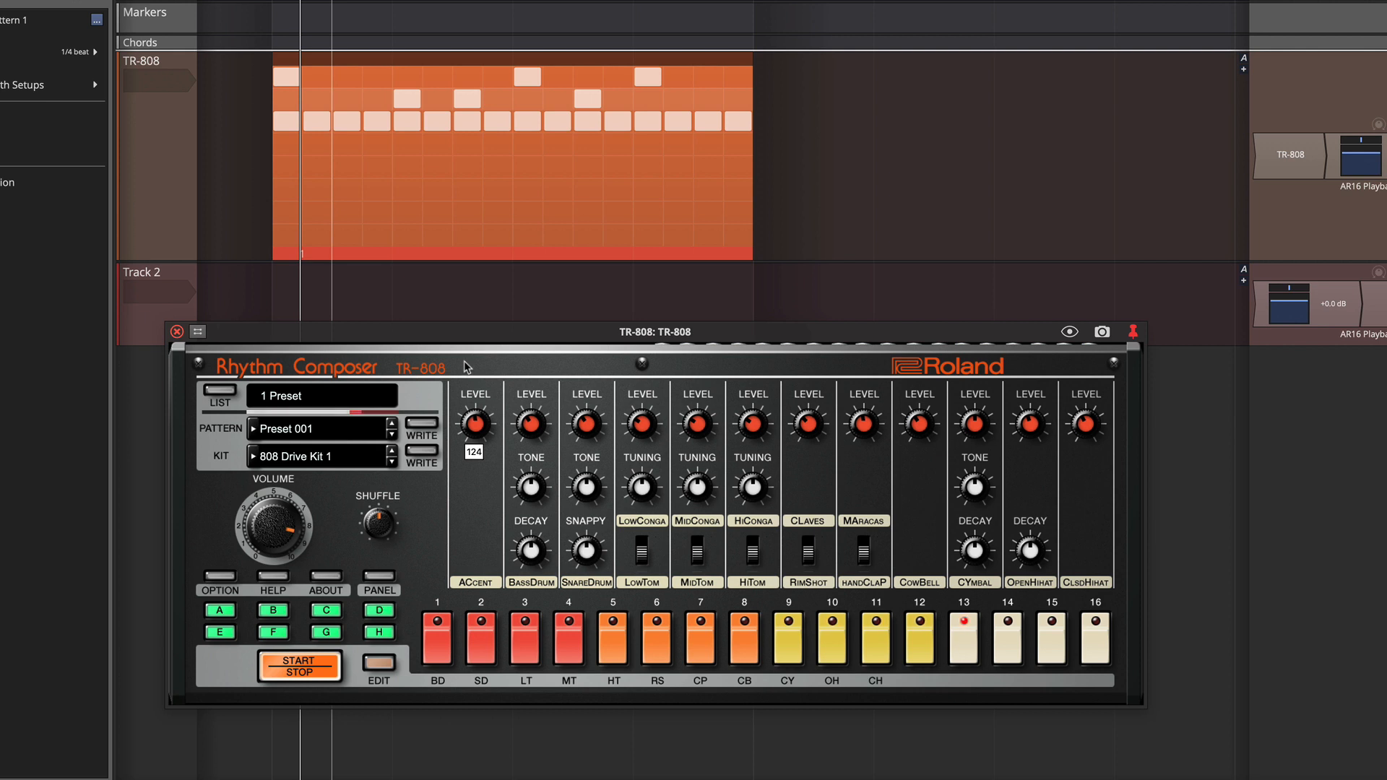
click(300, 667)
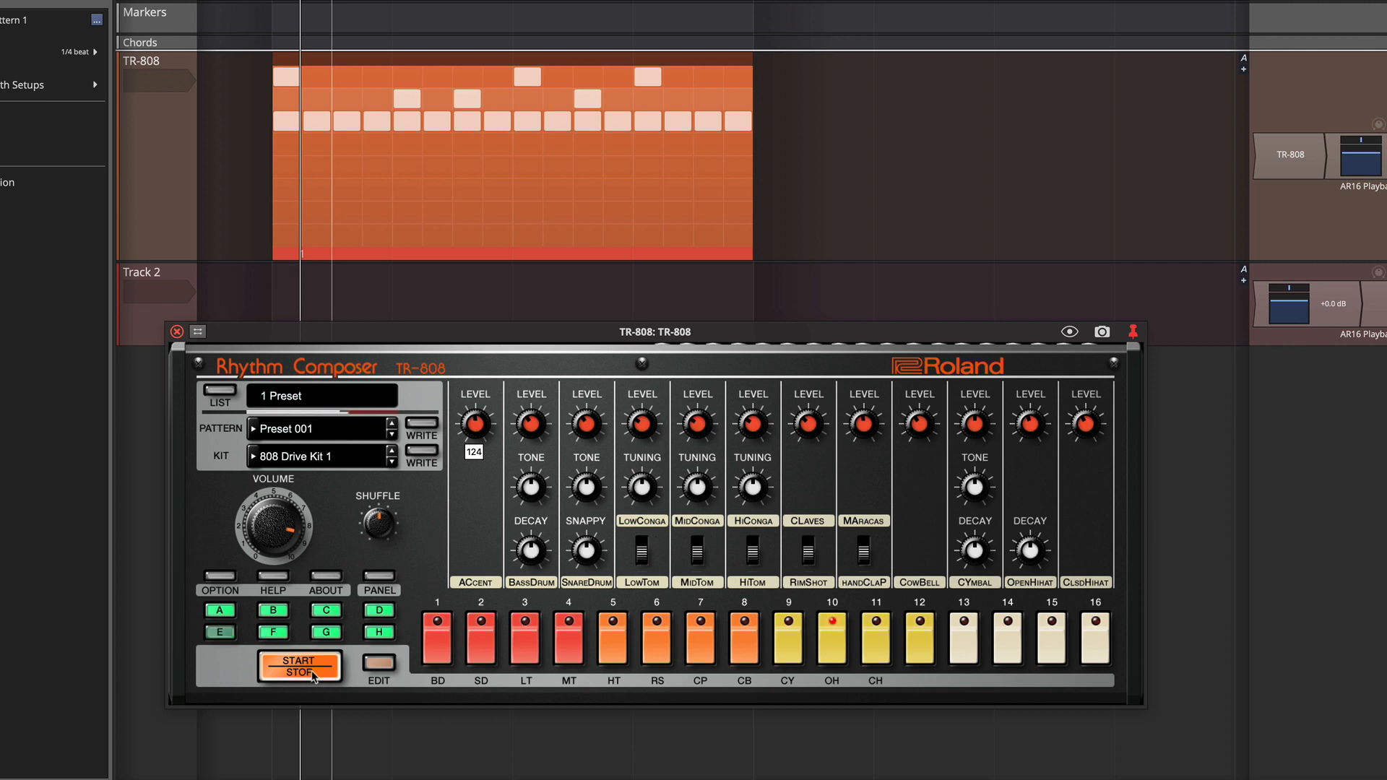
click(300, 666)
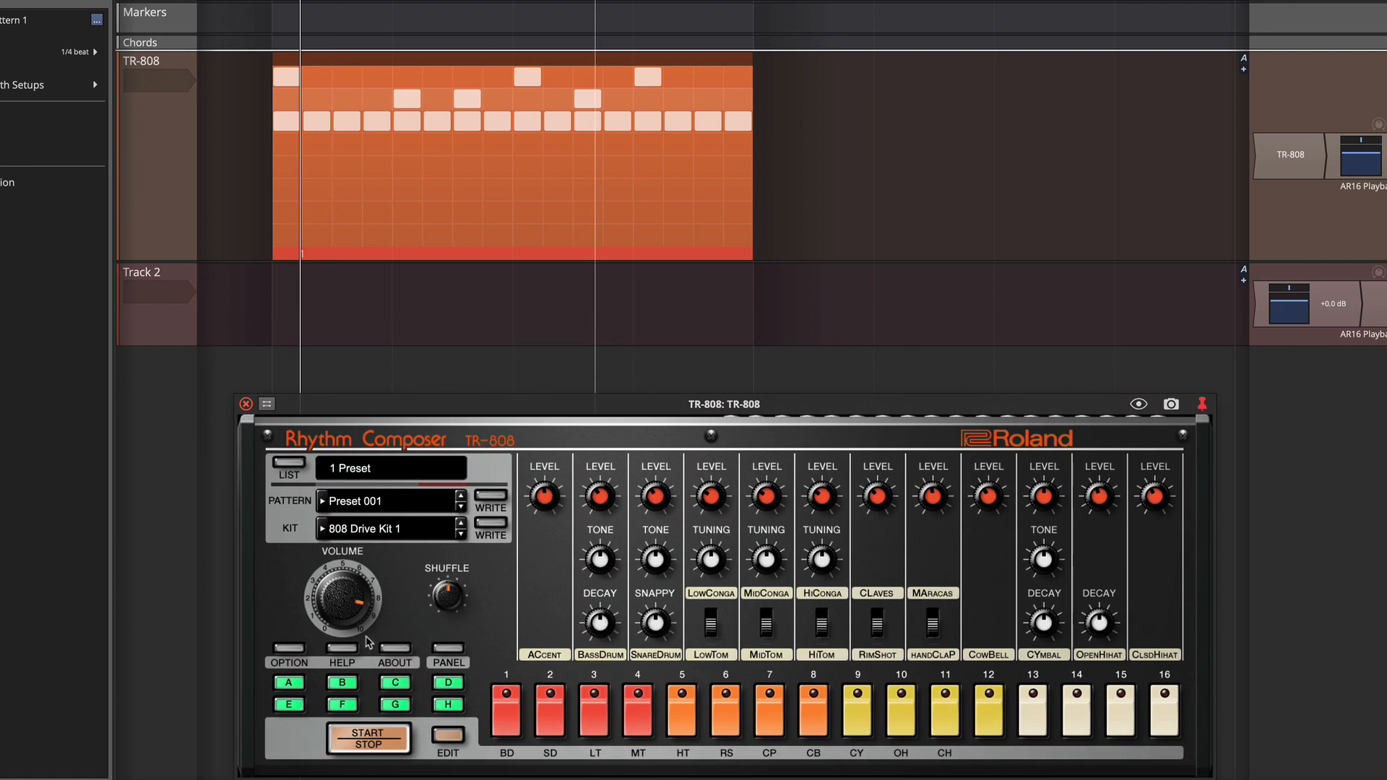
Set TR-808 pattern export to audio, play the Drive Kit 1 loop, then stop.
click(287, 649)
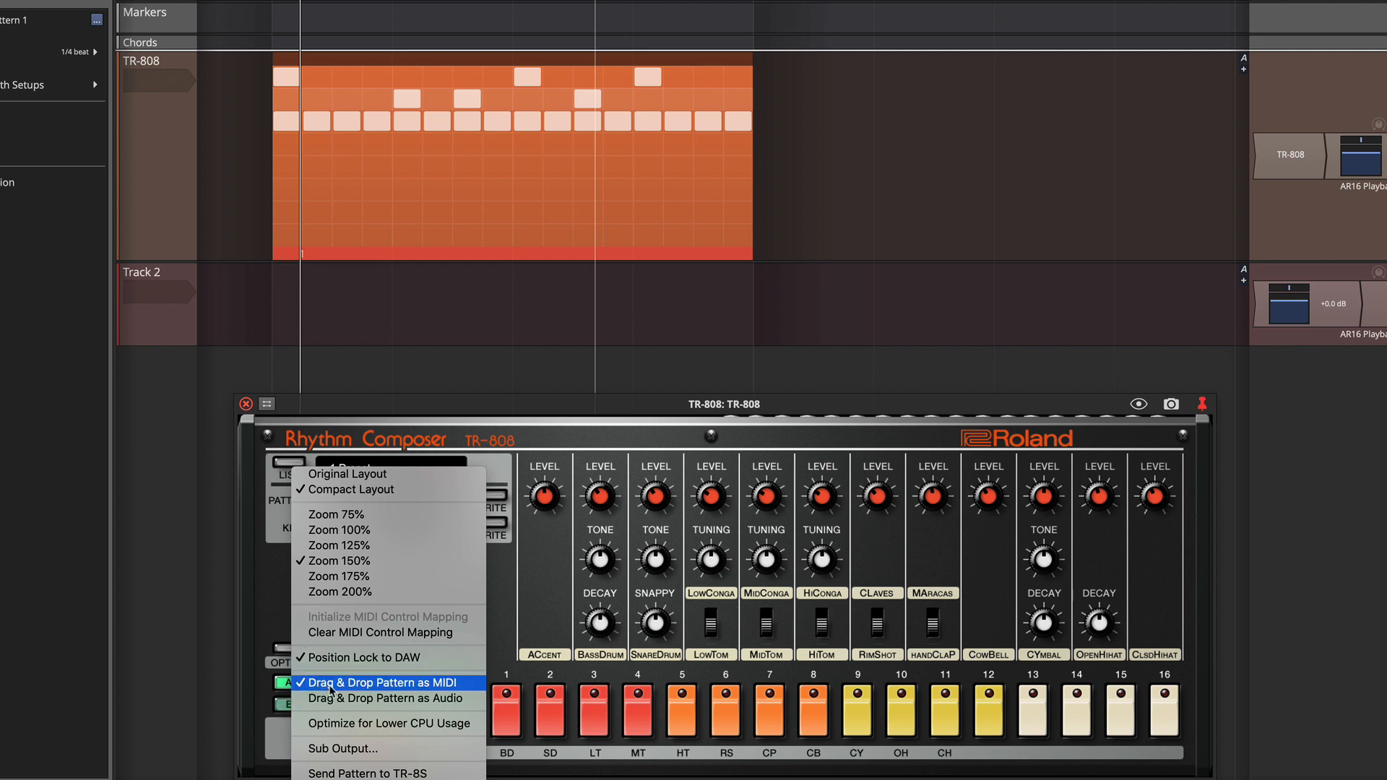
click(382, 682)
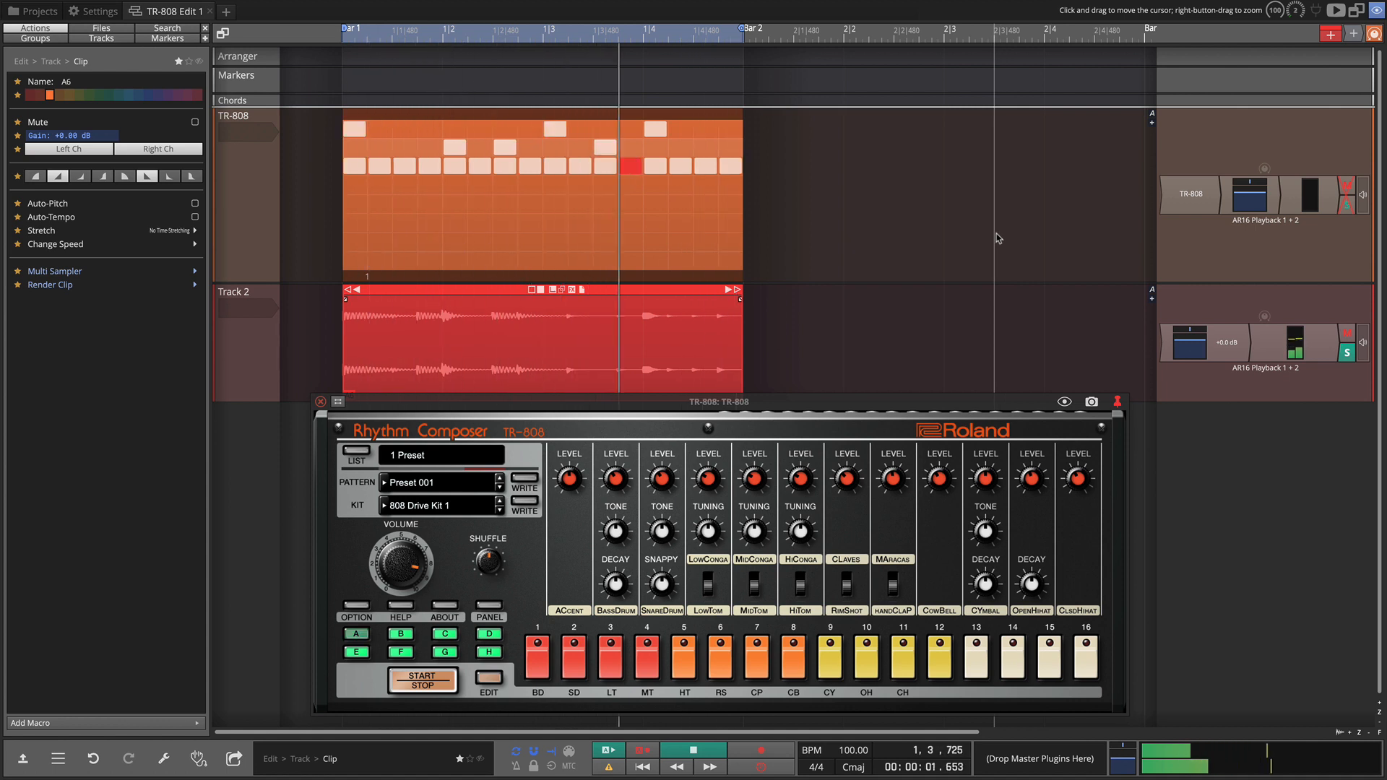
click(551, 32)
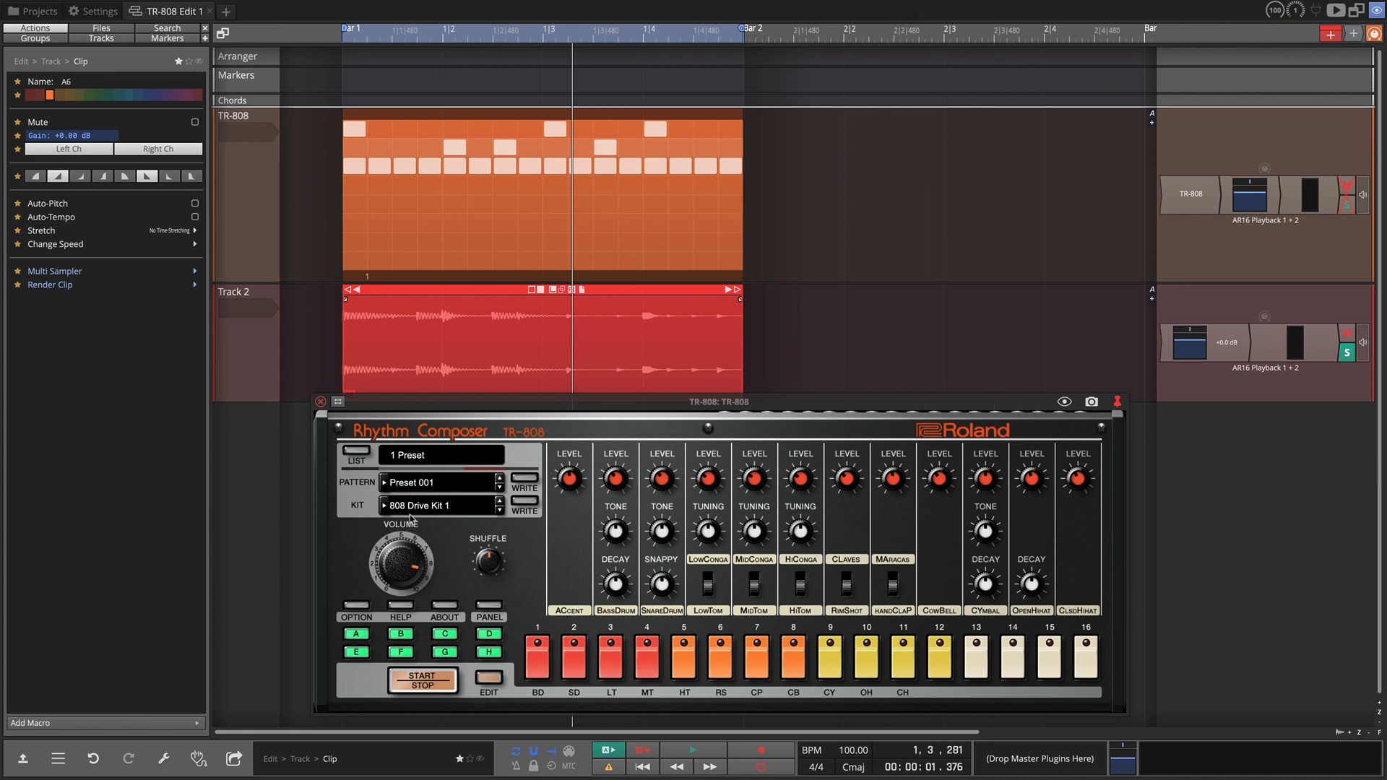
Try the 808 LowTunedCng kit, then settle on 808 Drive Kit 3.
click(441, 482)
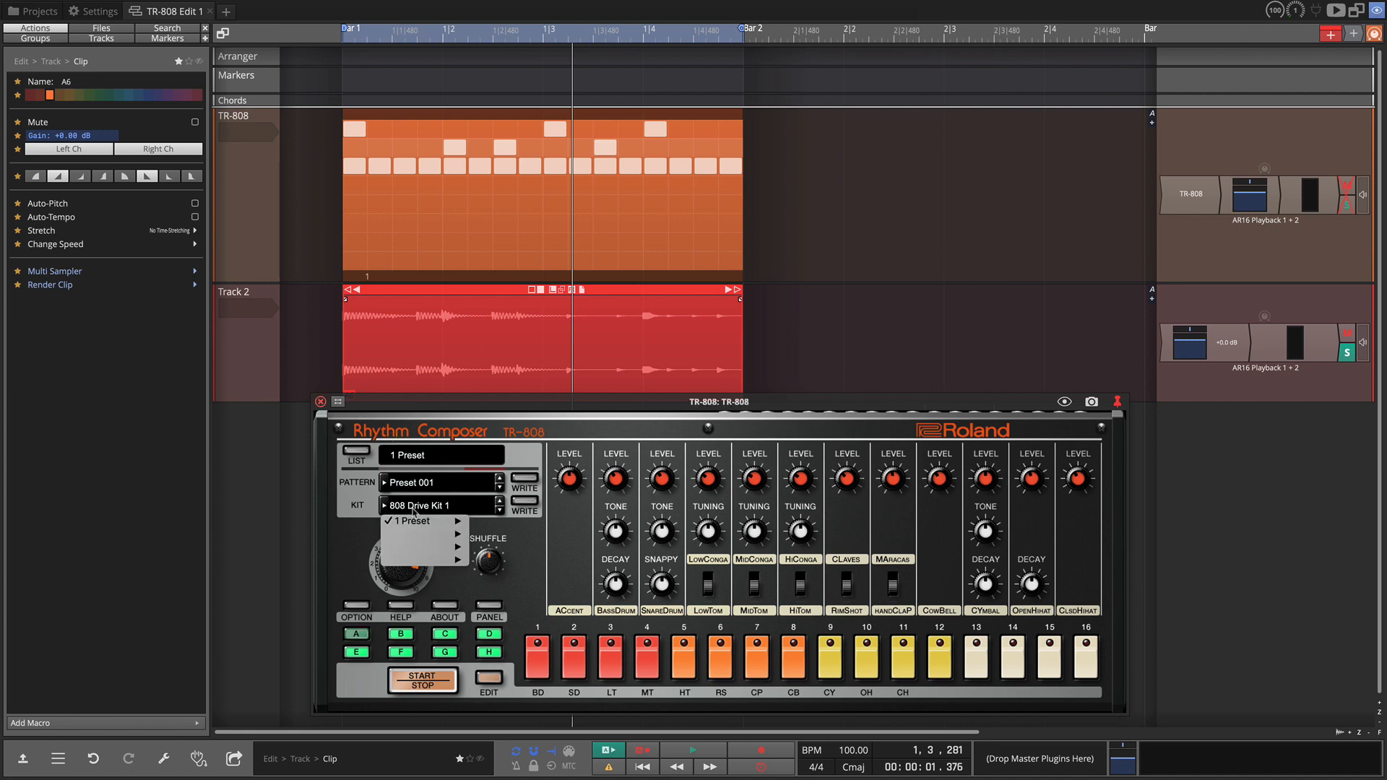
click(416, 534)
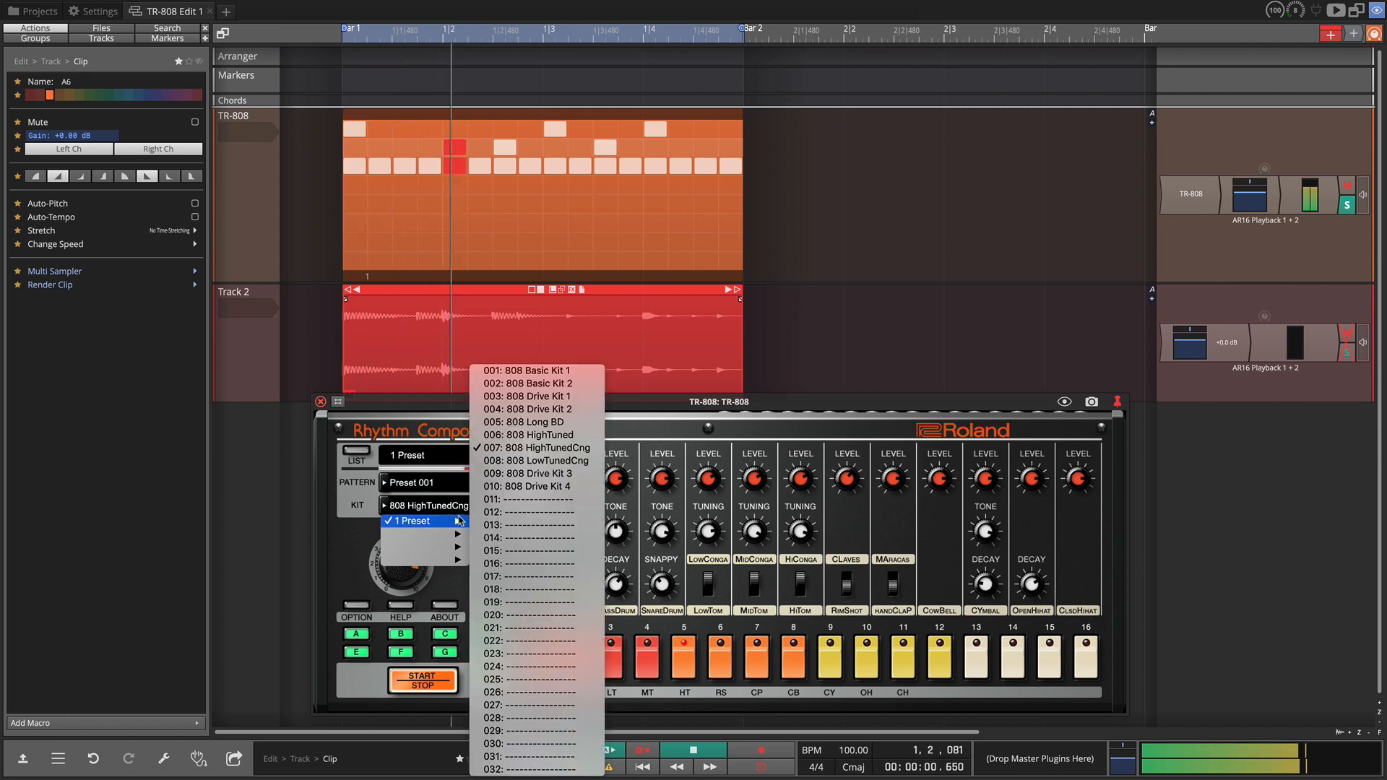
click(536, 460)
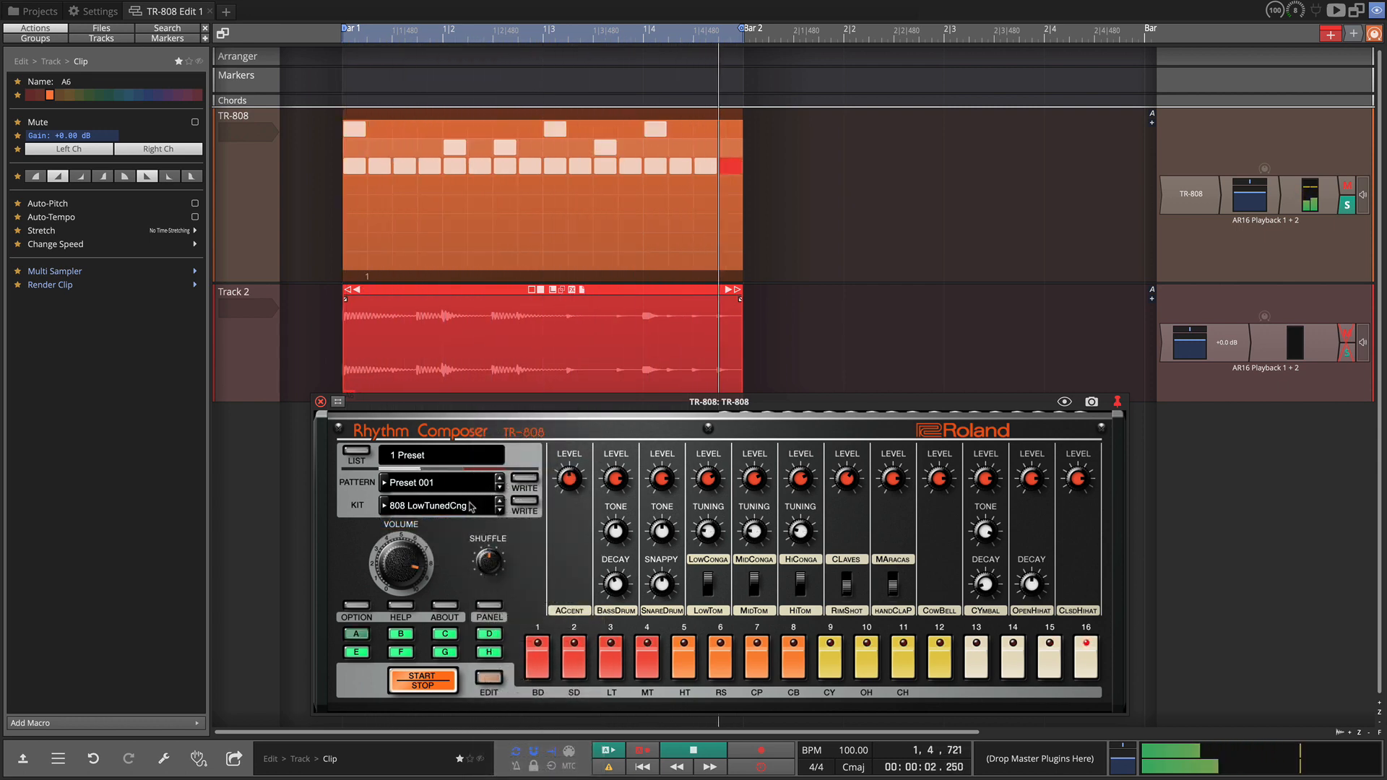
click(441, 505)
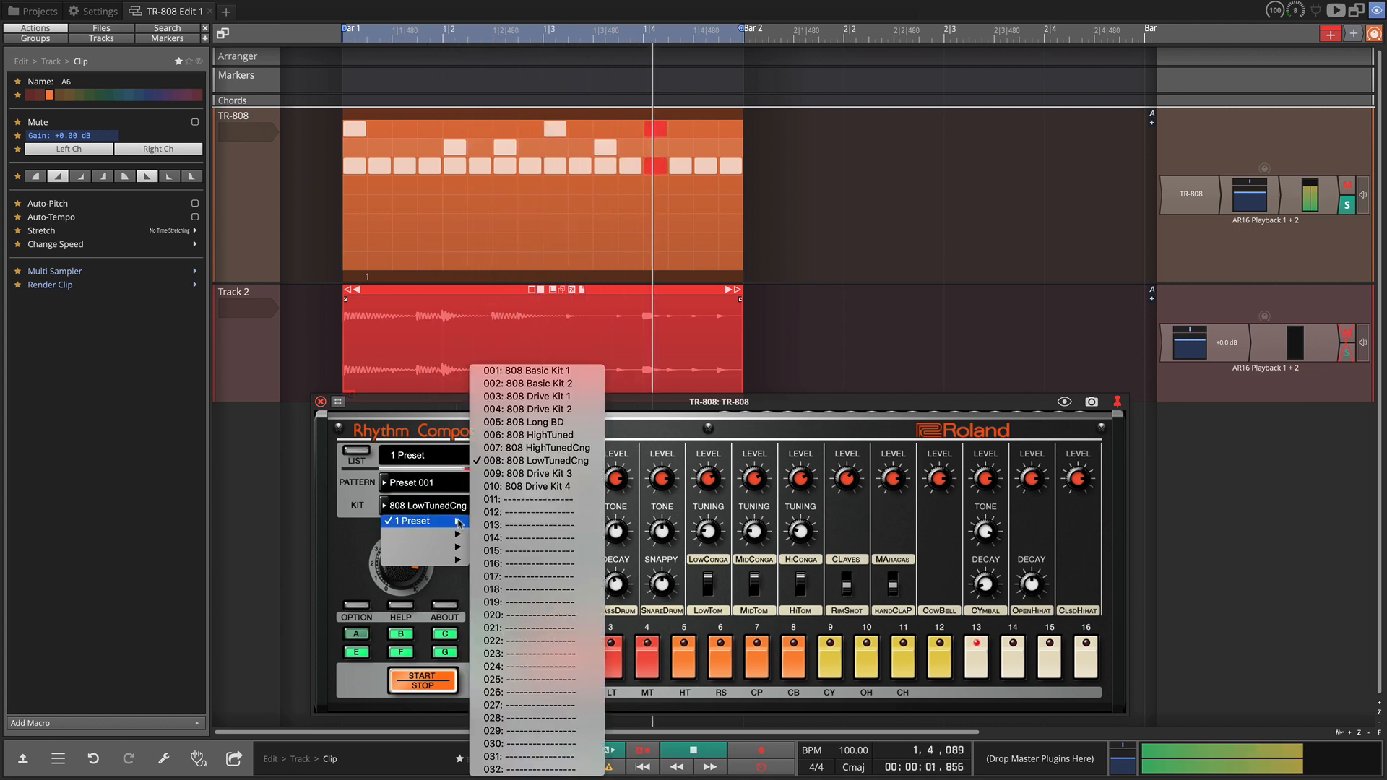
click(527, 473)
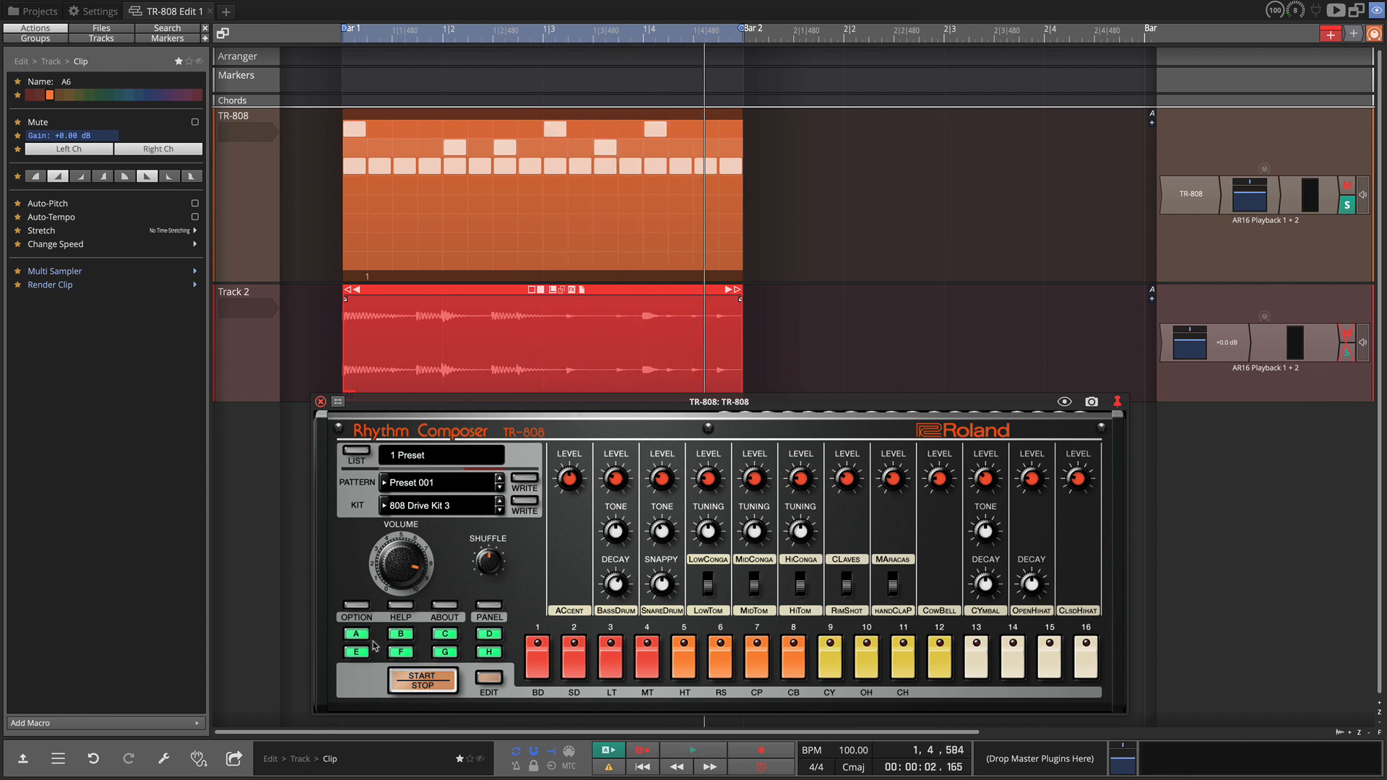
click(355, 633)
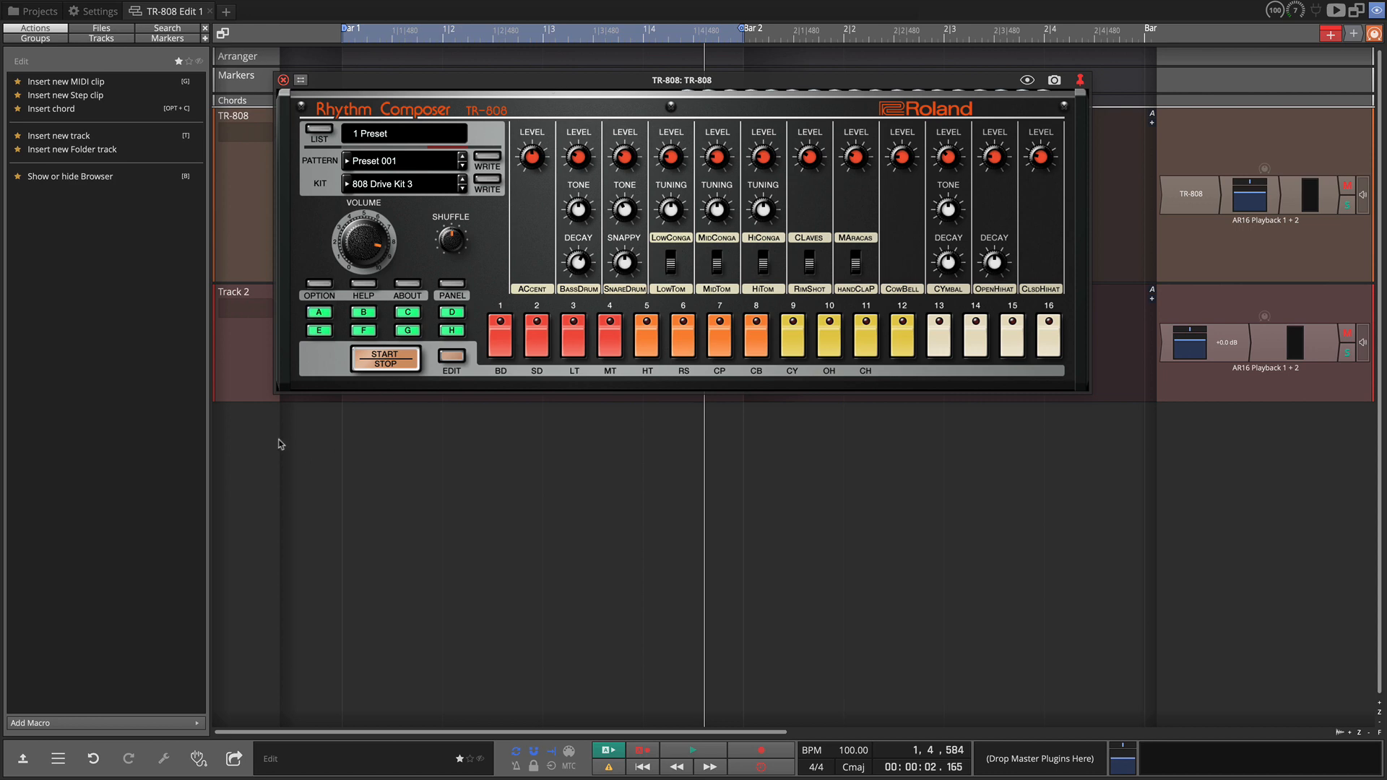
Expand the TR-808 step sequencer and select pattern variation A for editing.
click(450, 358)
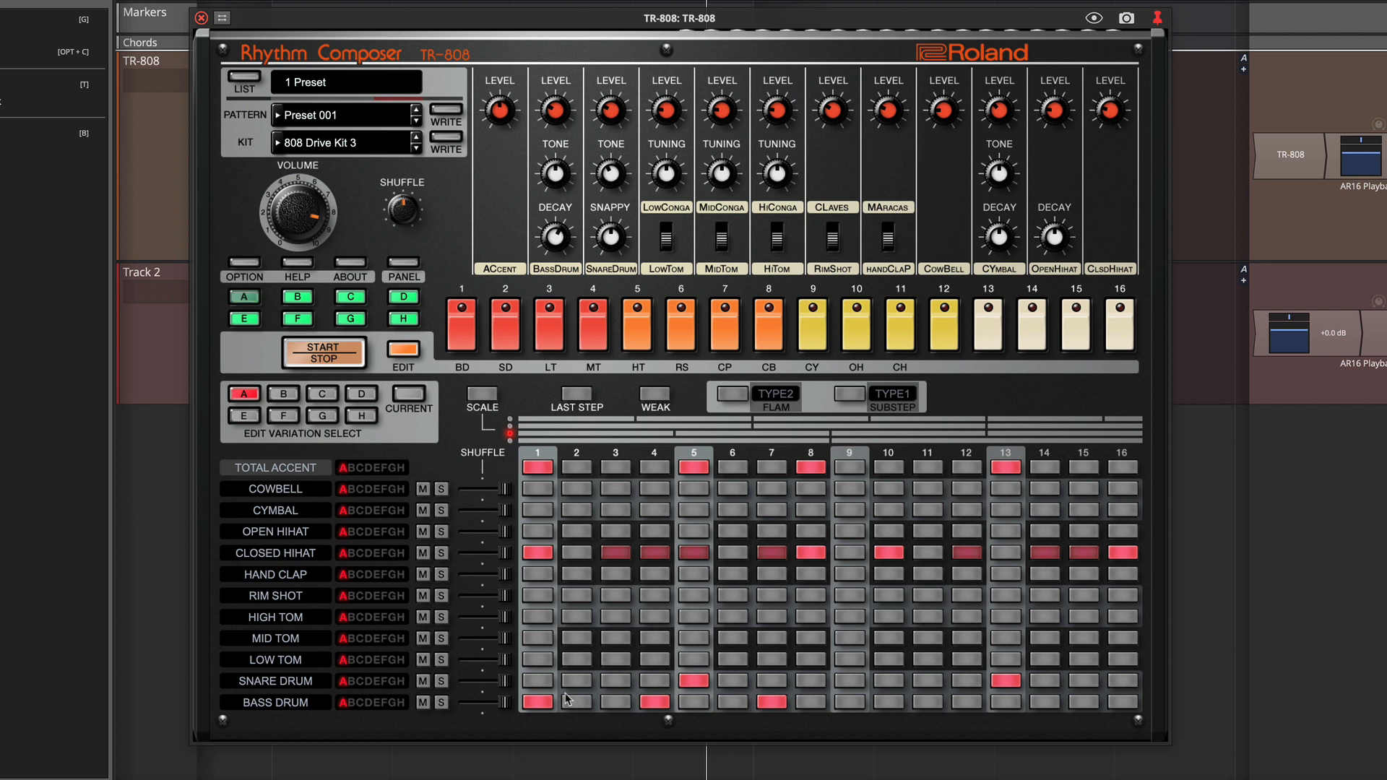
click(244, 394)
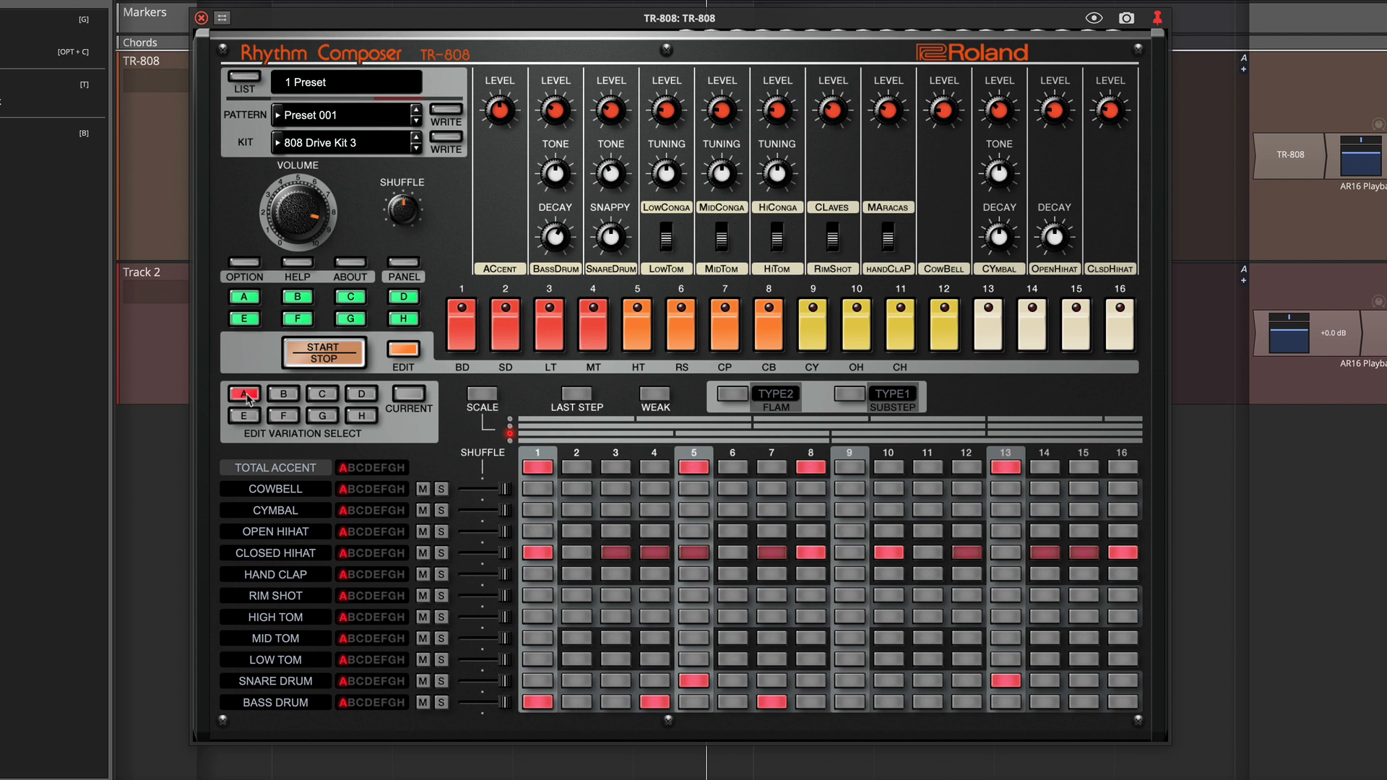
click(244, 394)
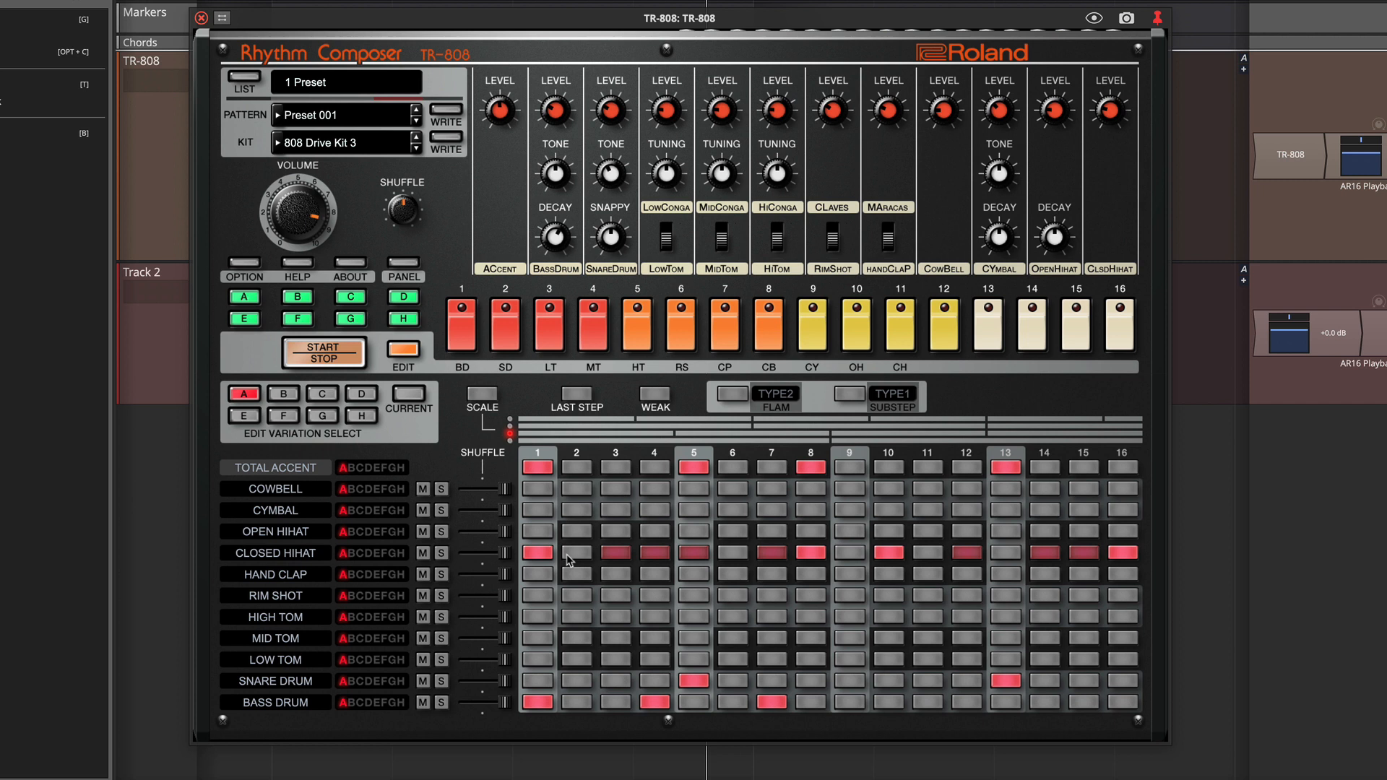
mouse_move(386, 568)
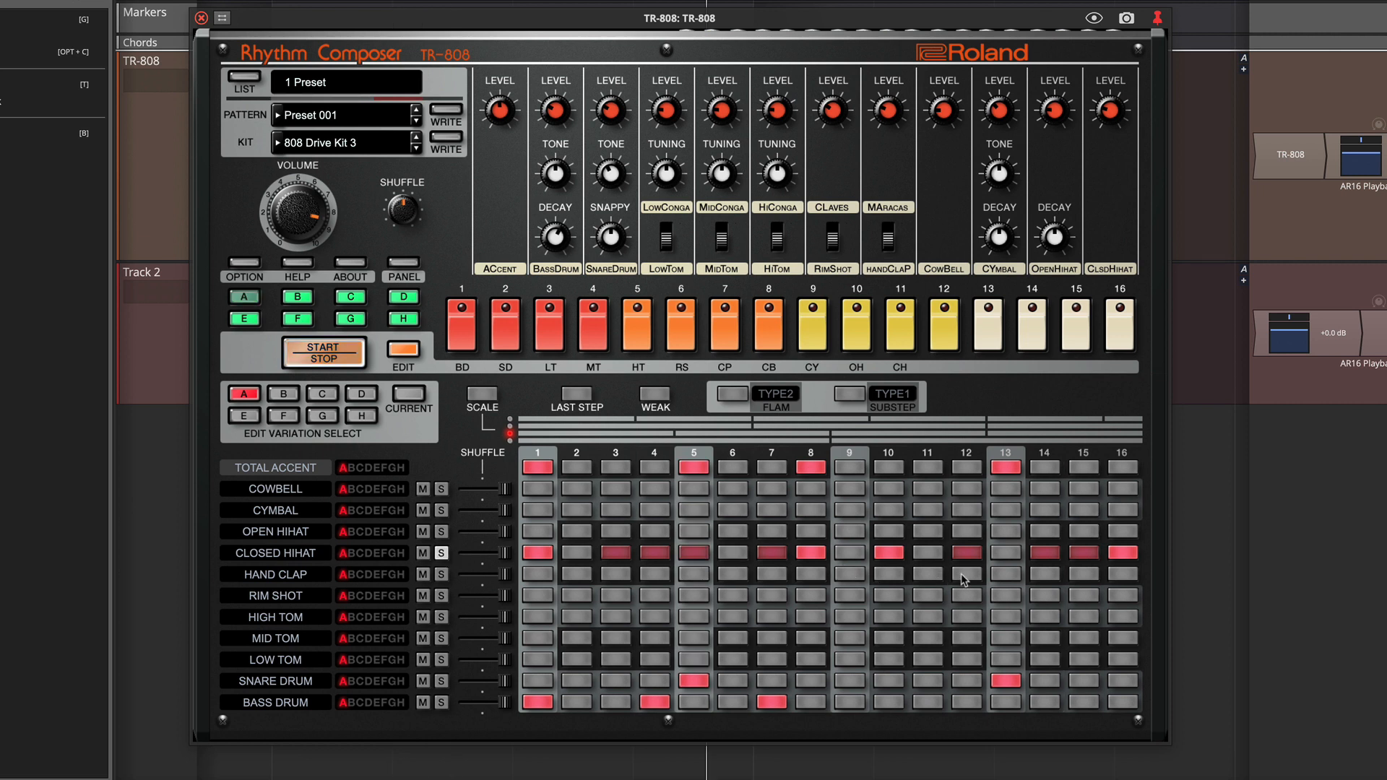
Add soft closed hi-hat hits on steps 13 and 2.
click(1006, 553)
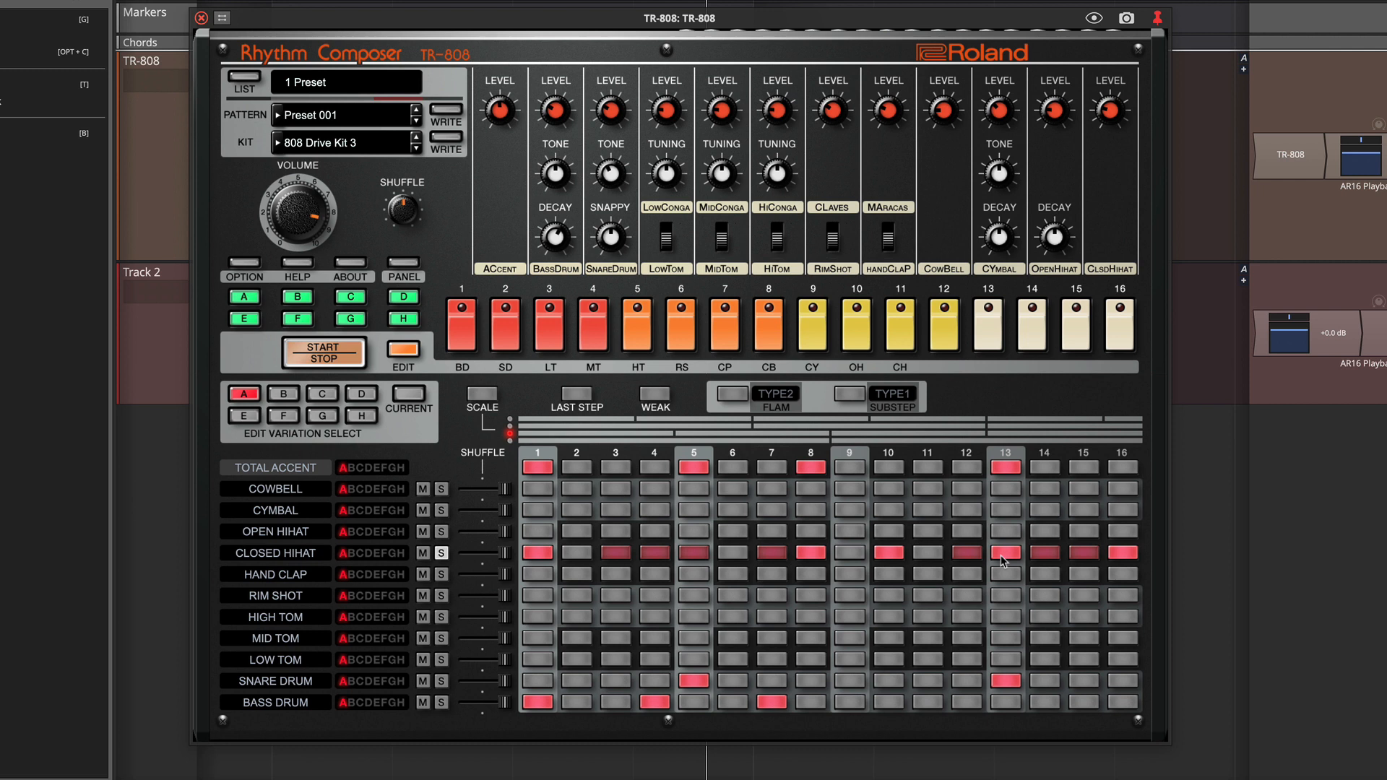
click(1006, 552)
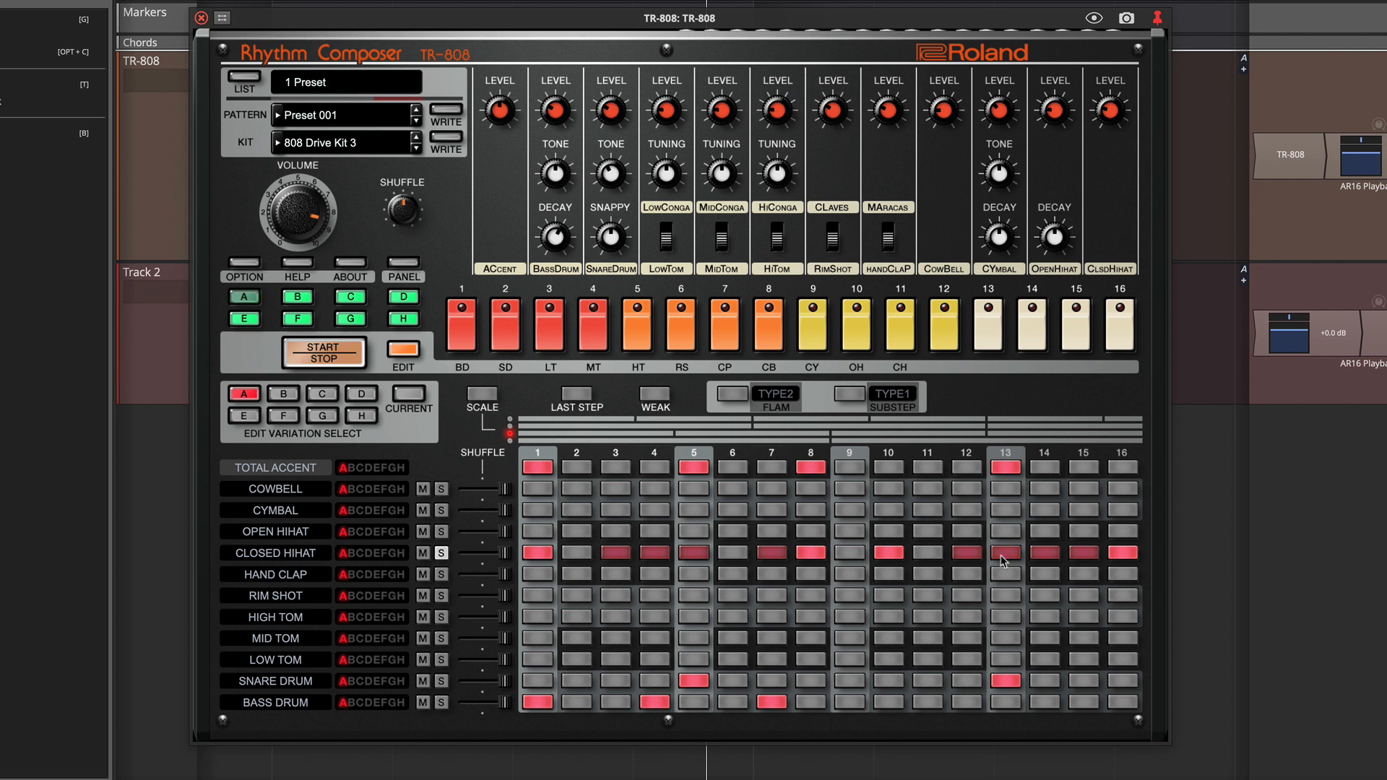
click(654, 391)
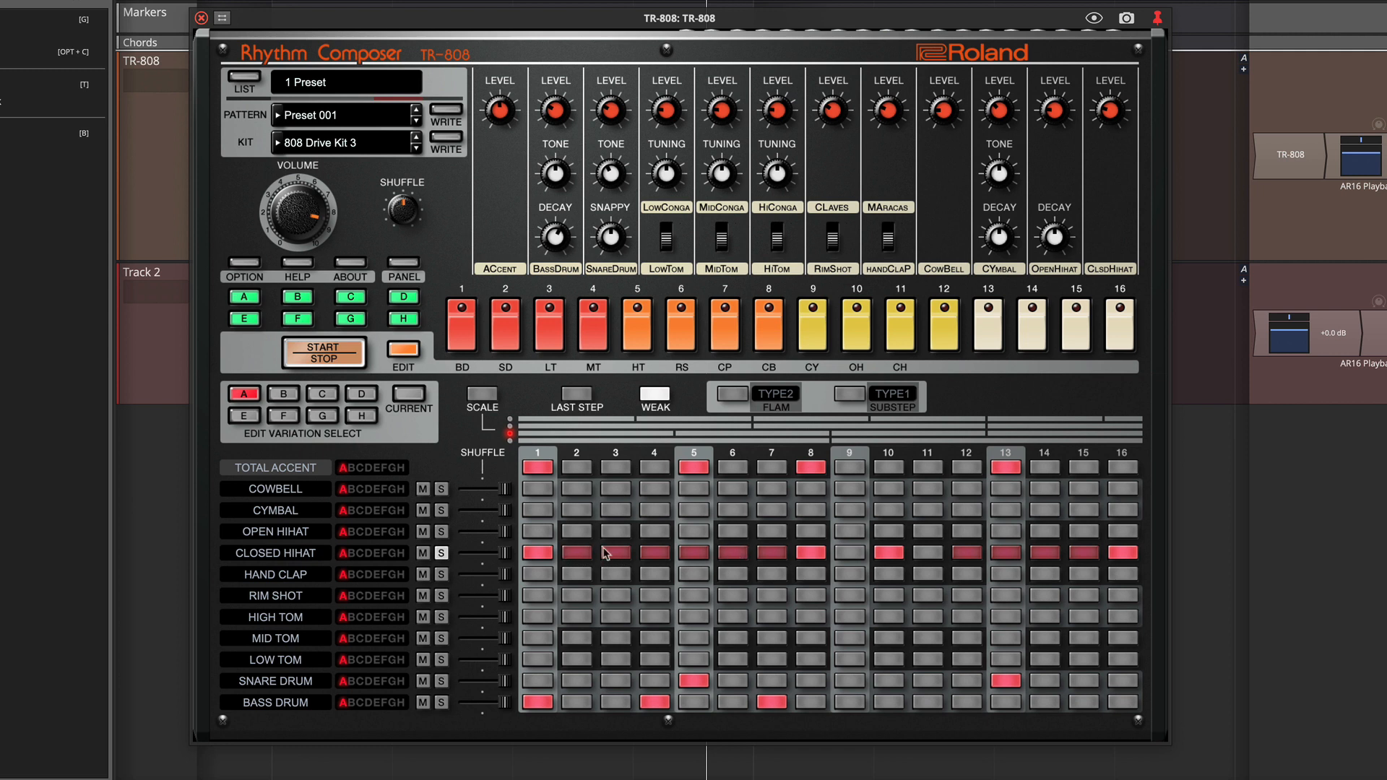
Switch from weak to substep entry with roll type 2, and roll closed hi-hat step 10.
click(655, 396)
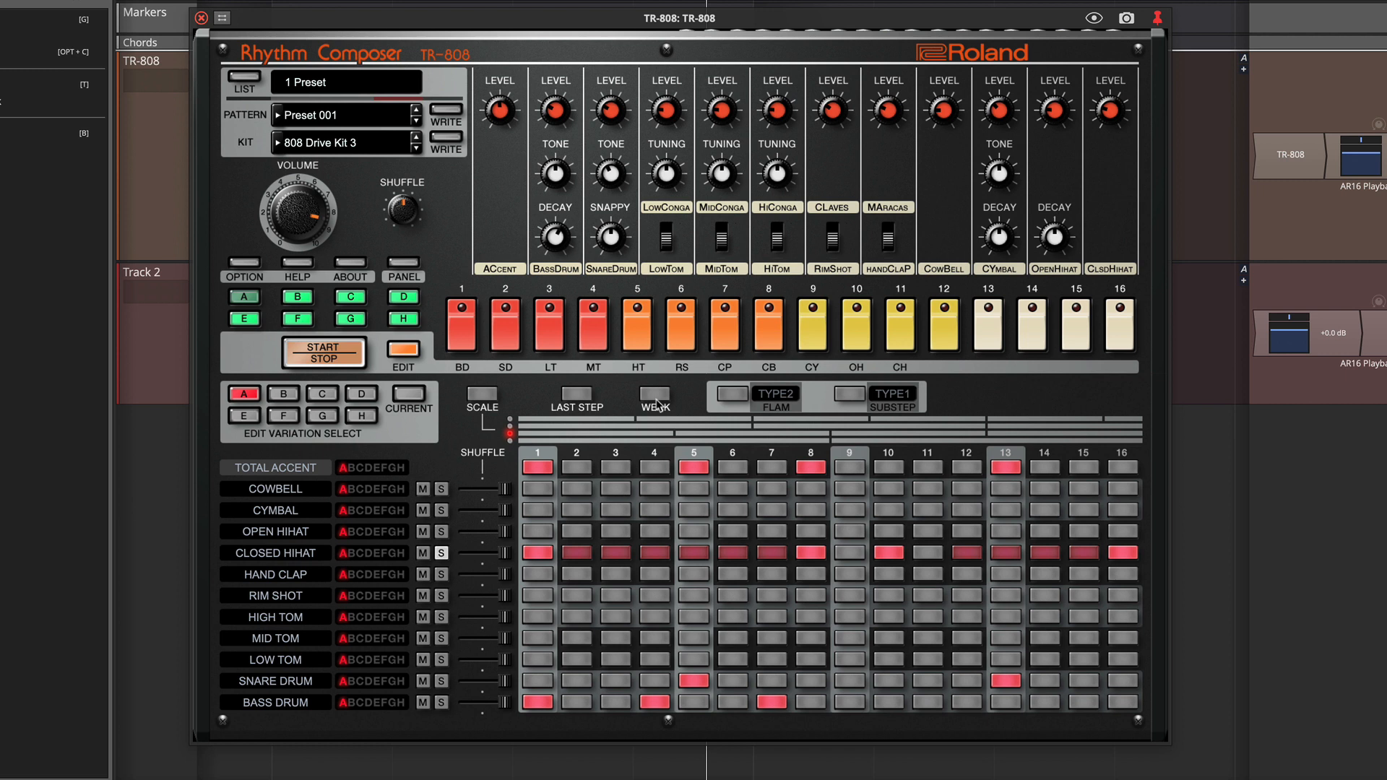
mouse_move(843, 406)
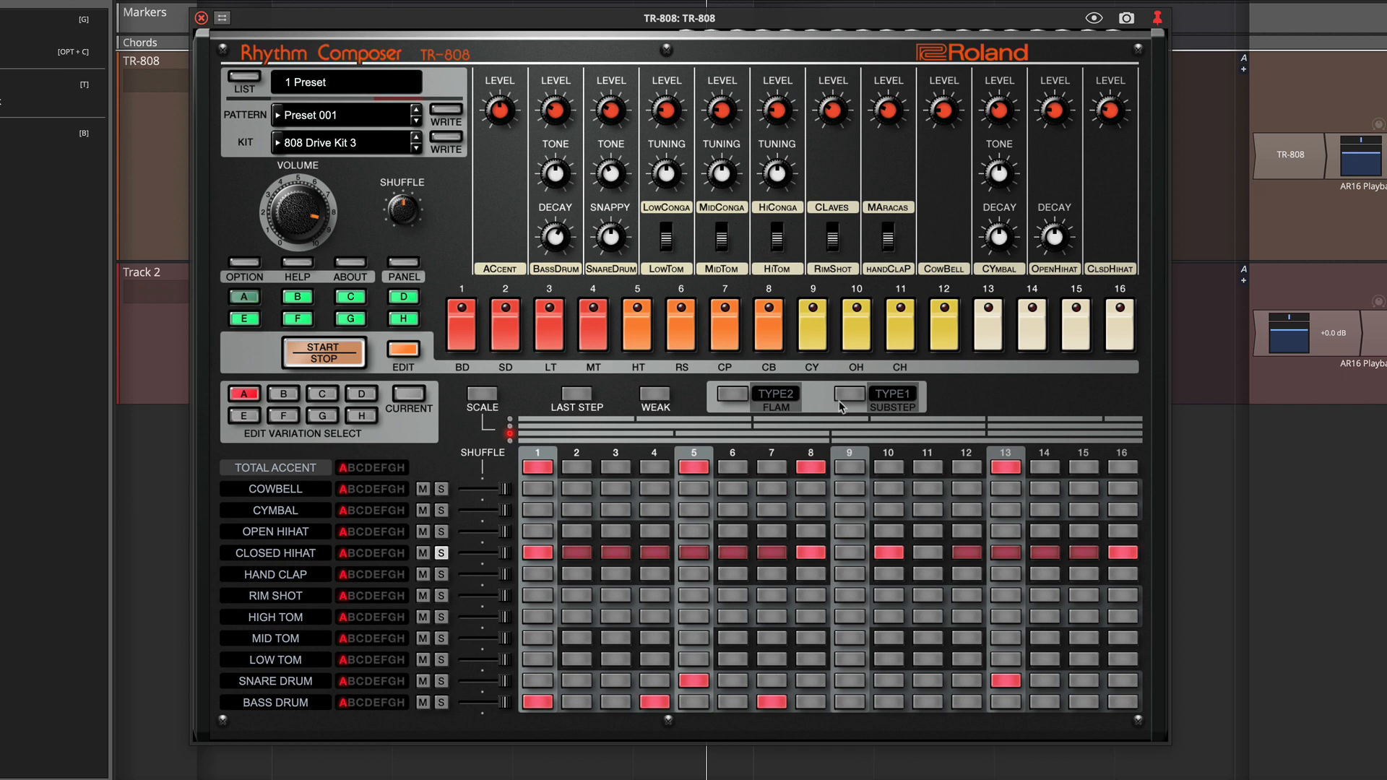
click(847, 394)
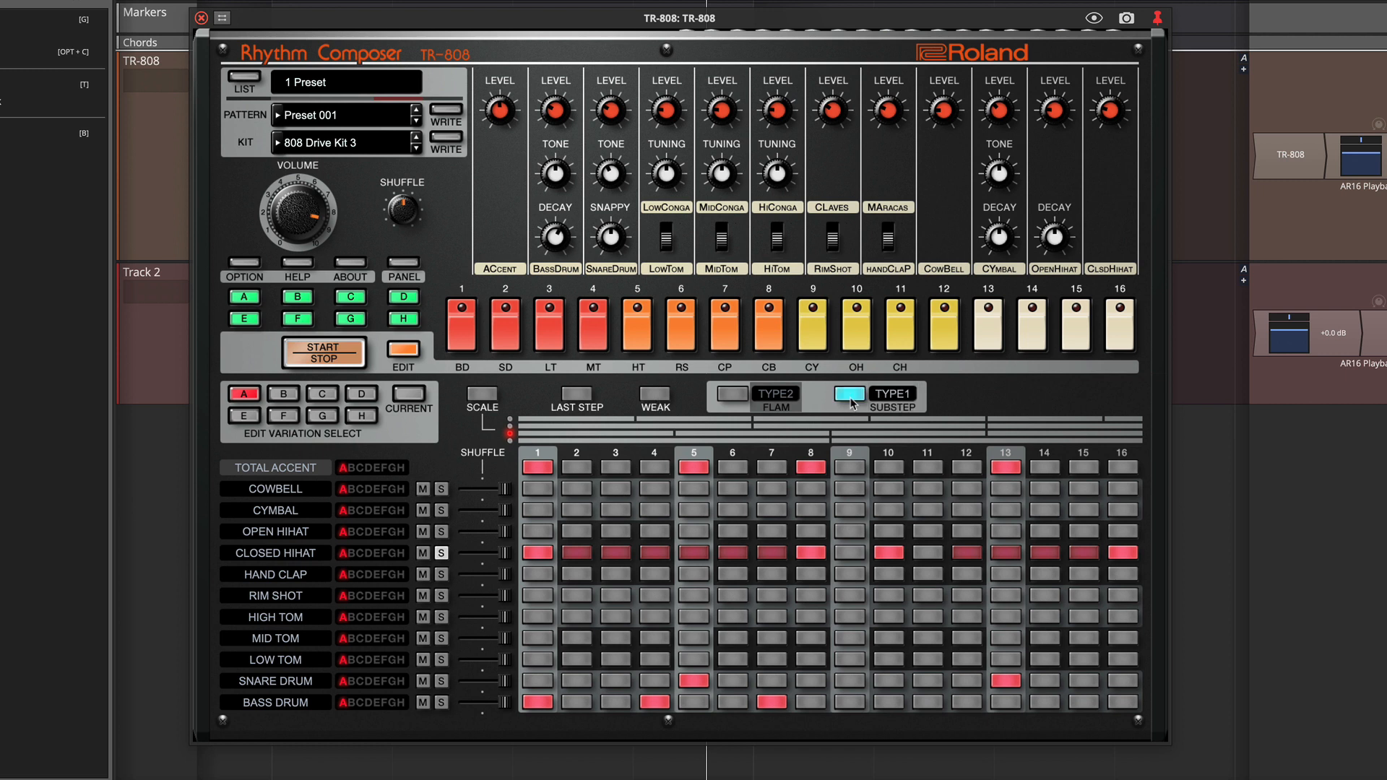
click(893, 393)
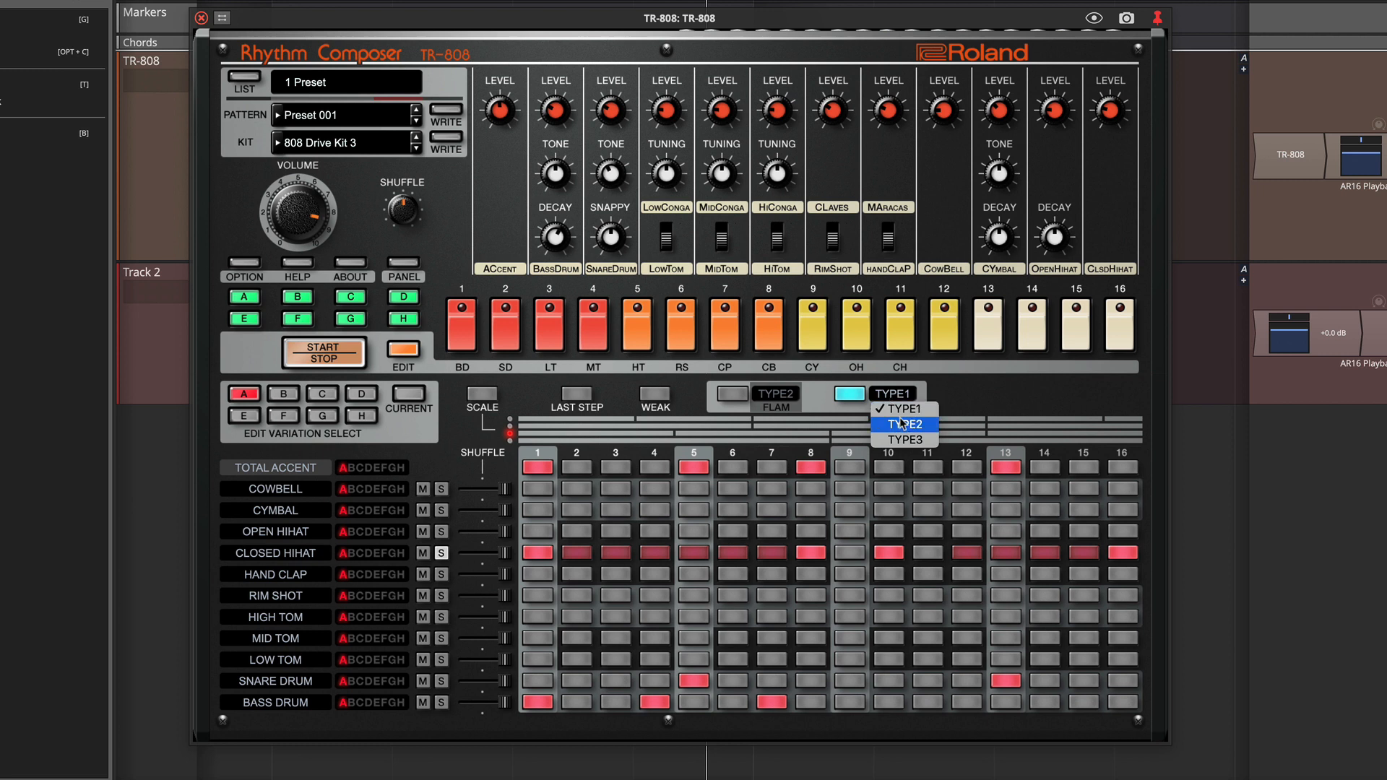
click(904, 425)
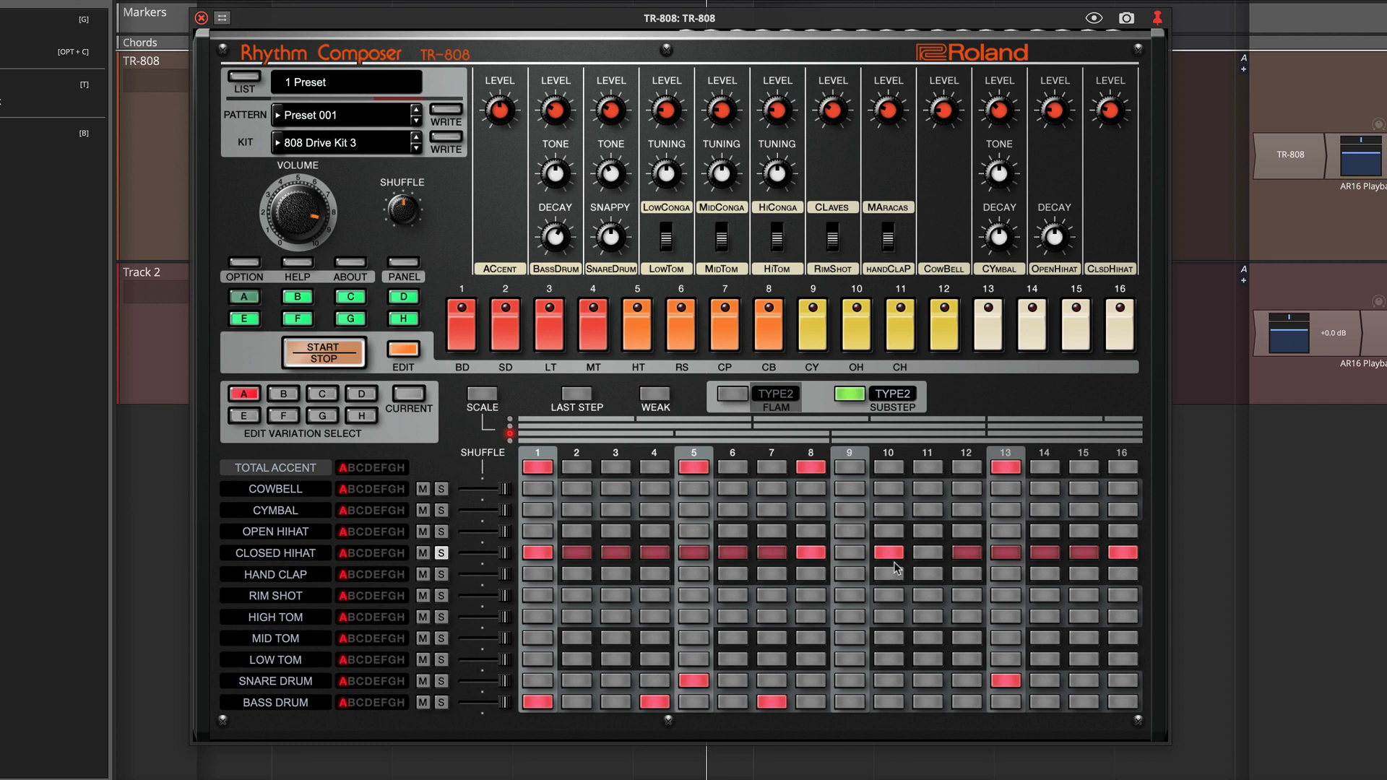
click(888, 553)
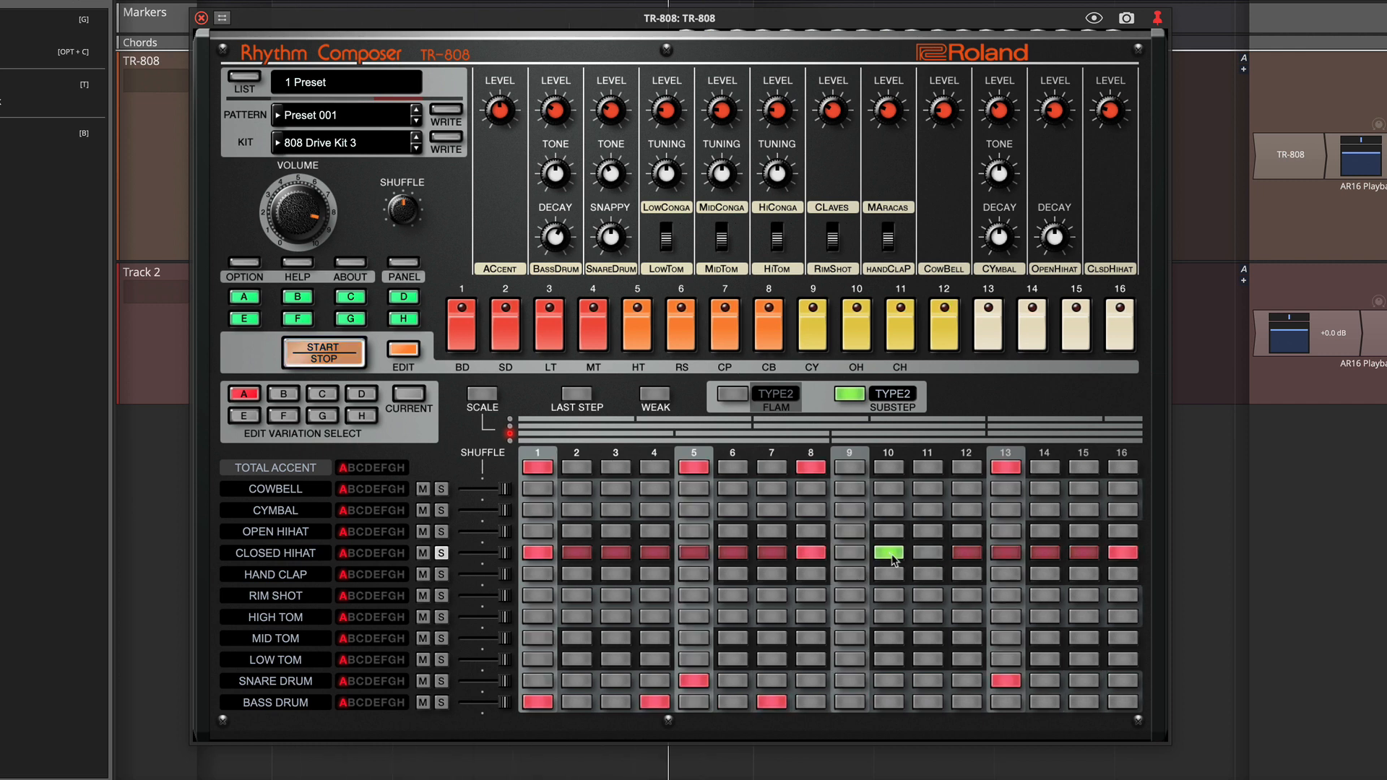
Change the roll type to type 3 and apply it to closed hi-hat steps 10 and 11.
click(893, 393)
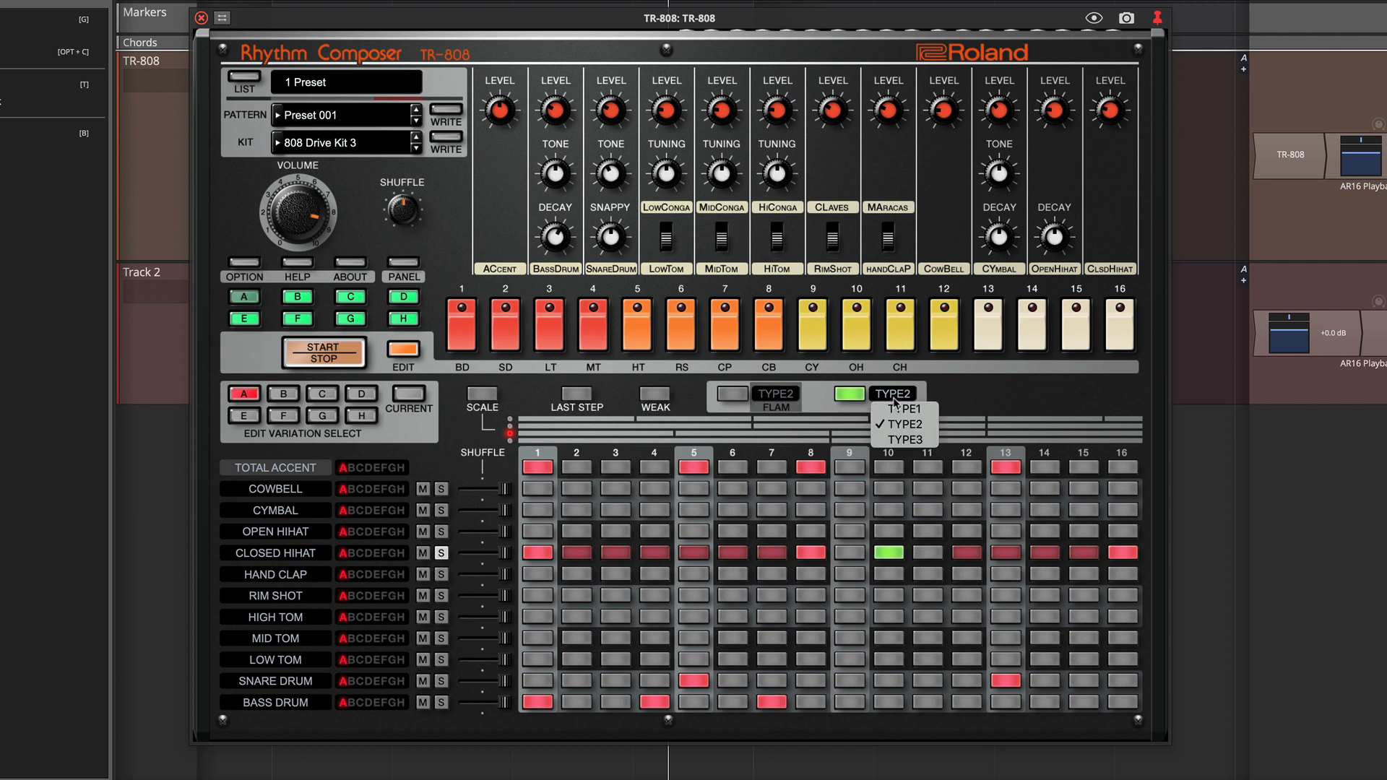
mouse_move(903, 410)
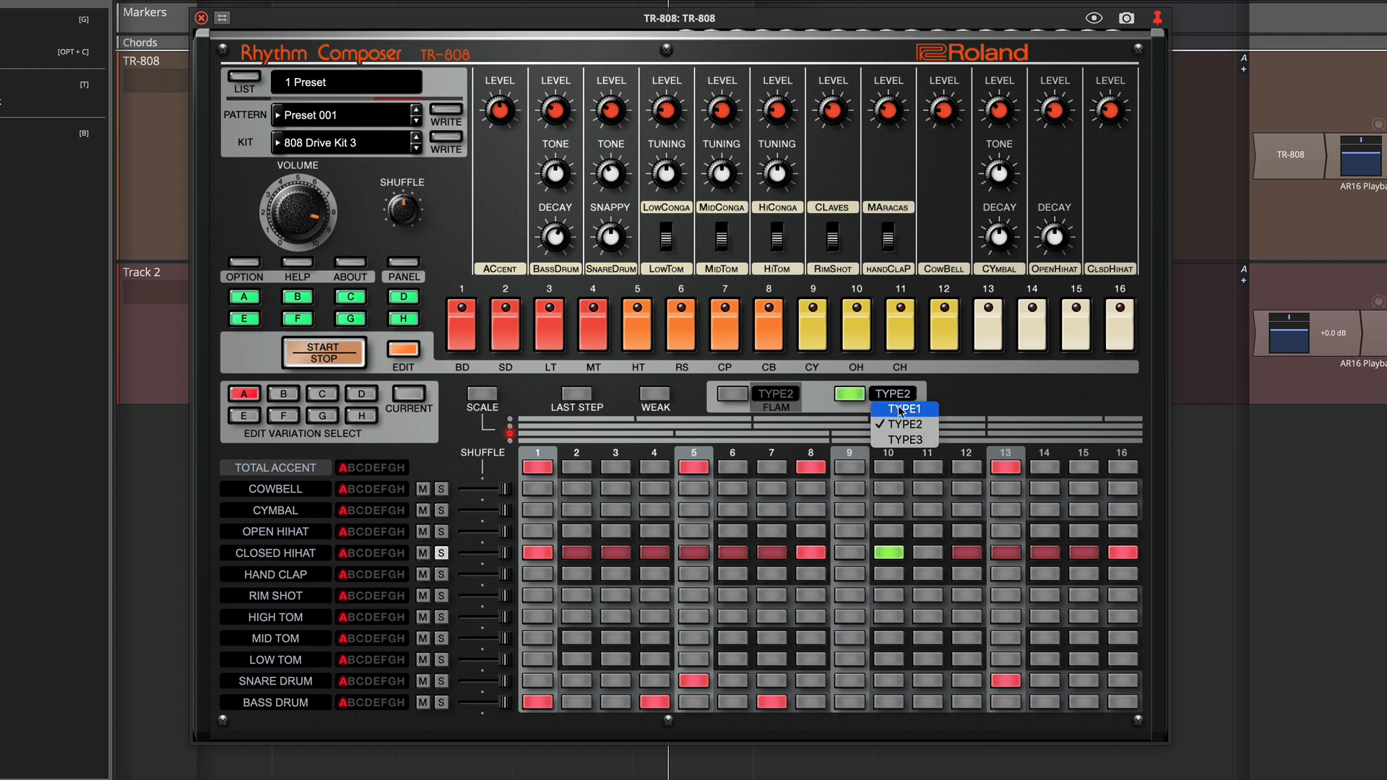
click(903, 440)
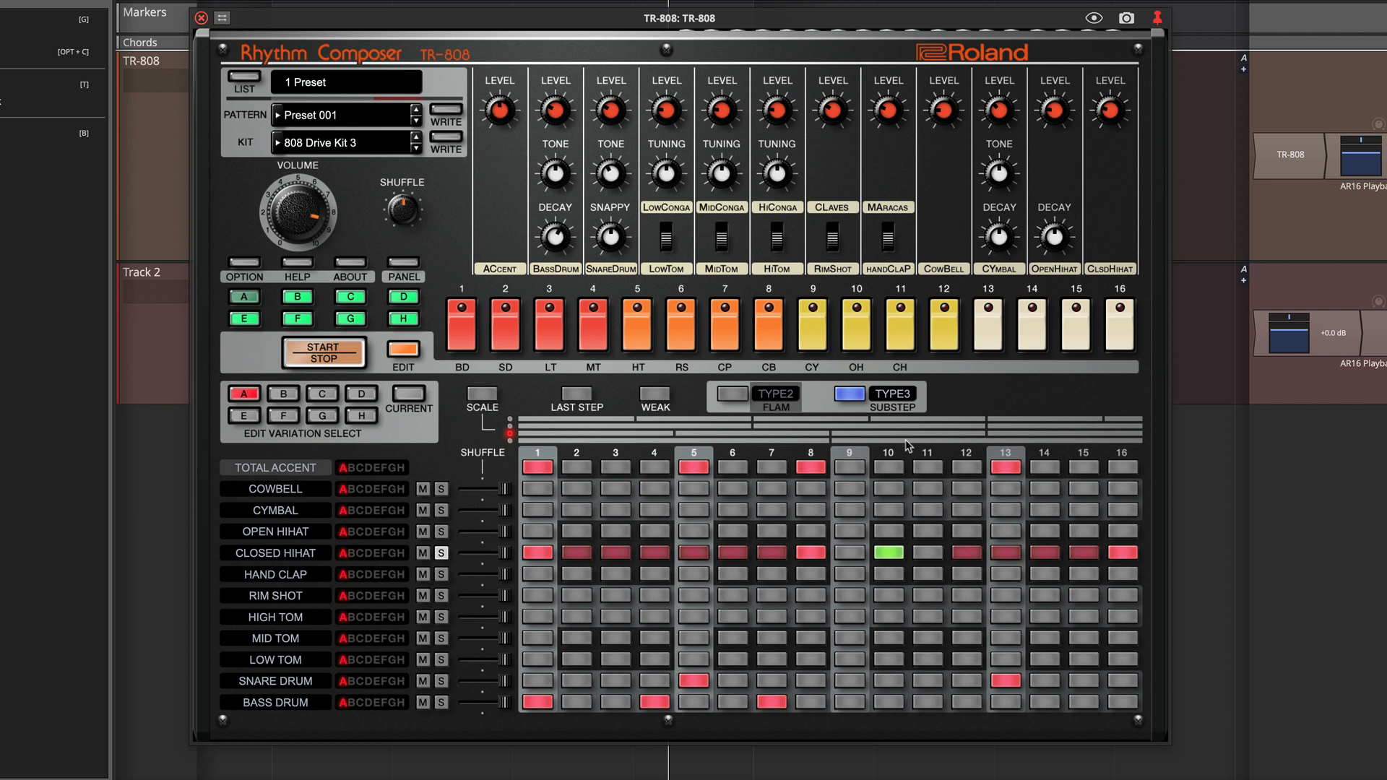
click(928, 552)
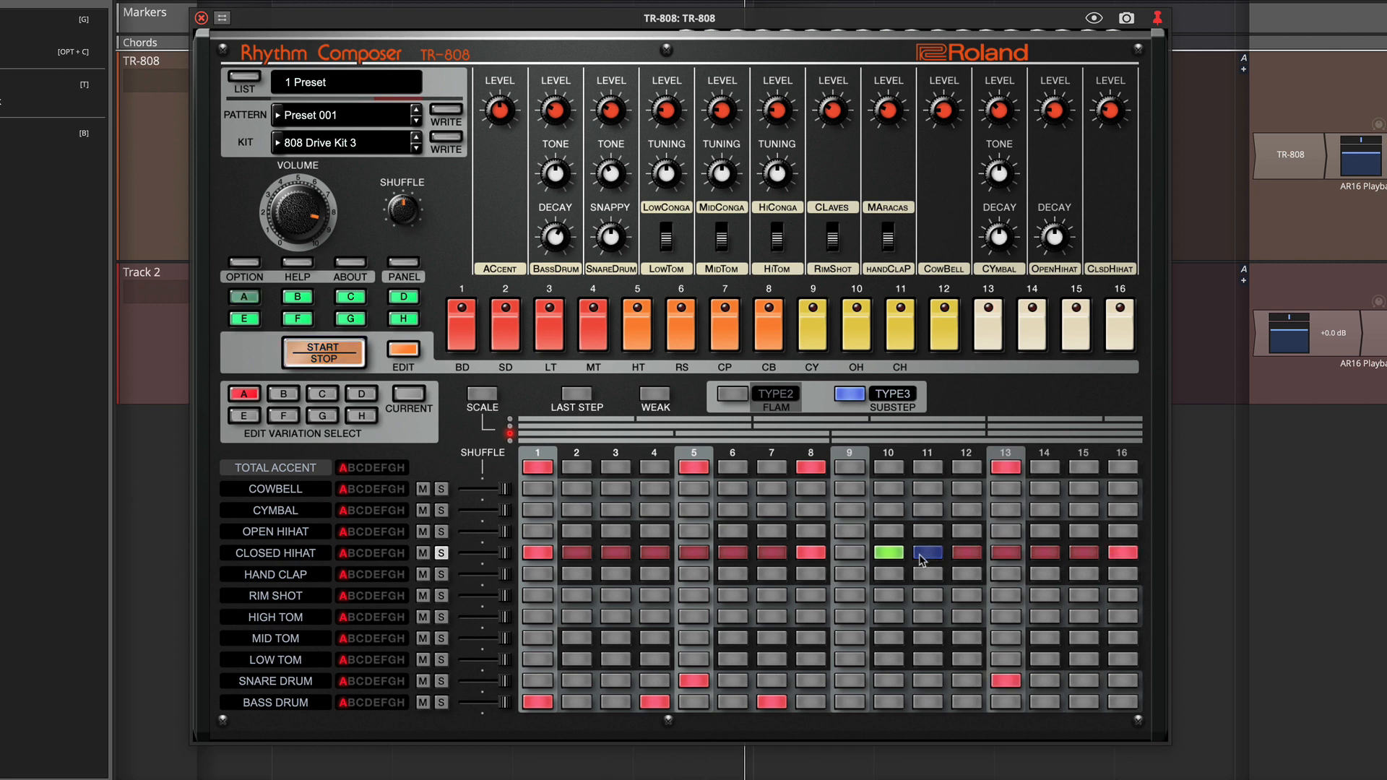
click(887, 552)
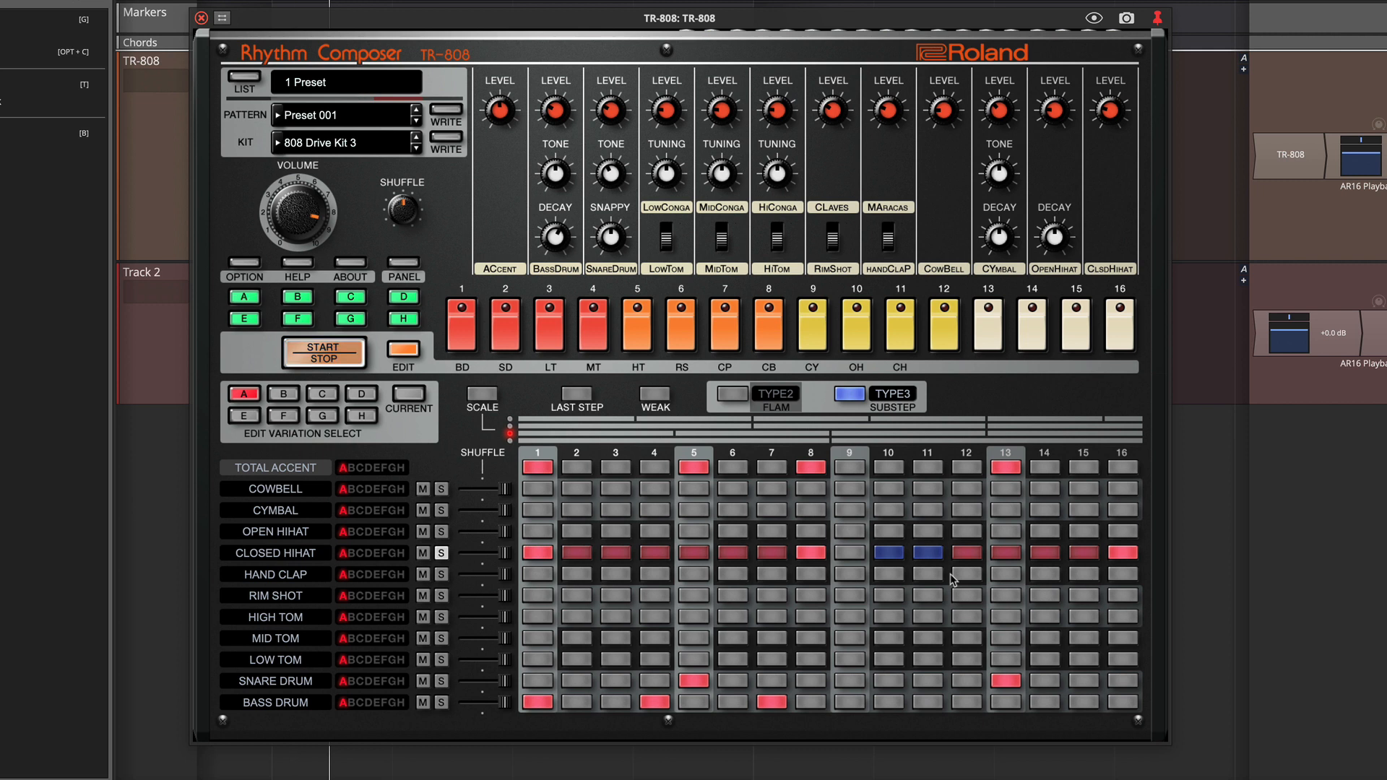
mouse_move(675, 404)
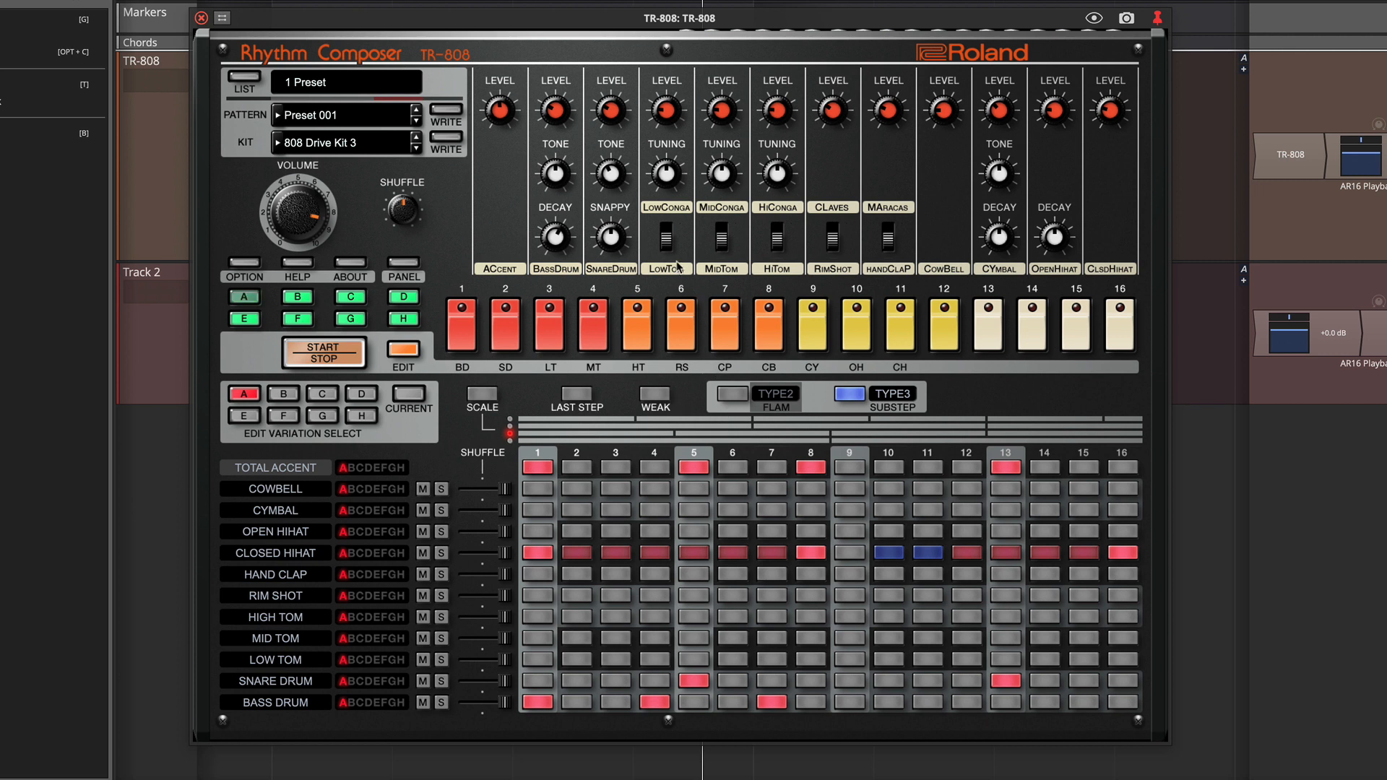
mouse_move(760, 228)
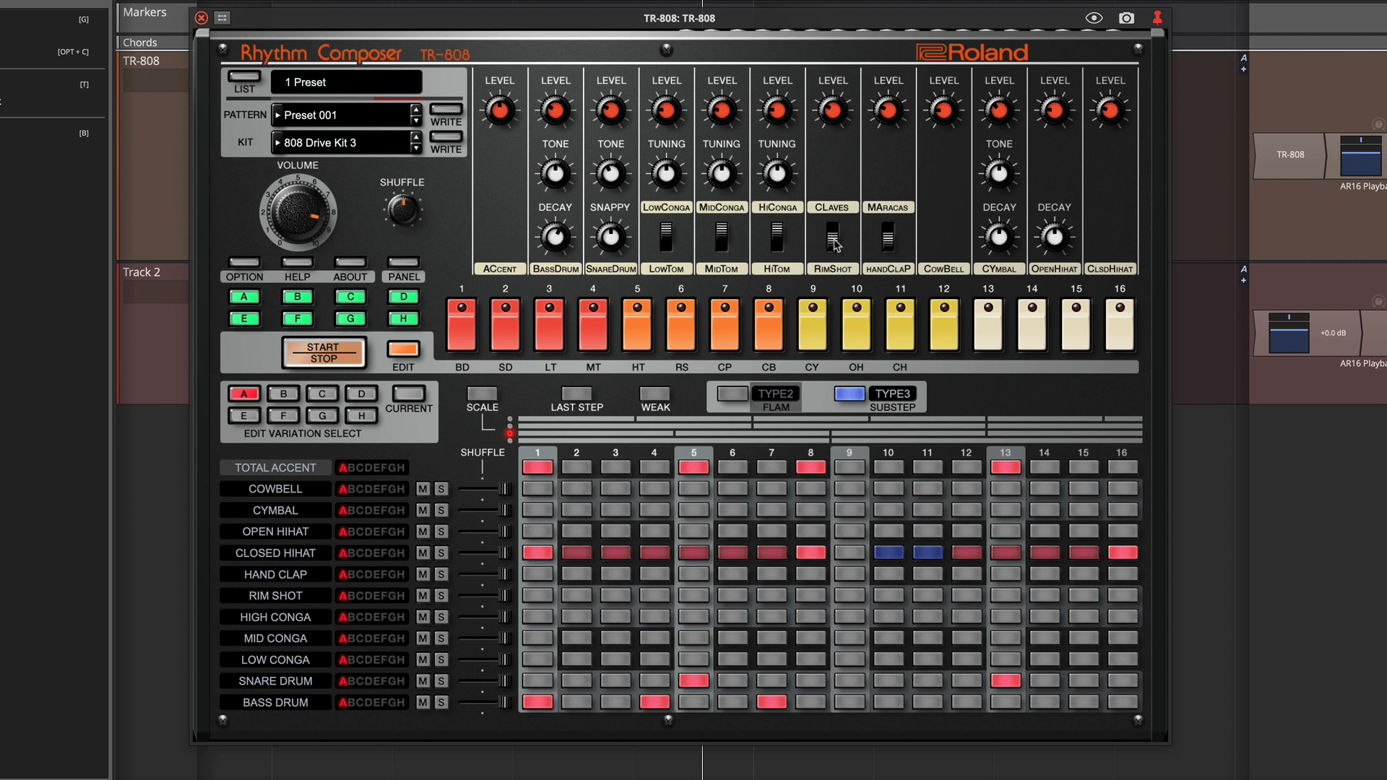
mouse_move(833, 244)
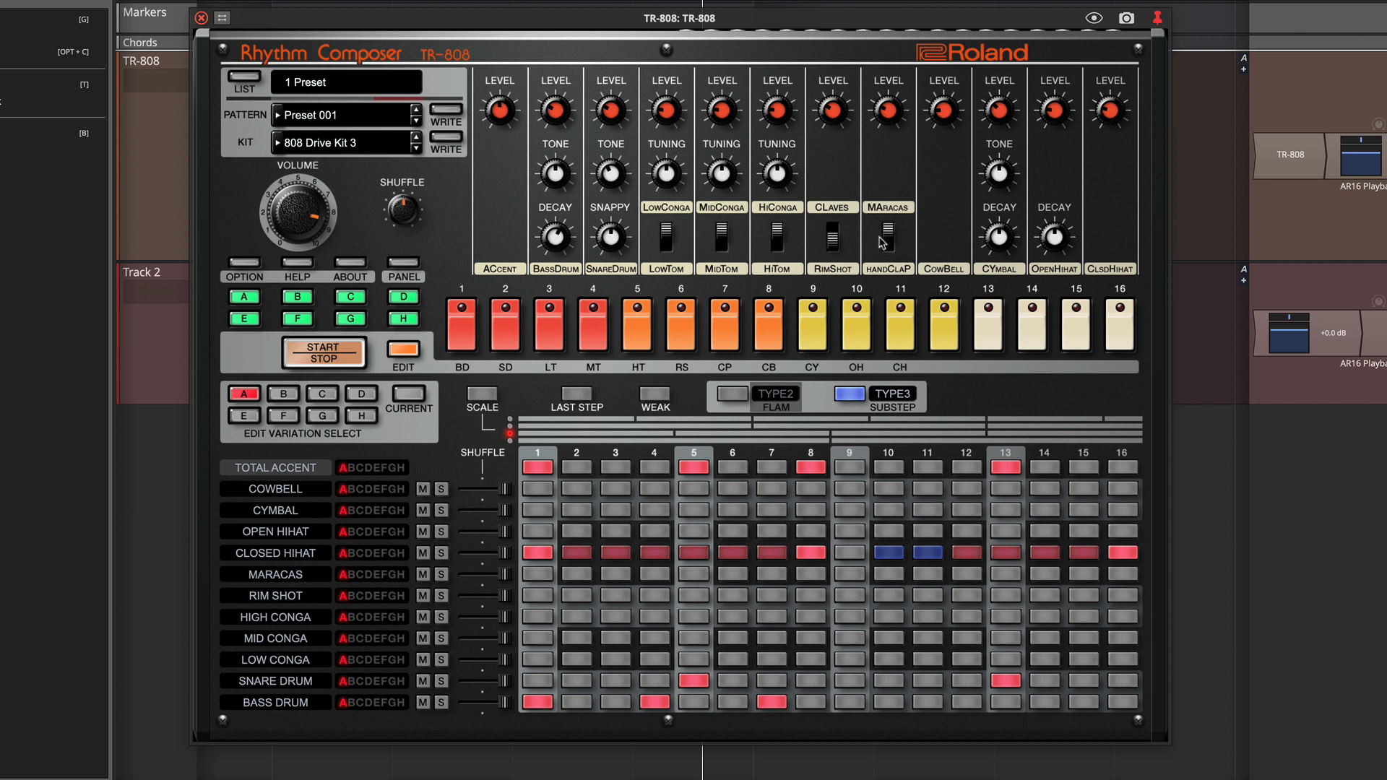
Switch maracas back to hand clap and collapse the TR-808 step sequencer.
click(887, 239)
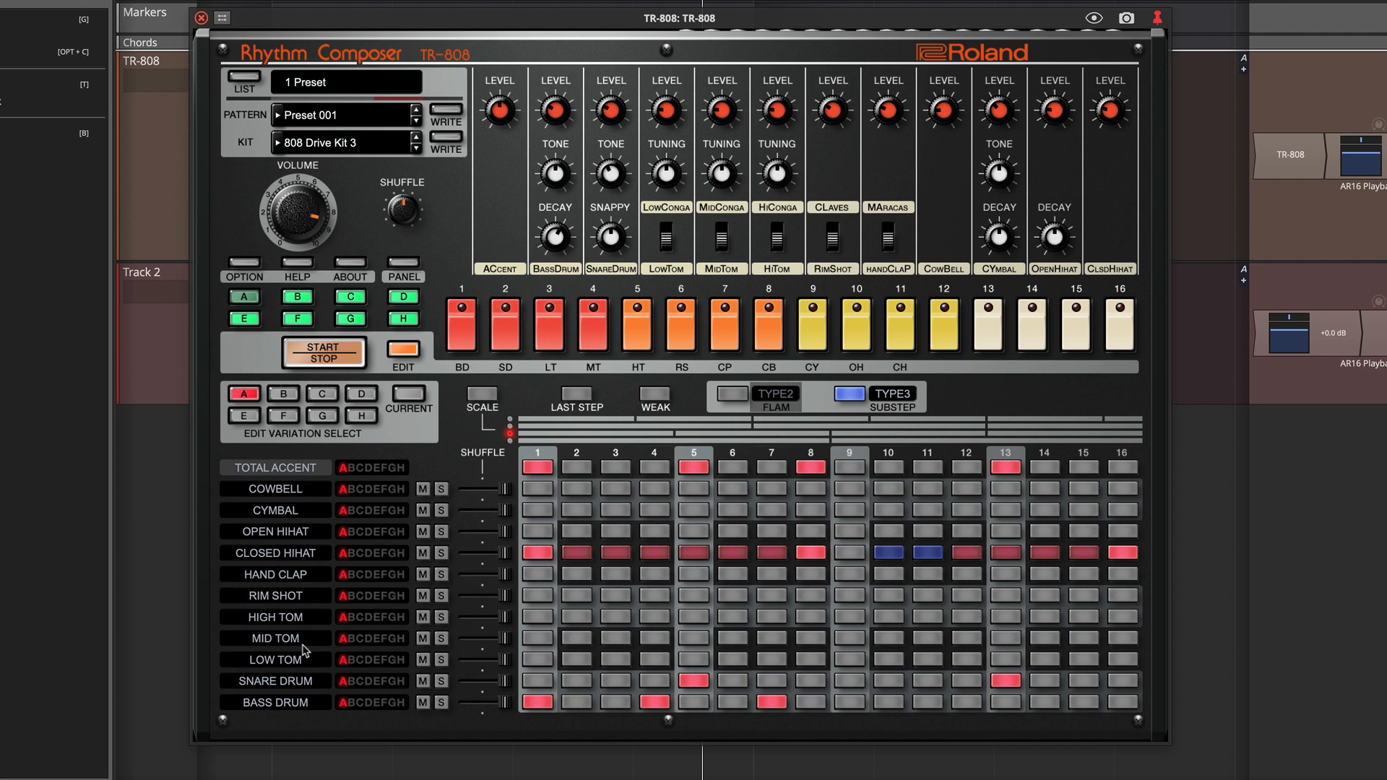
click(402, 356)
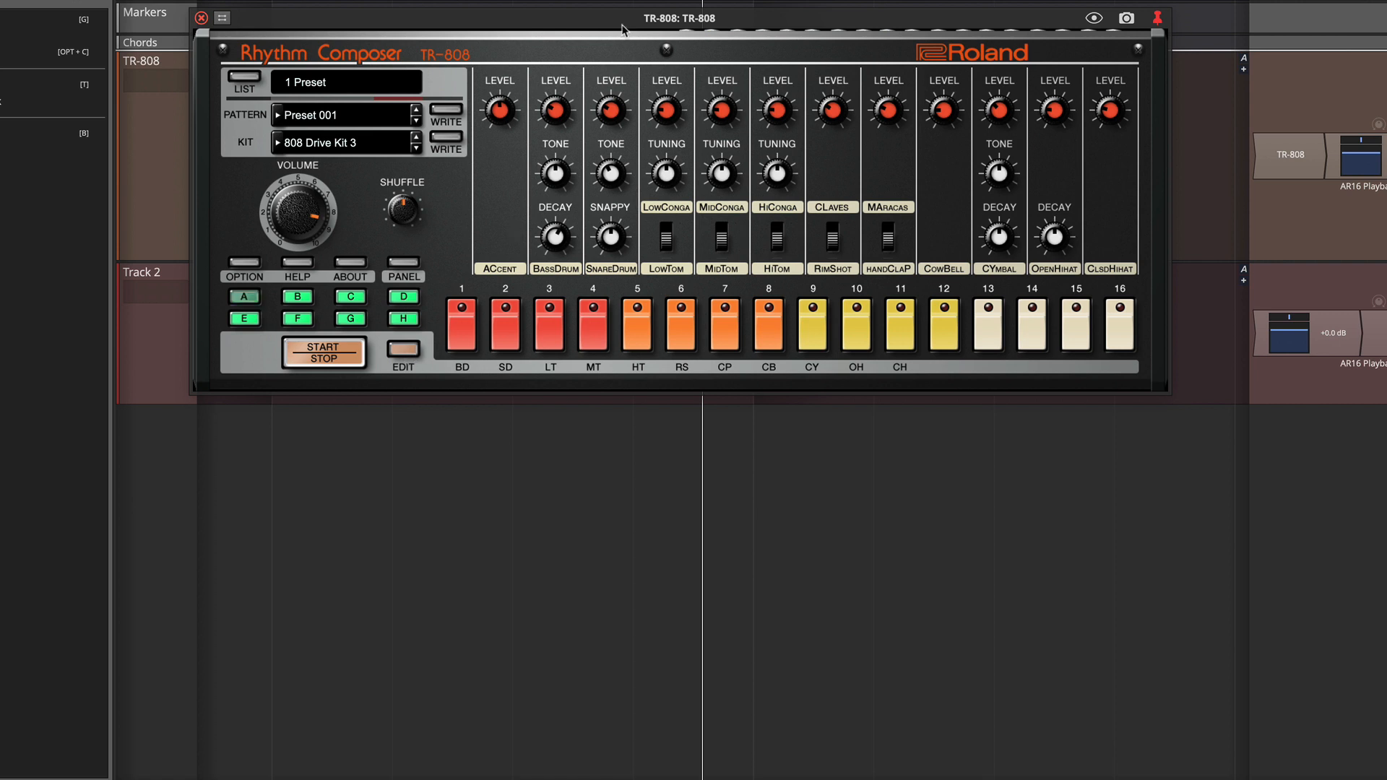